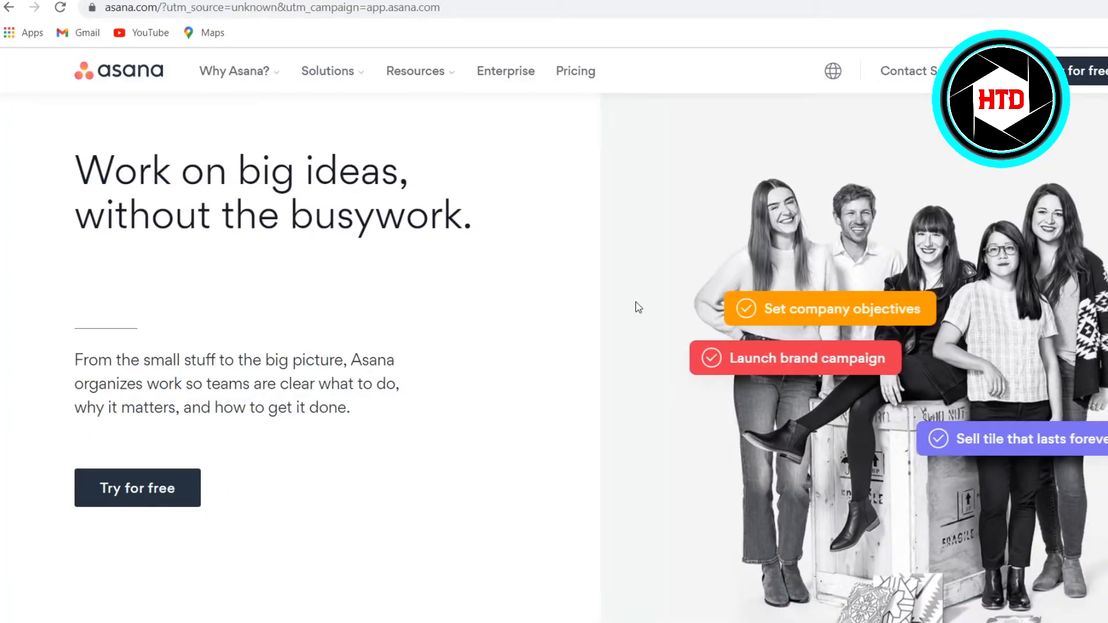
Visit trello.com/home, then asana.com, then return to trello.com/home for comparison
type("trello.com/home")
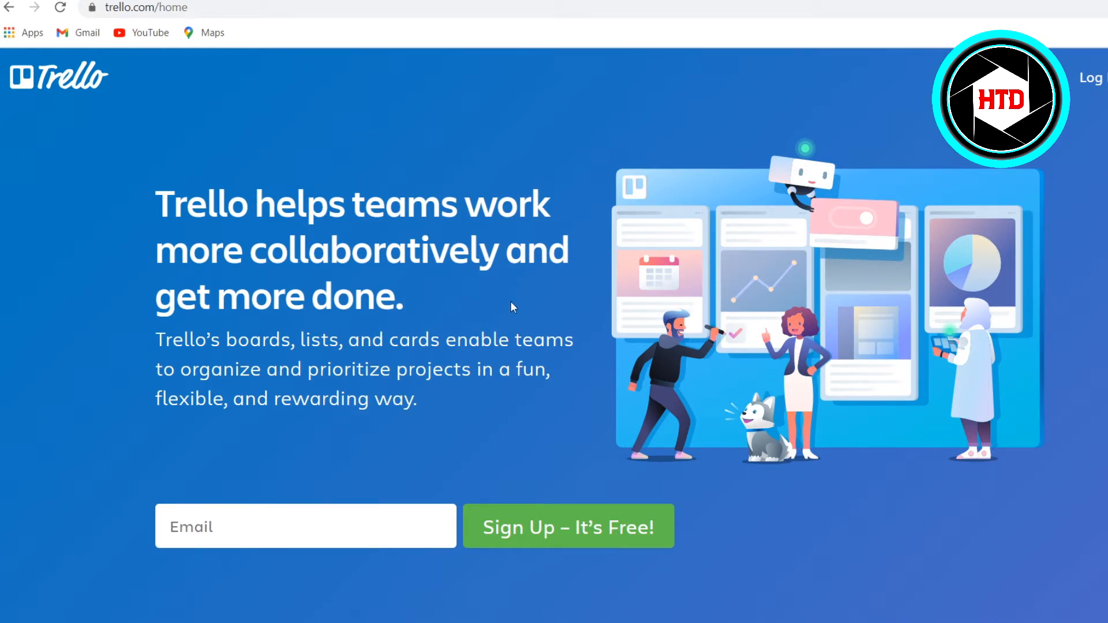
type("asana.com/?utm_source=unknown&utm_campaign=app.asana.com")
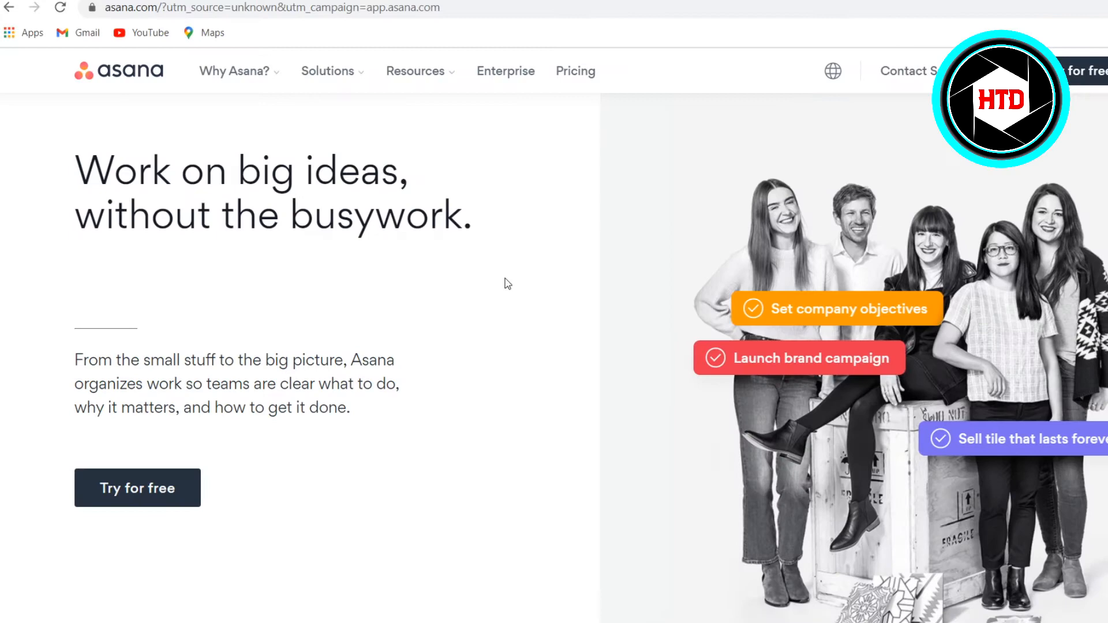
mouse_move(422, 311)
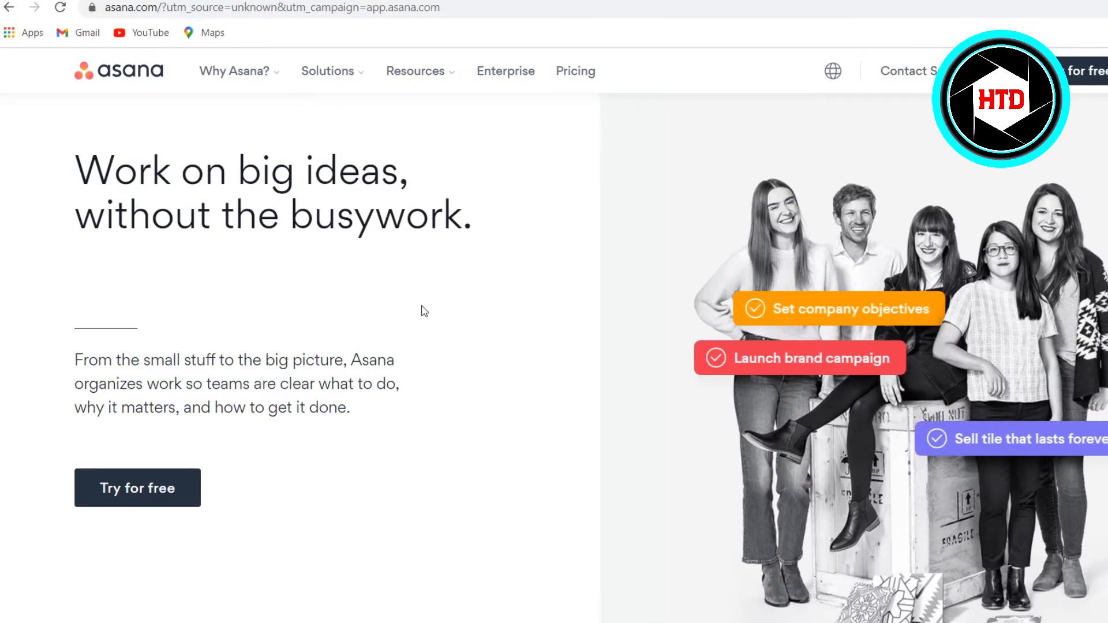
type("trello.com/home")
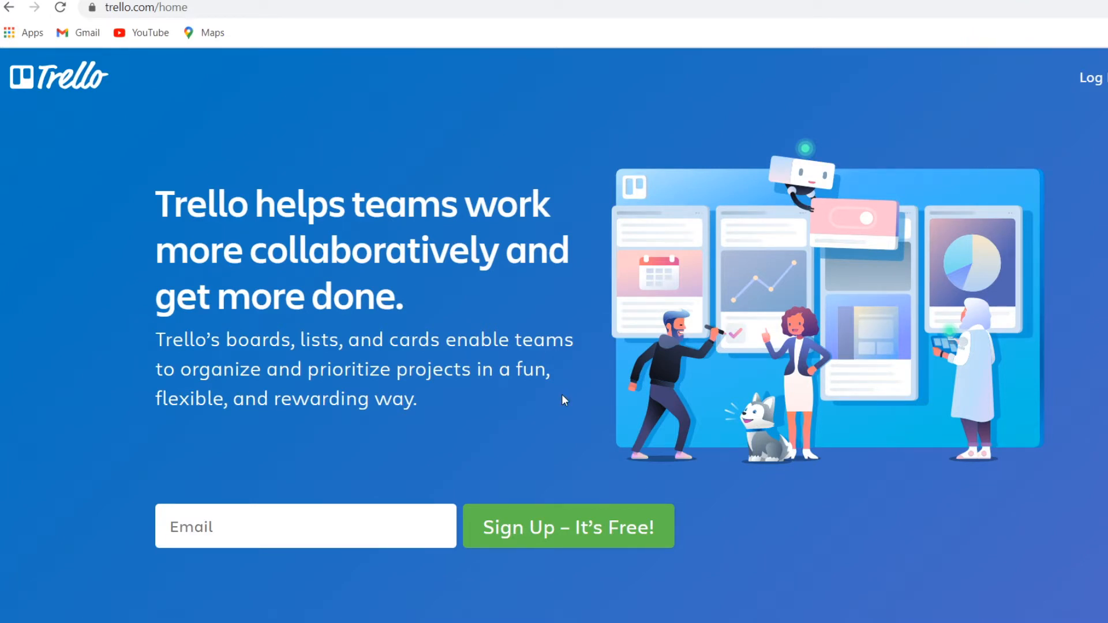
mouse_move(583, 332)
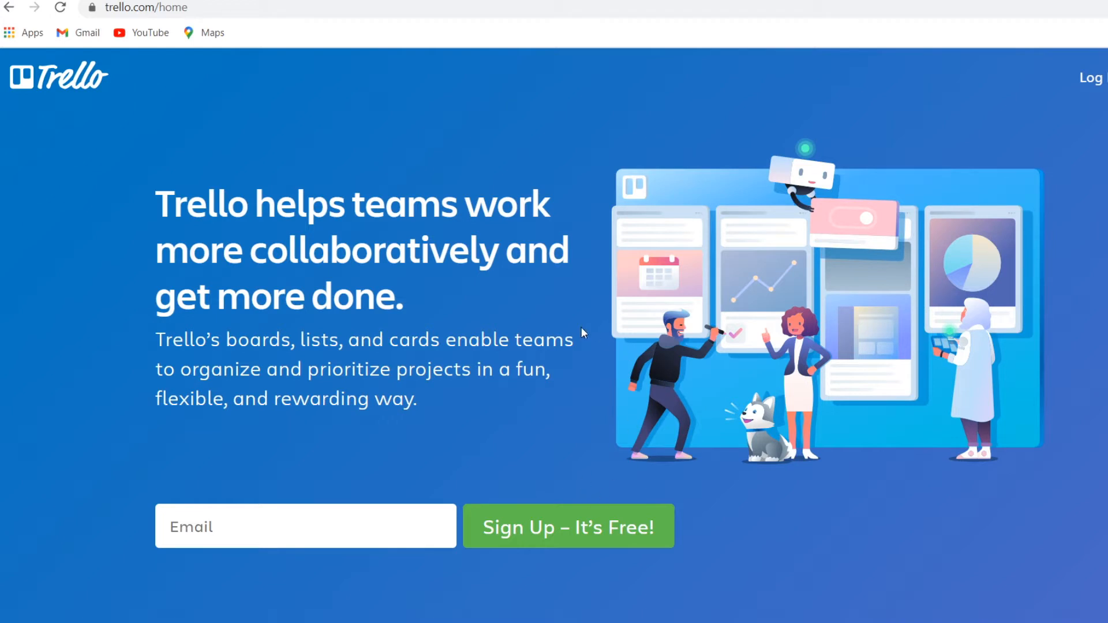
mouse_move(542, 336)
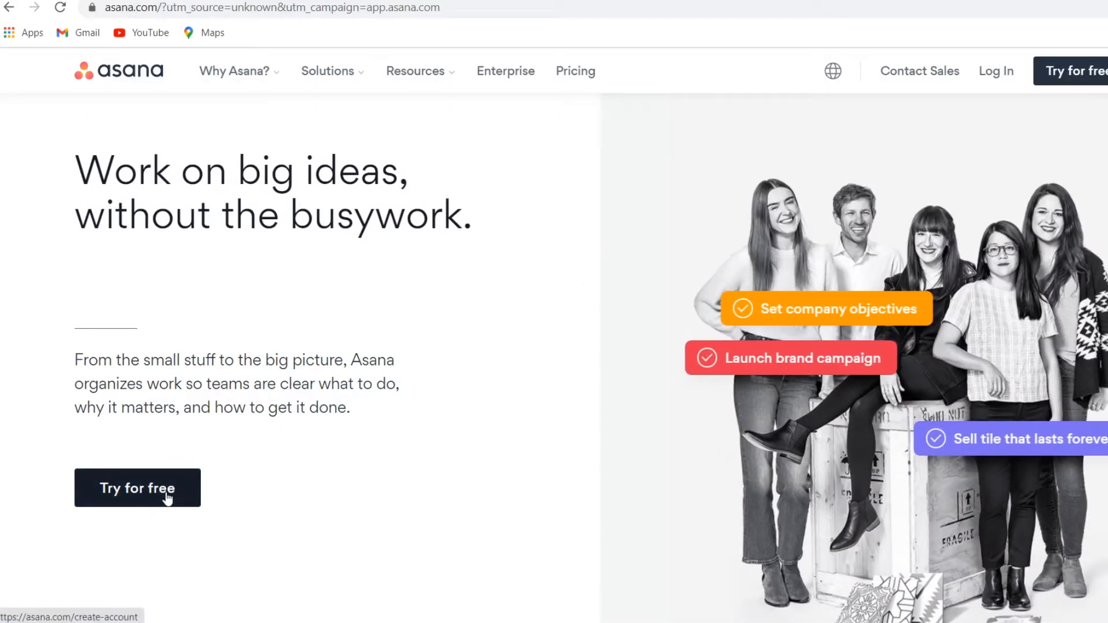
mouse_move(407, 446)
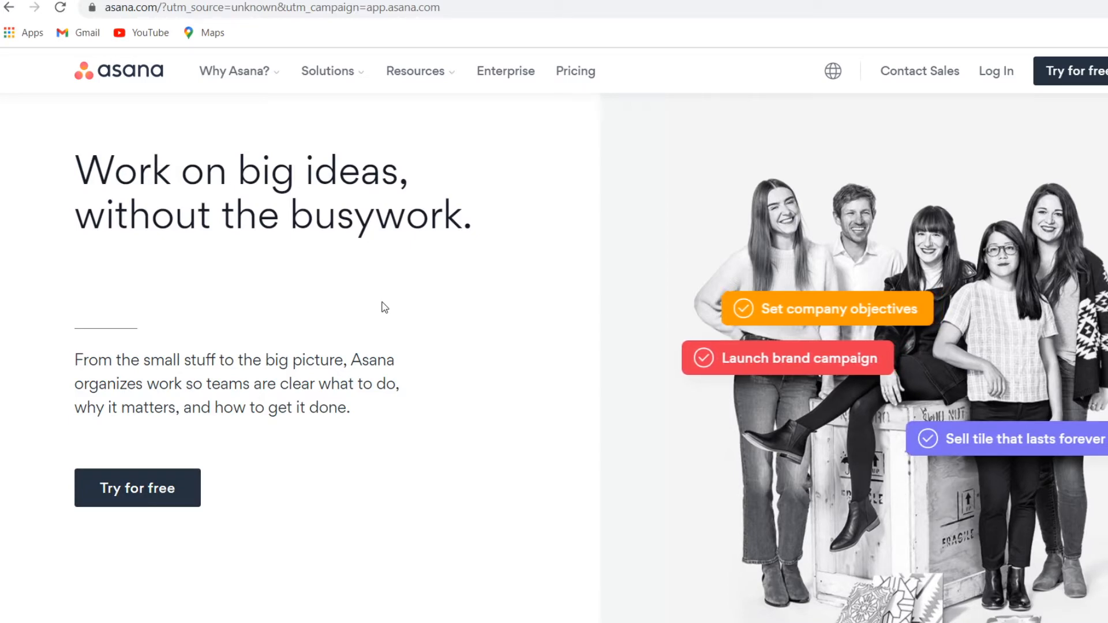
type("trello.com/home")
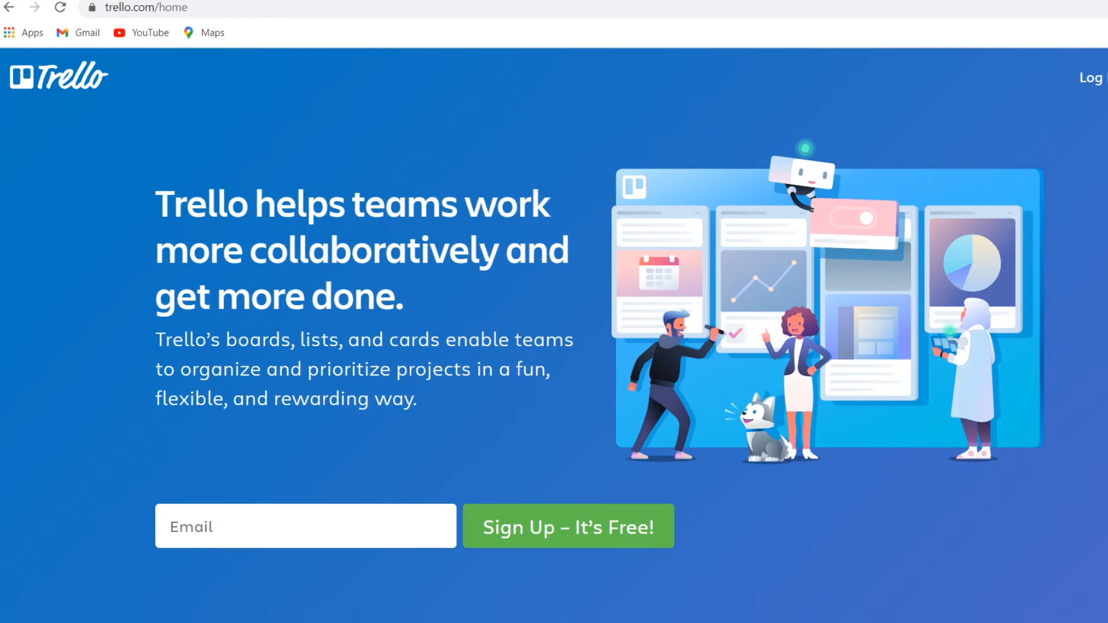
mouse_move(601, 381)
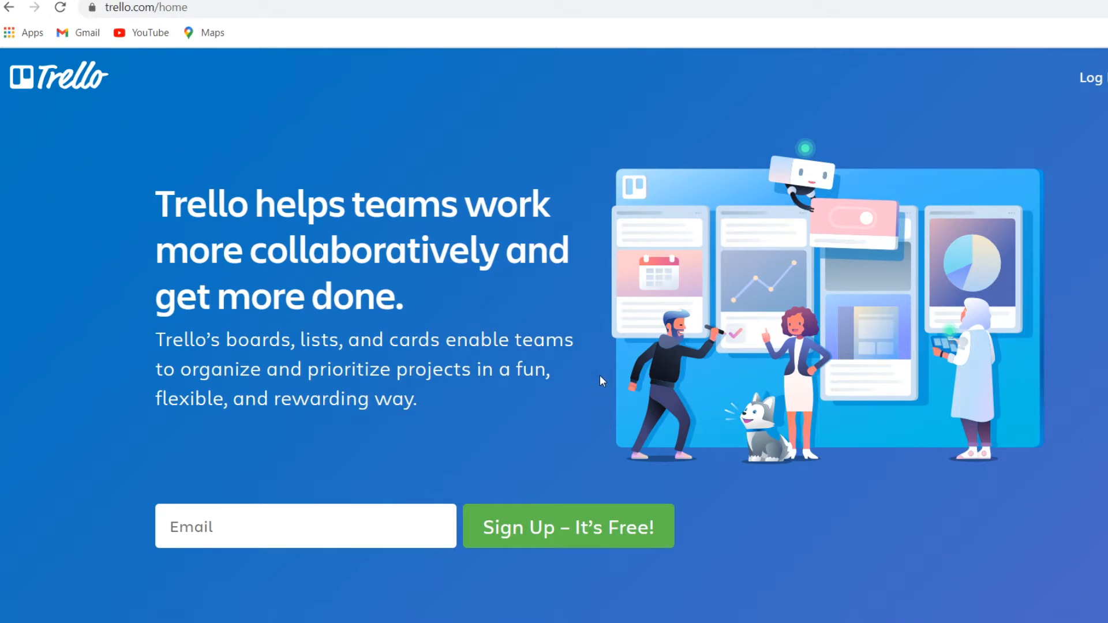
mouse_move(797, 314)
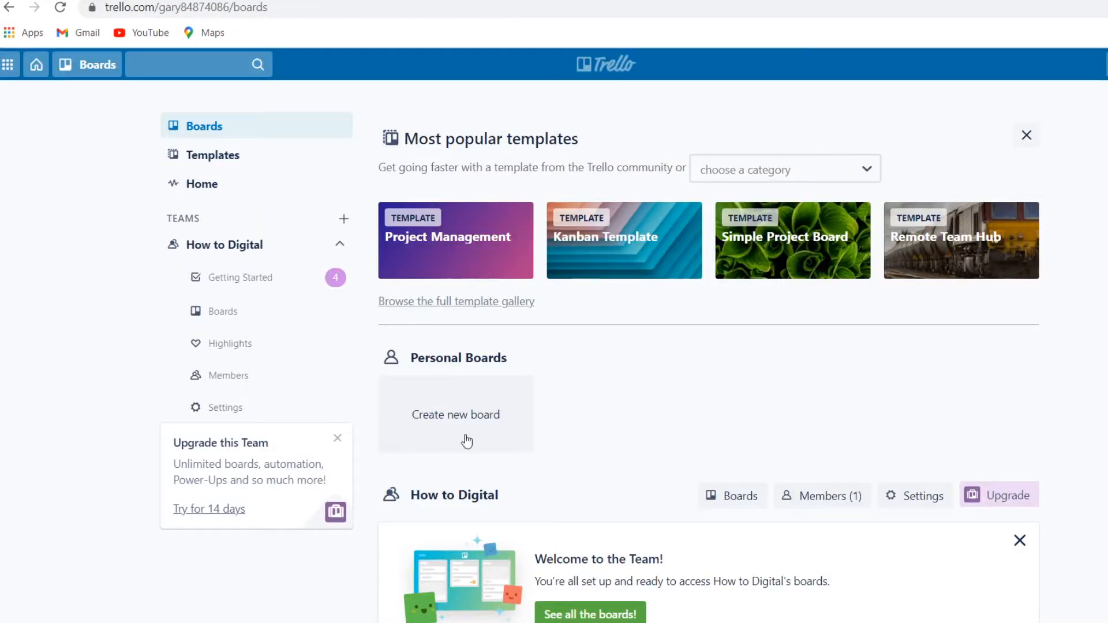
mouse_move(617, 333)
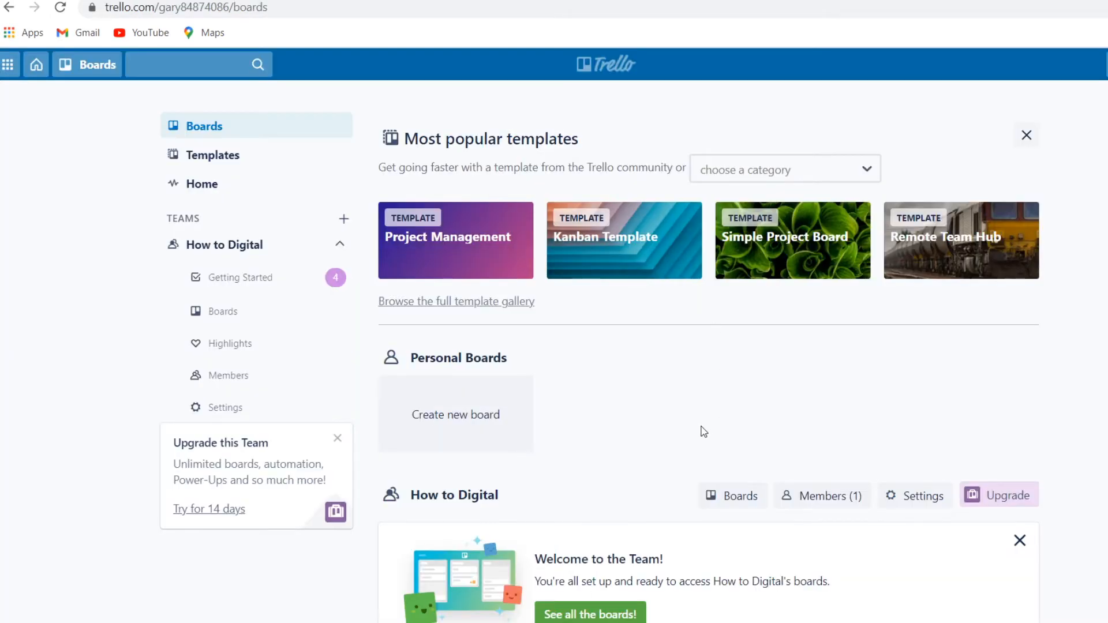
Go to the Trello Boards page with popular templates, Personal Boards and How to Digital
left_click(337, 438)
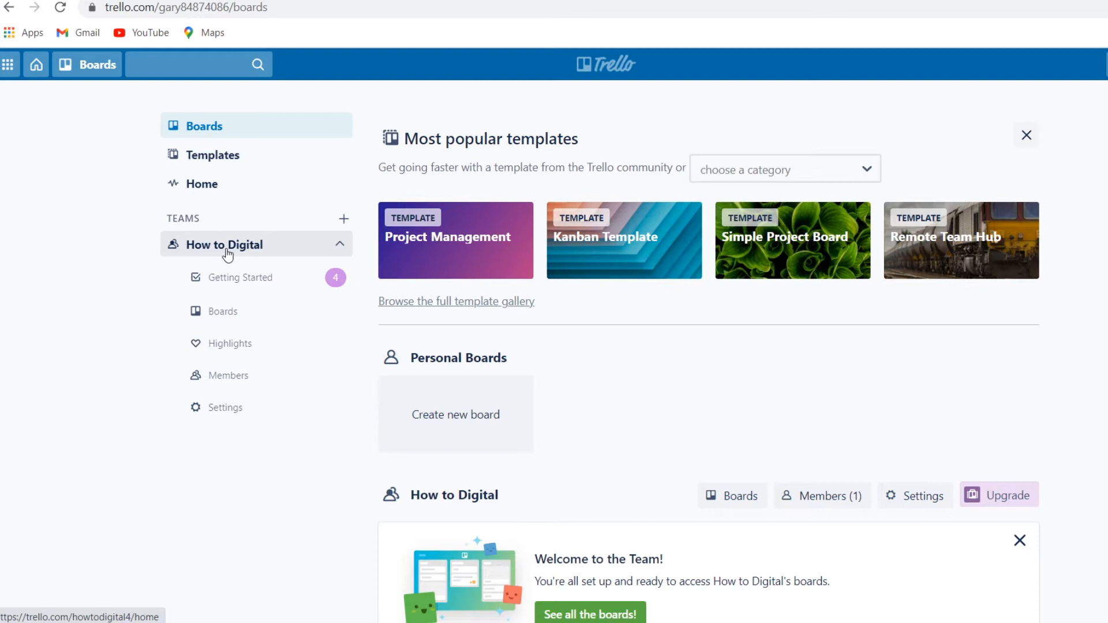
mouse_move(275, 254)
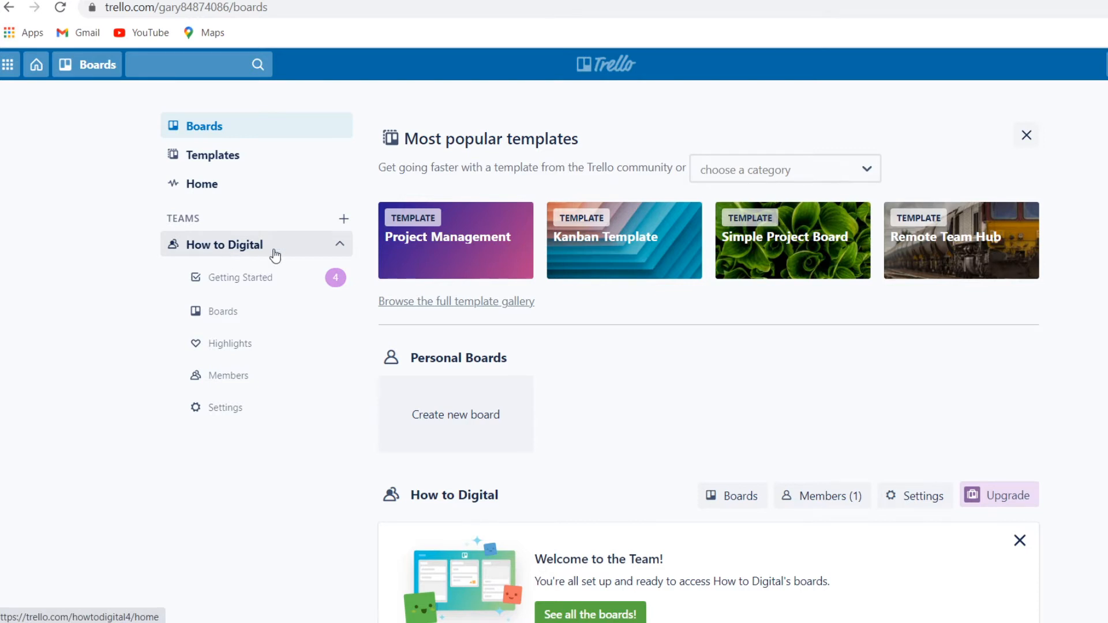
mouse_move(235, 257)
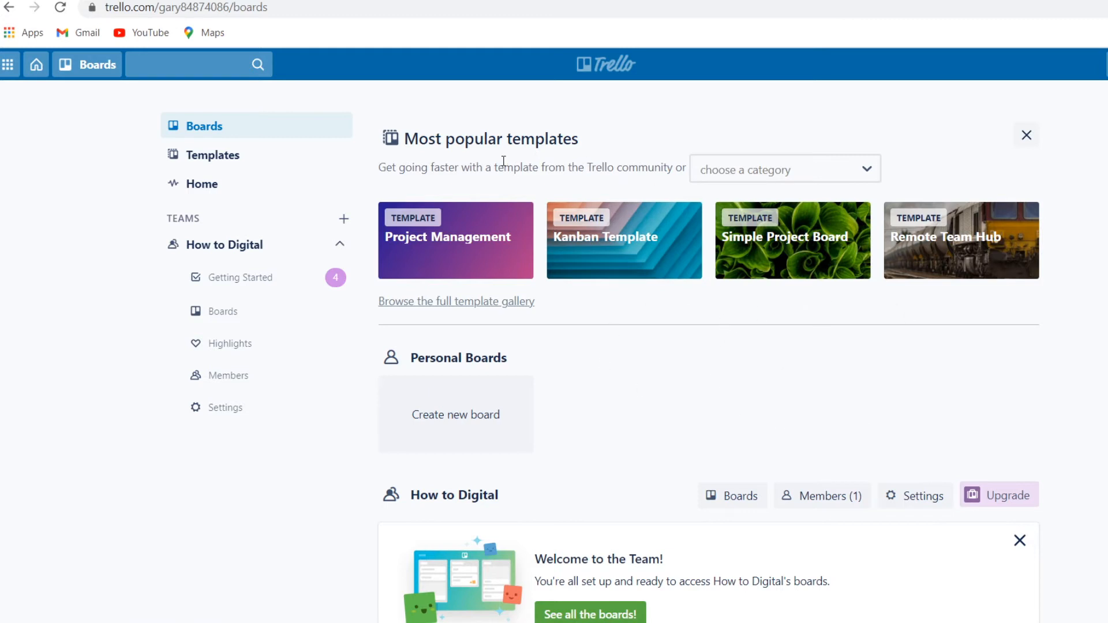
mouse_move(445, 267)
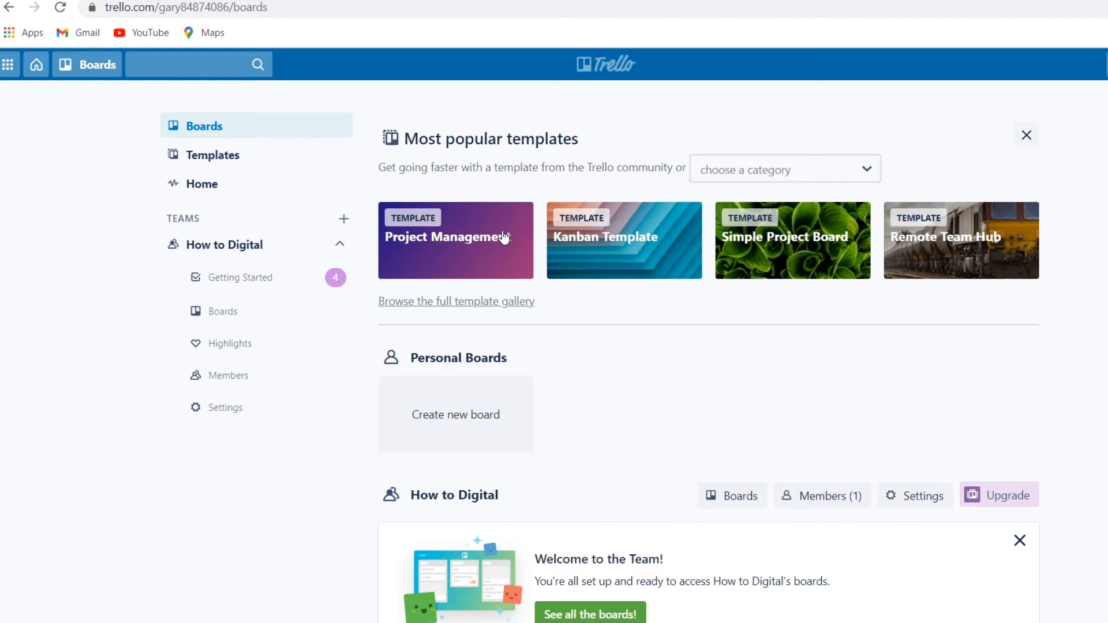
left_click(456, 238)
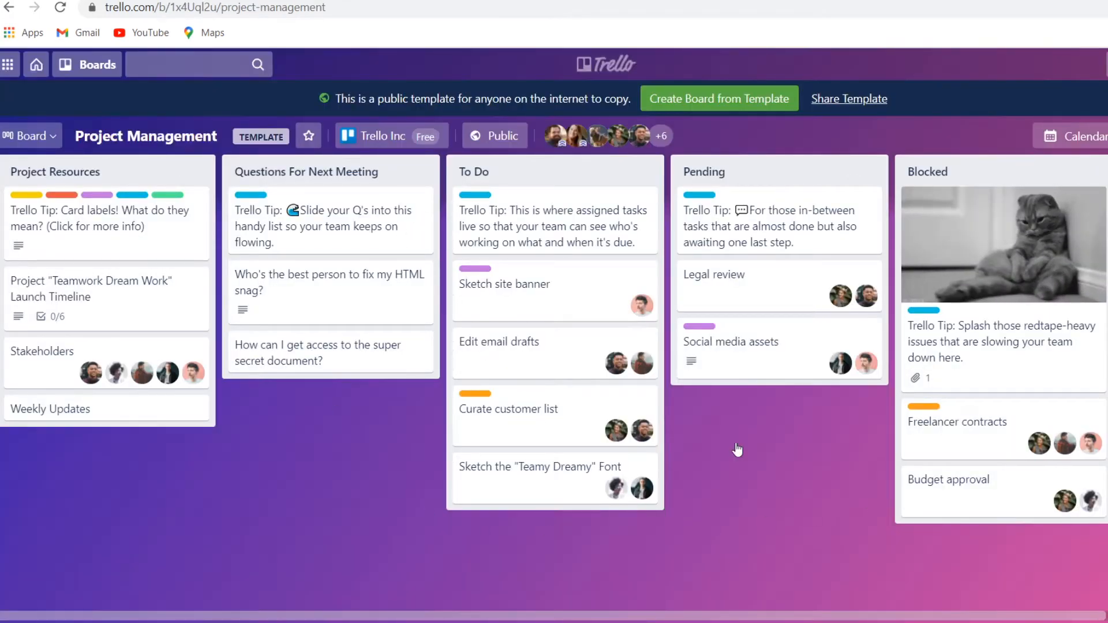
scroll("right", 3)
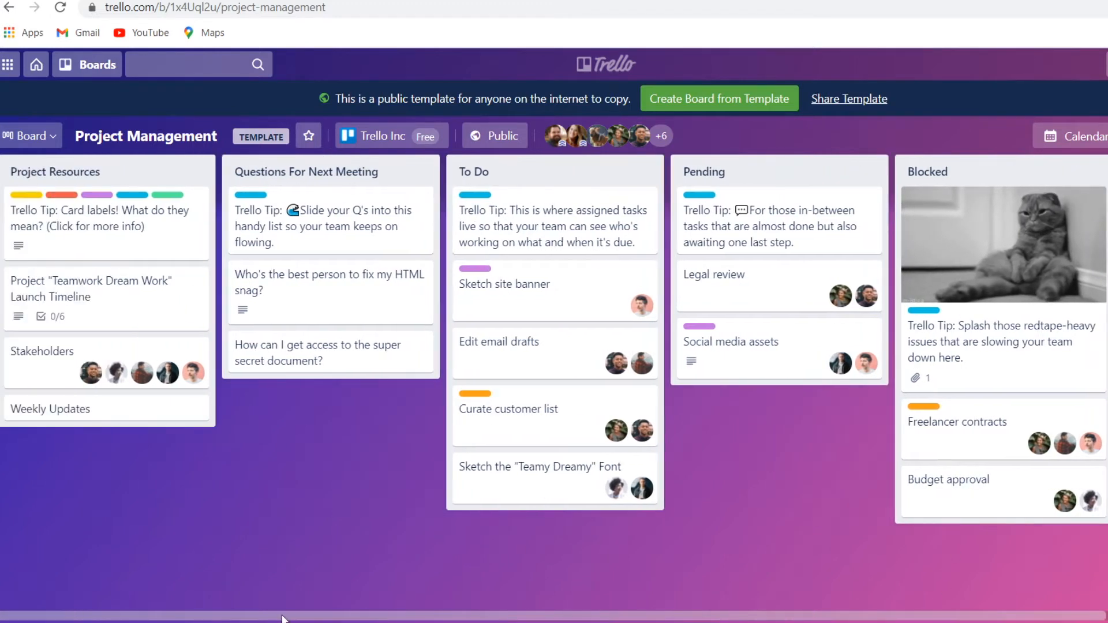
mouse_move(134, 556)
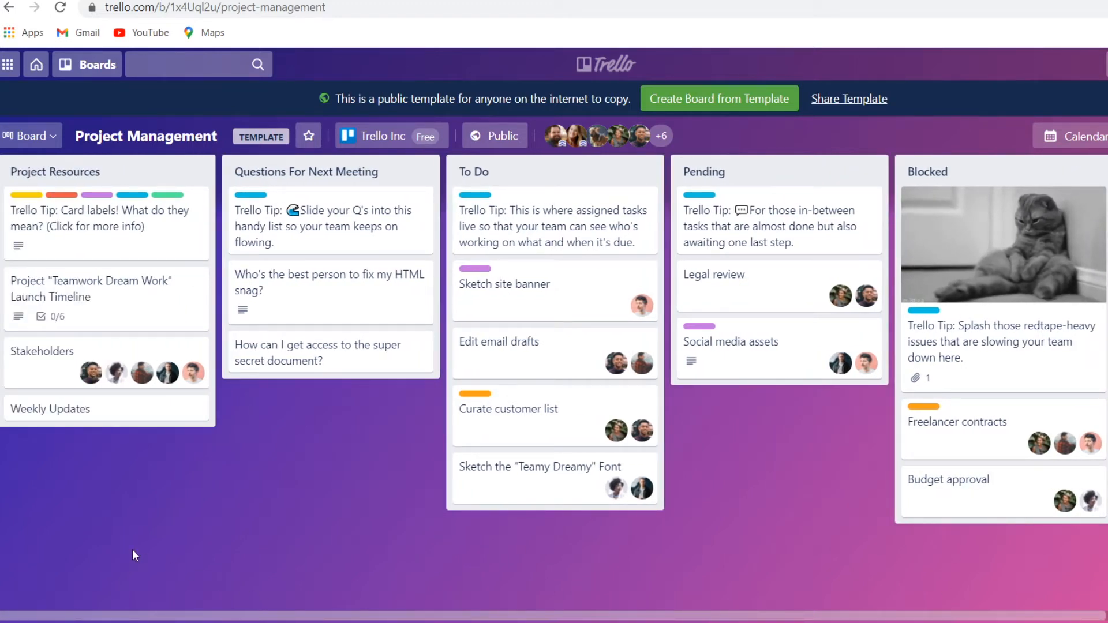
mouse_move(469, 204)
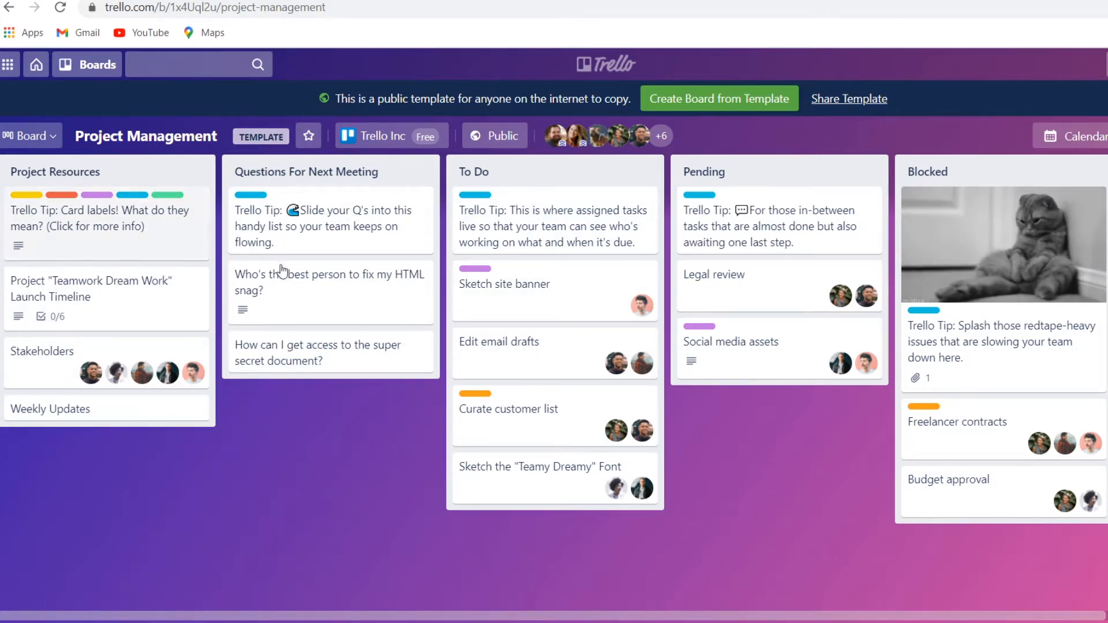
mouse_move(981, 196)
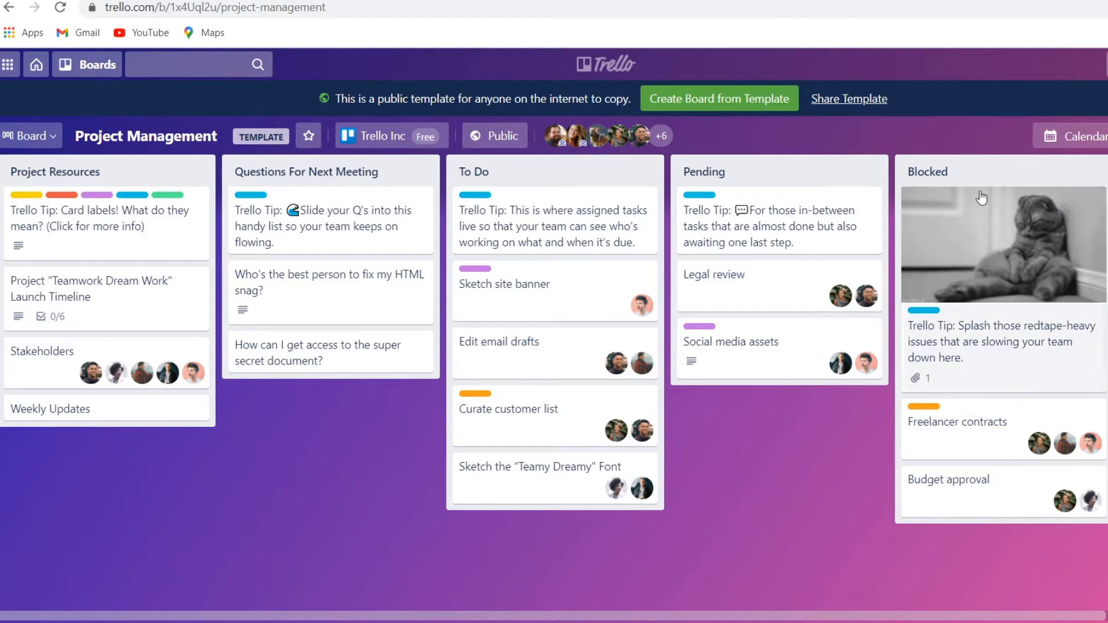
mouse_move(68, 184)
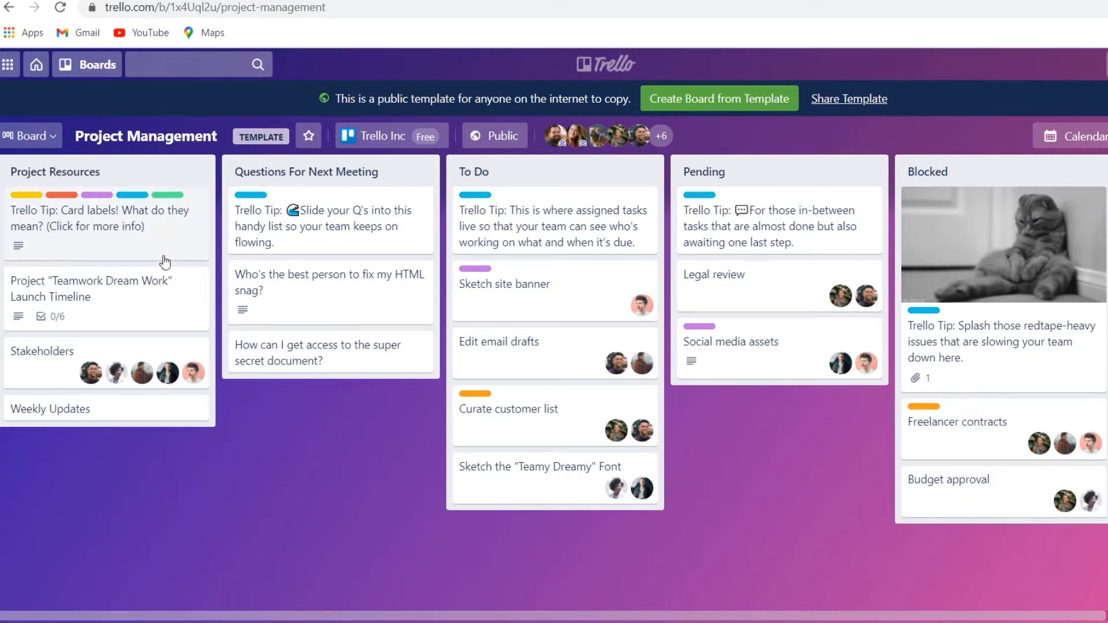
mouse_move(139, 424)
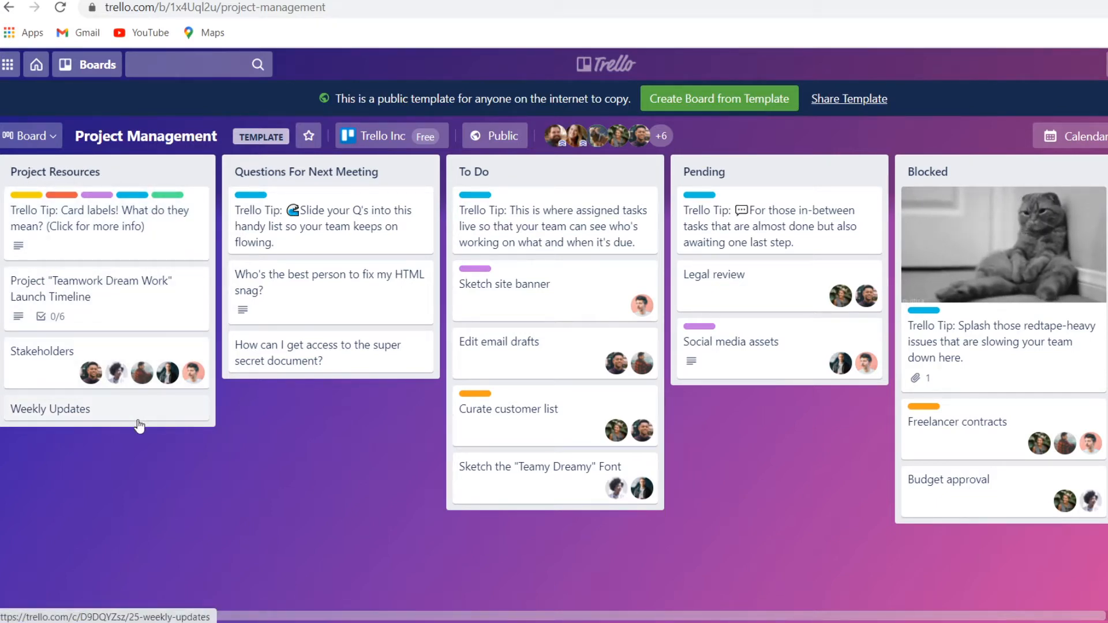
mouse_move(503, 184)
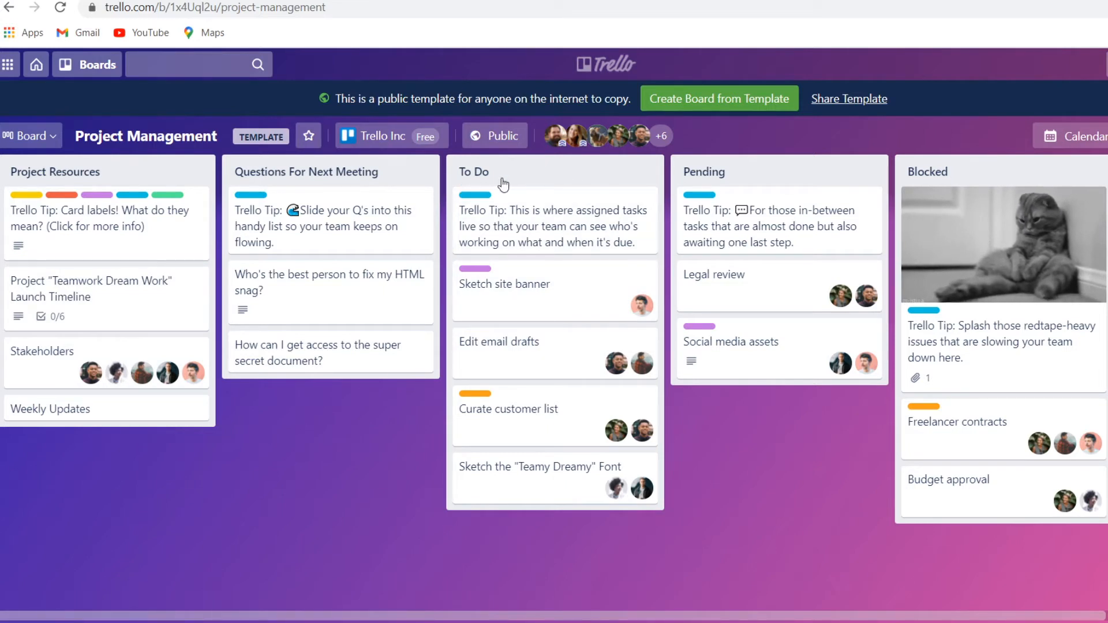
mouse_move(553, 247)
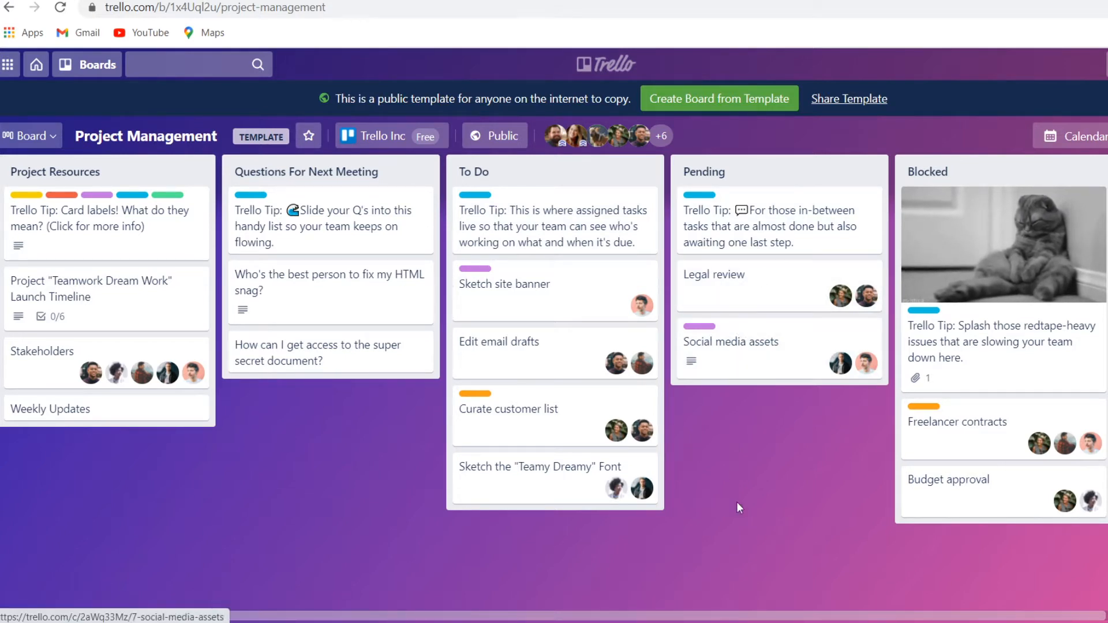
scroll("right", 3)
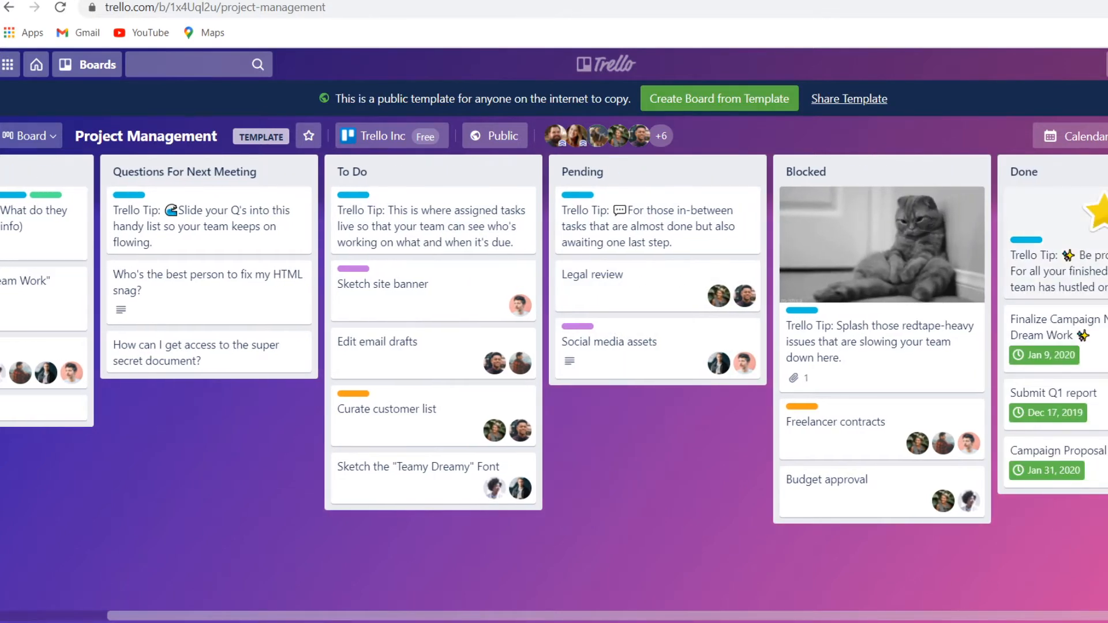
mouse_move(638, 569)
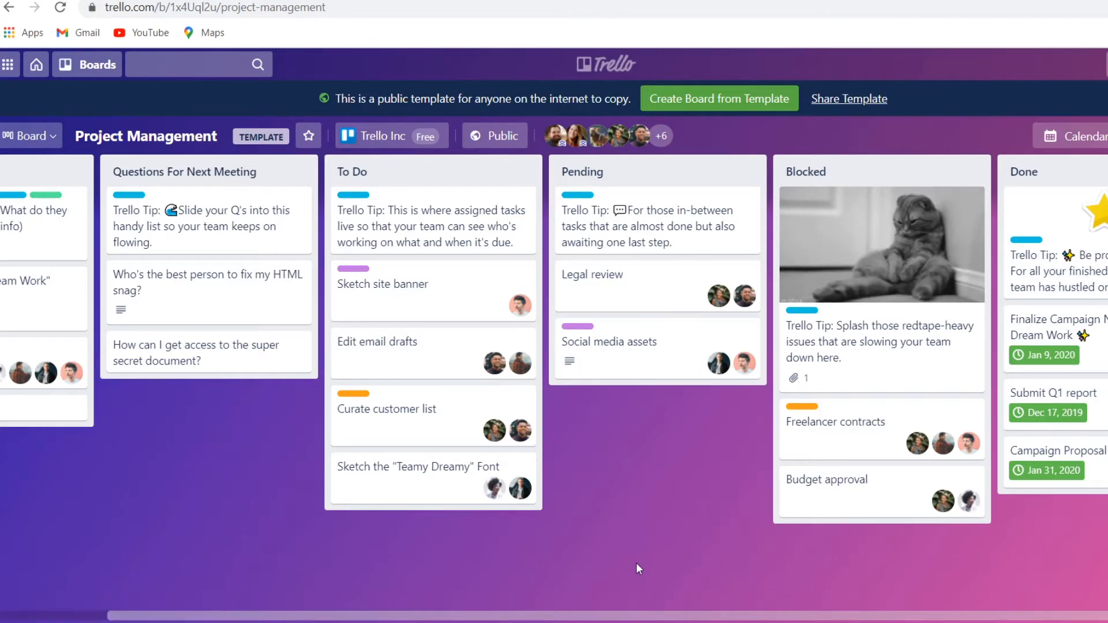
mouse_move(620, 569)
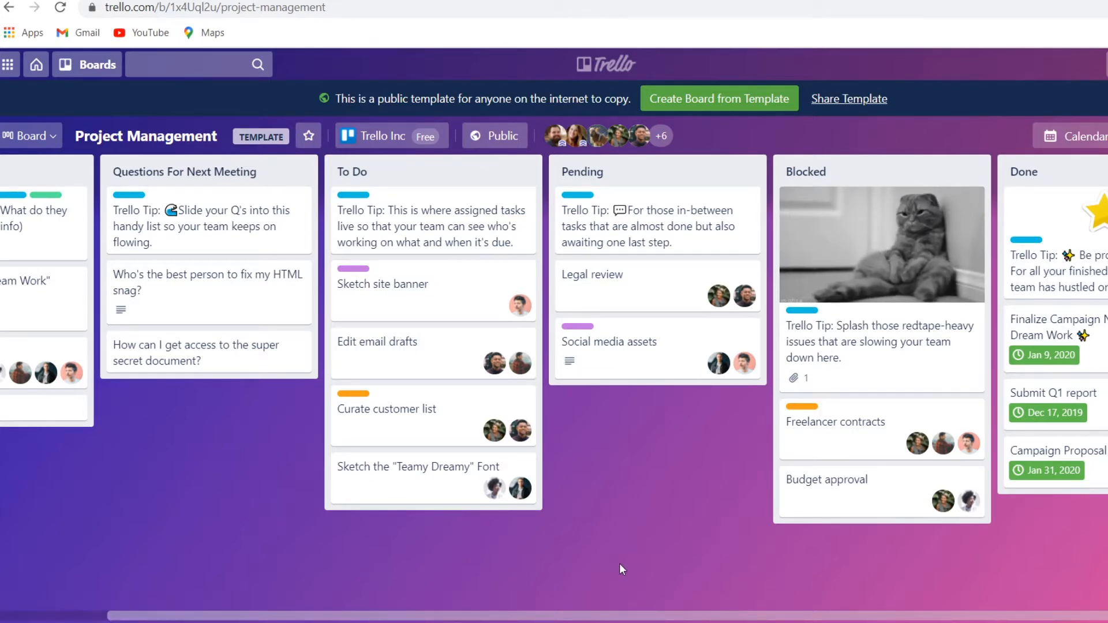
mouse_move(640, 555)
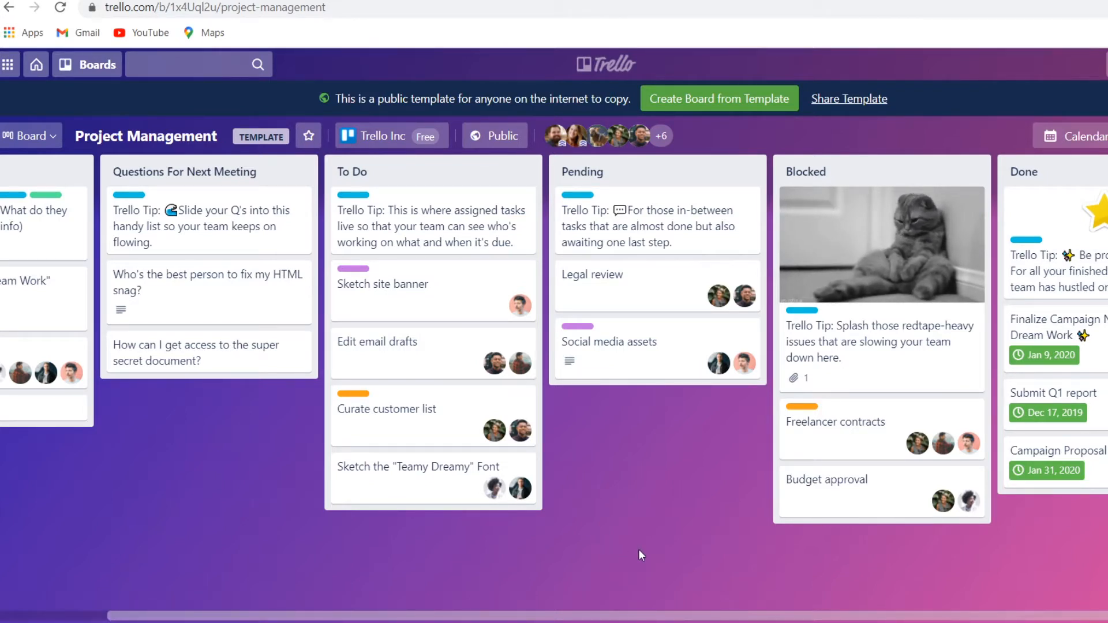
mouse_move(707, 300)
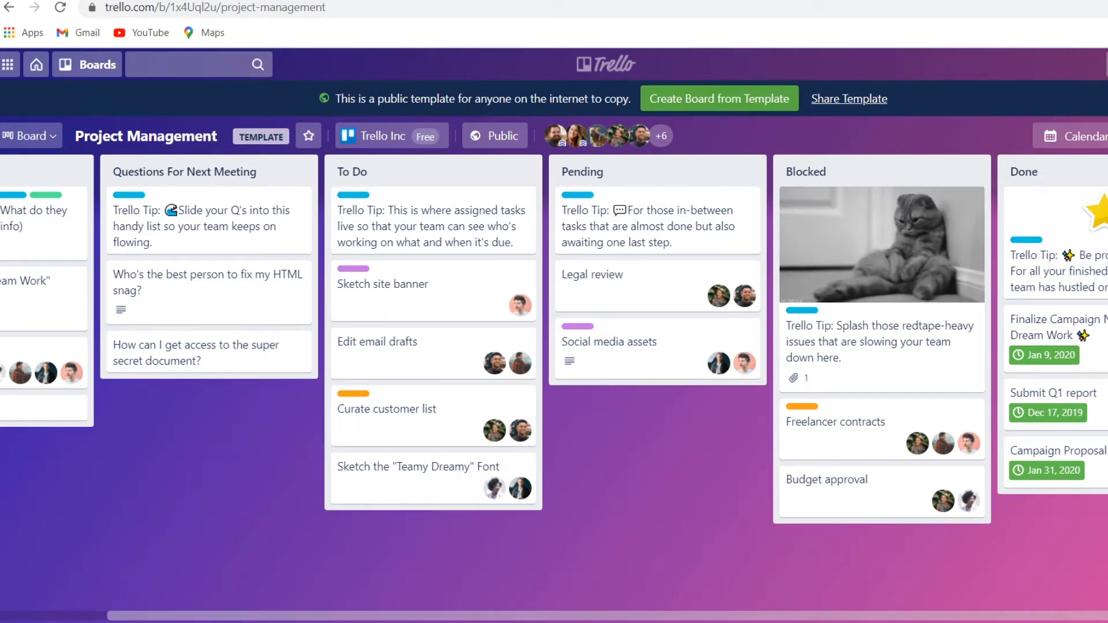
mouse_move(473, 165)
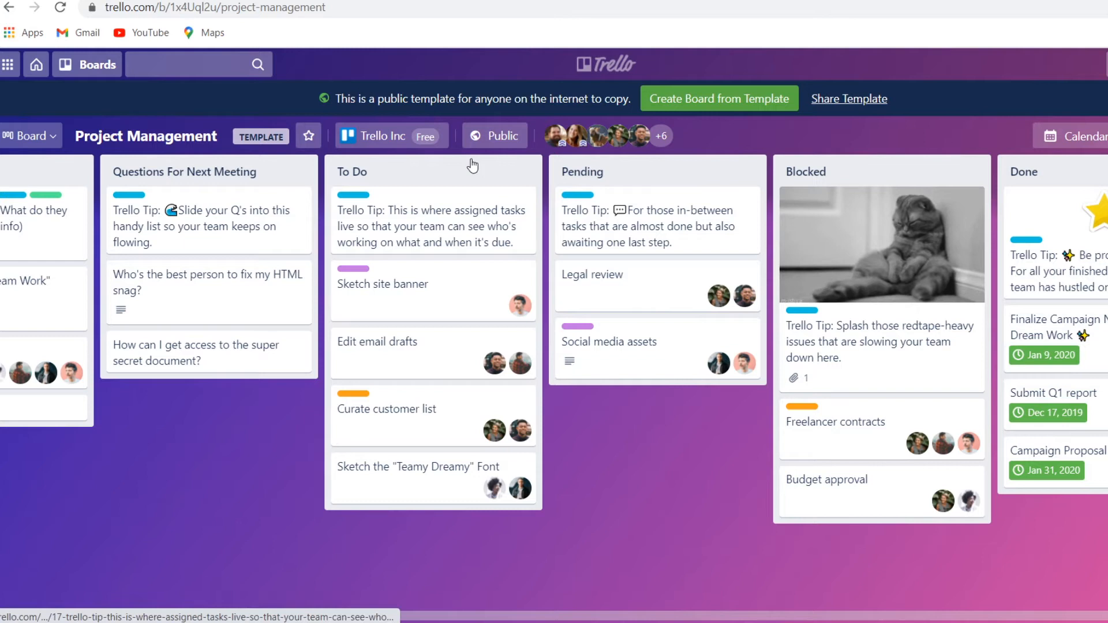
mouse_move(436, 406)
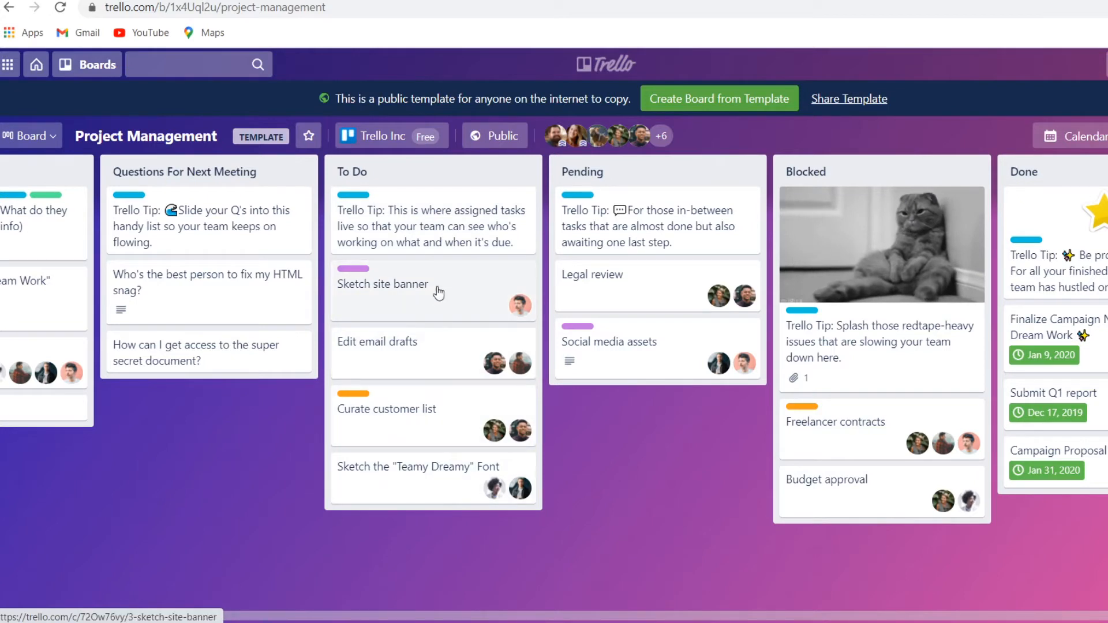
mouse_move(412, 295)
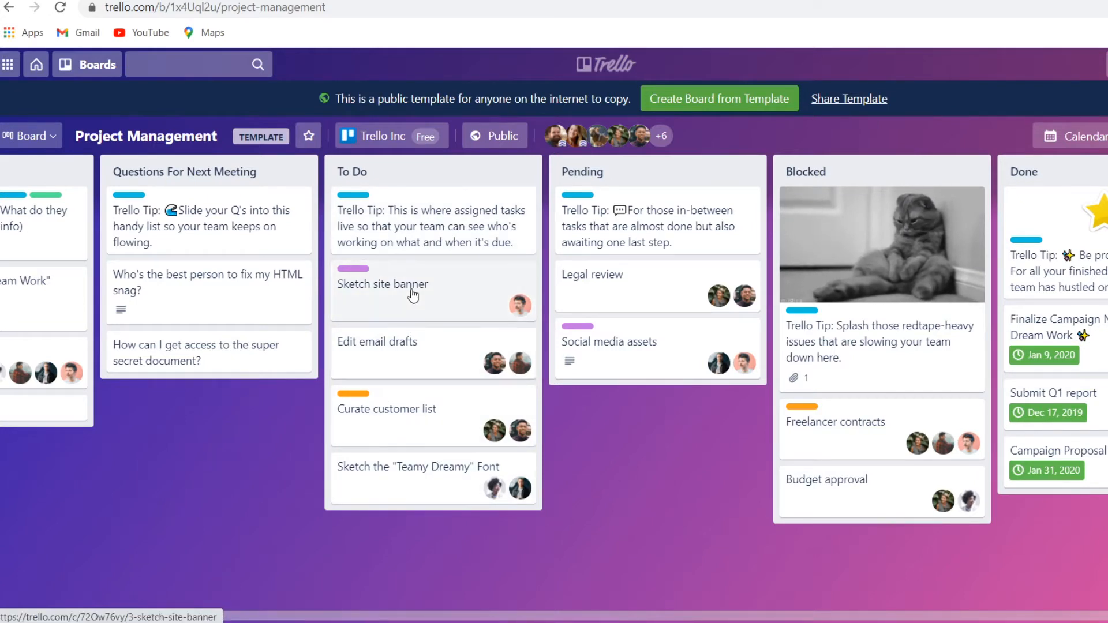
mouse_move(445, 295)
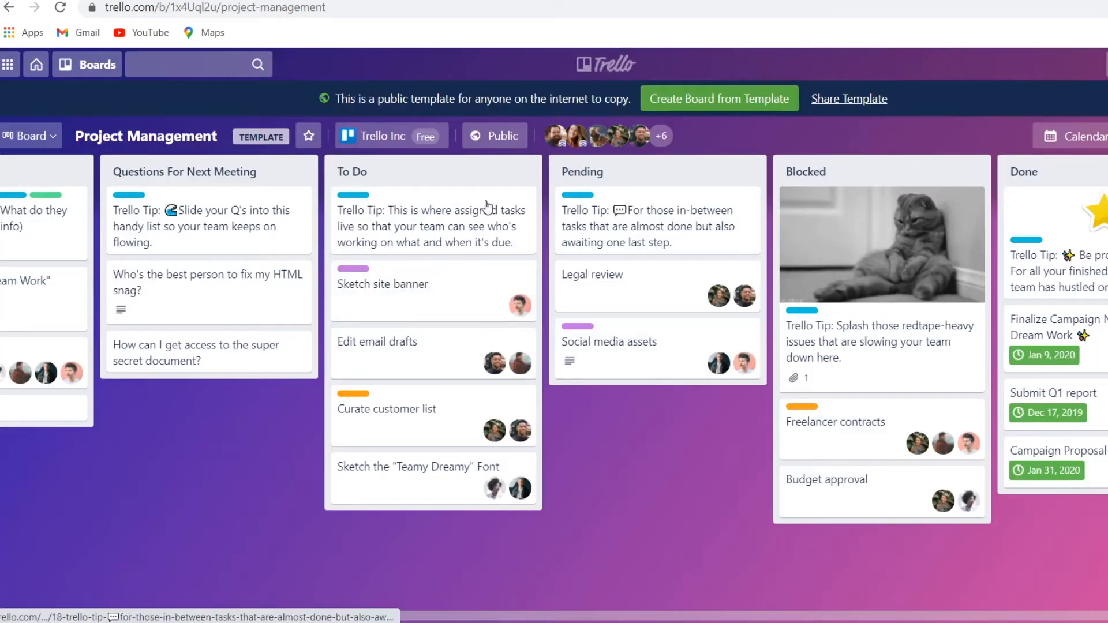
Copy the Project Management template, drag Sketch site banner to Pending, and rename that list
left_click(720, 99)
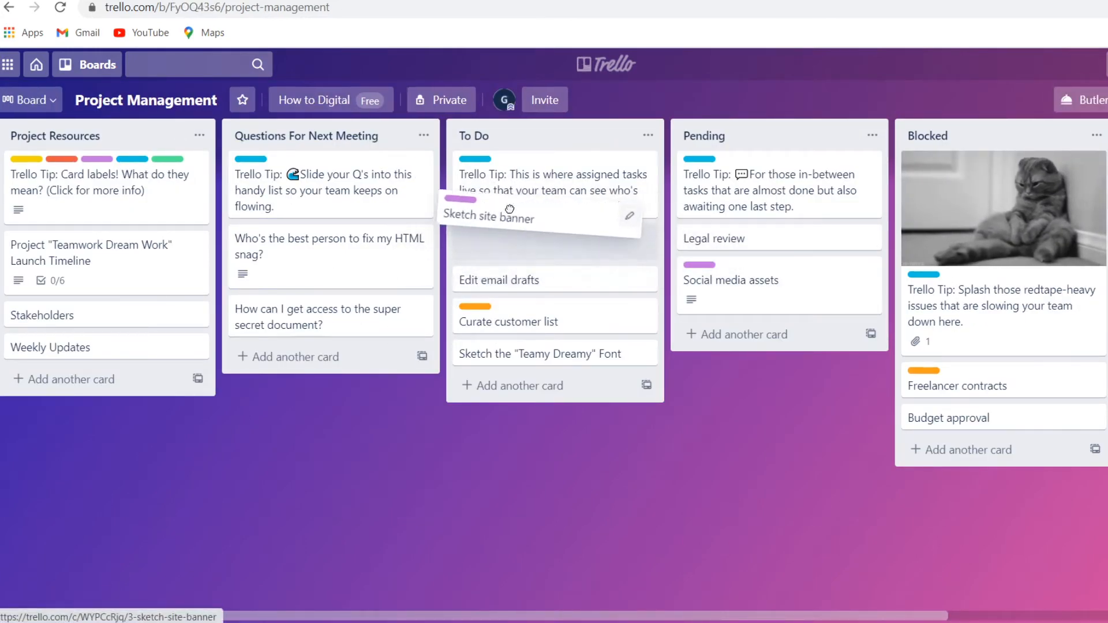
left_click_drag(509, 215, 728, 344)
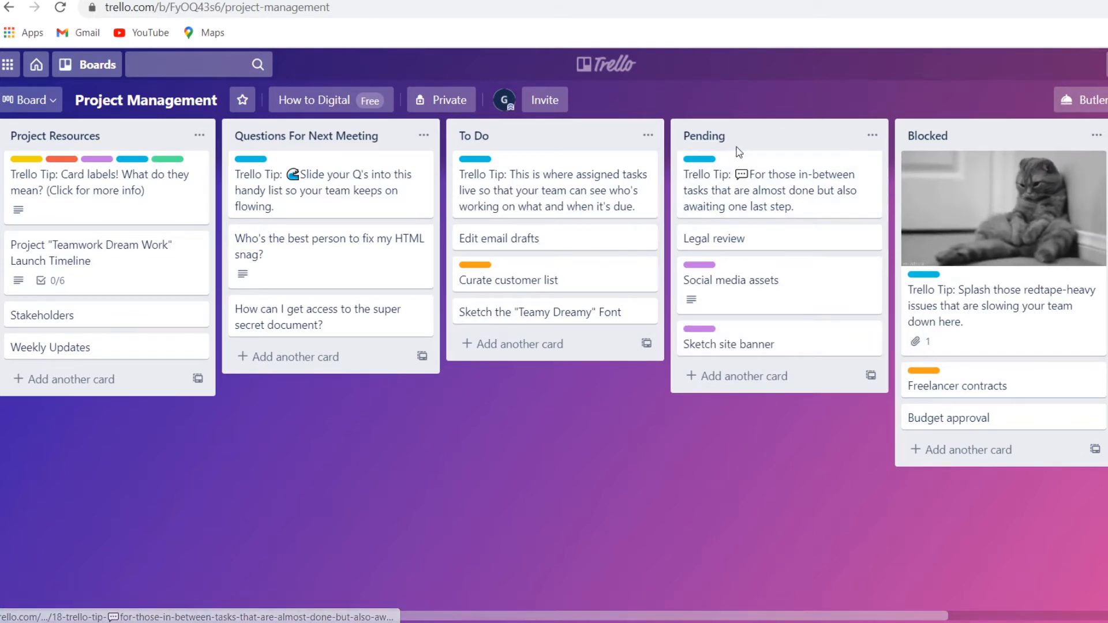
left_click(715, 137)
type("working on it")
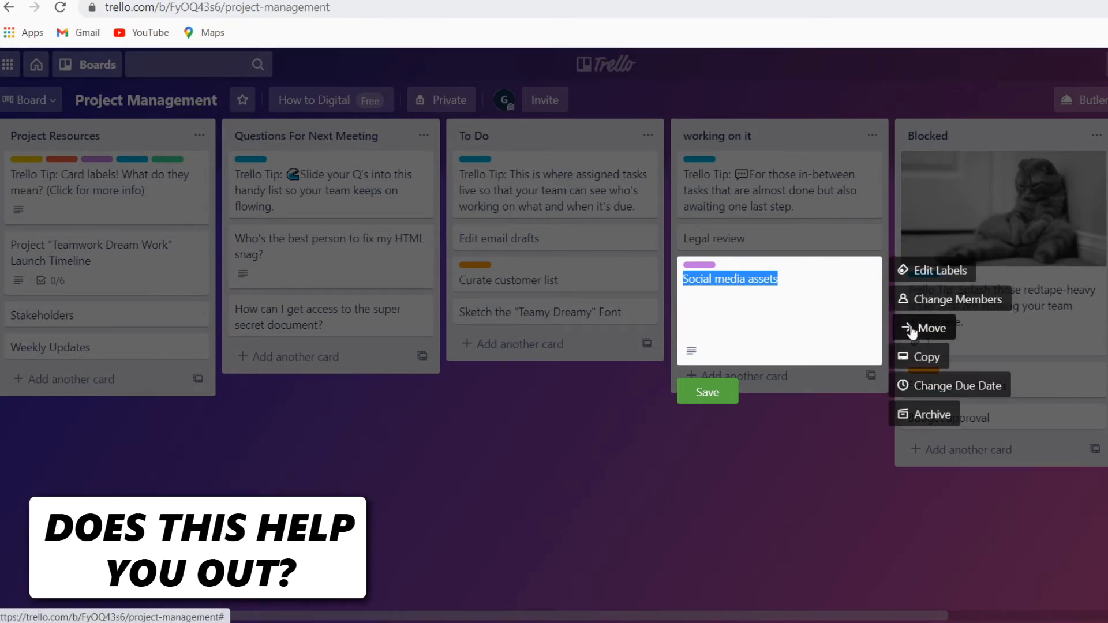
Move the Social media assets card to Done, then switch to the Asana tab
left_click(958, 300)
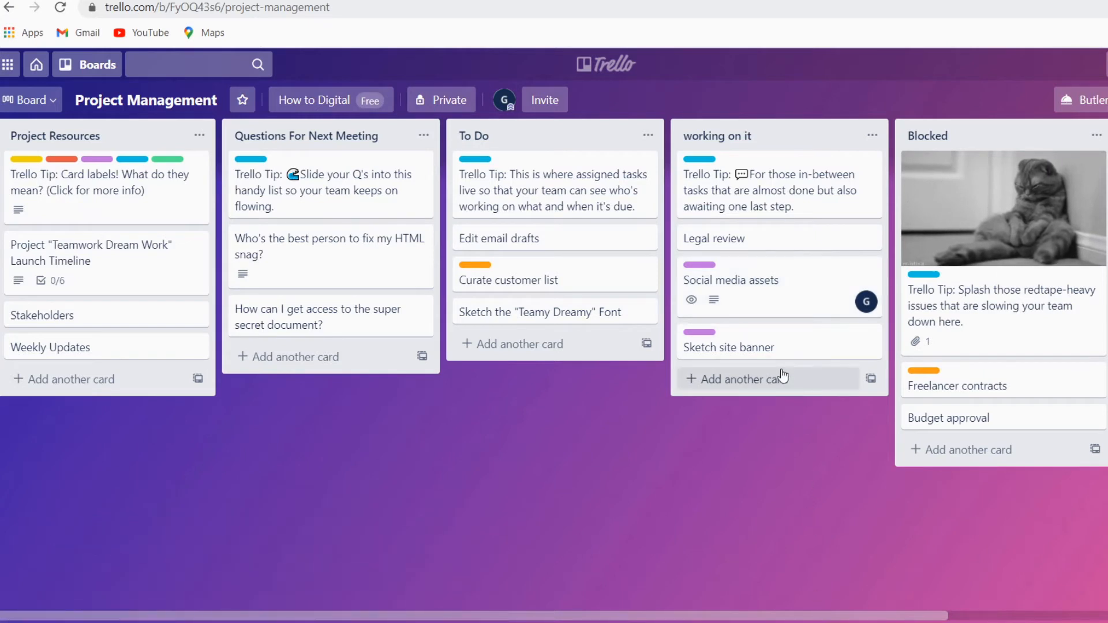
scroll("right", 3)
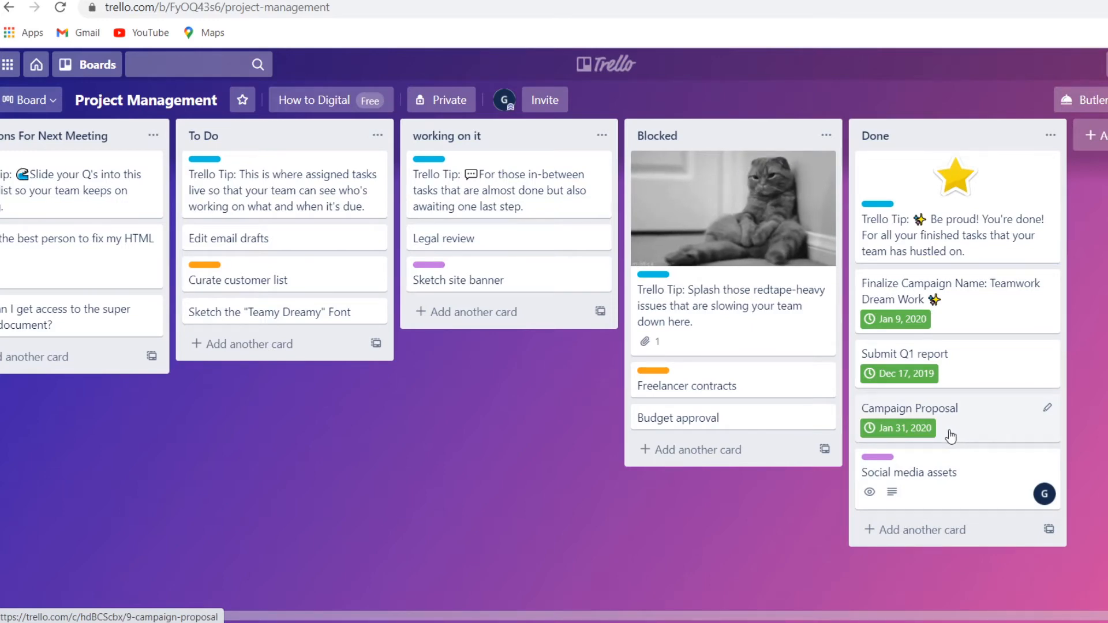
mouse_move(667, 604)
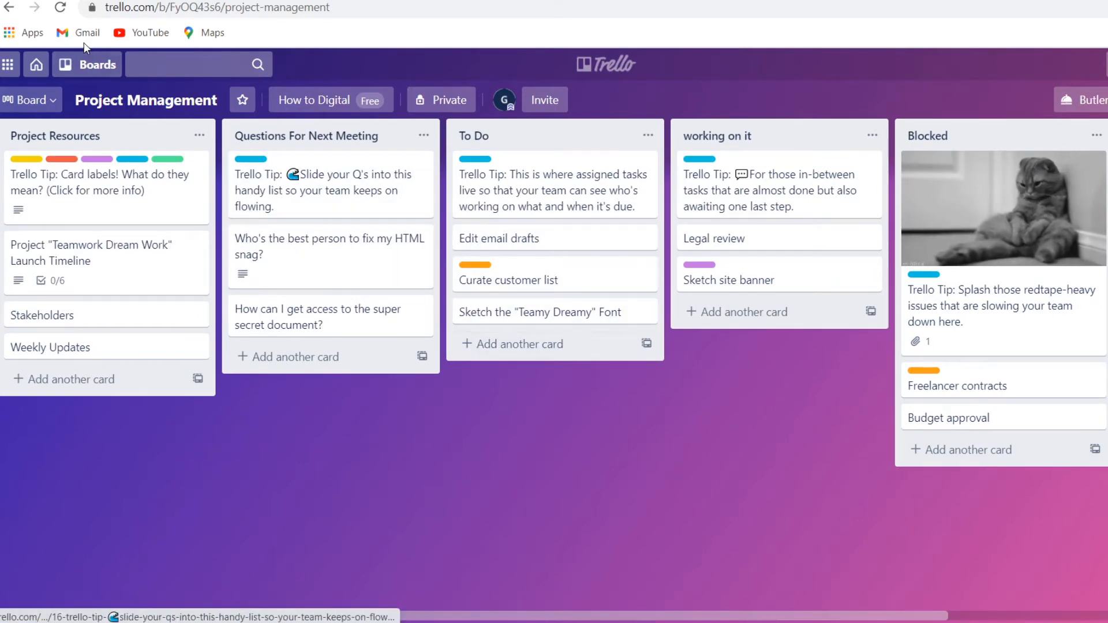
left_click(36, 64)
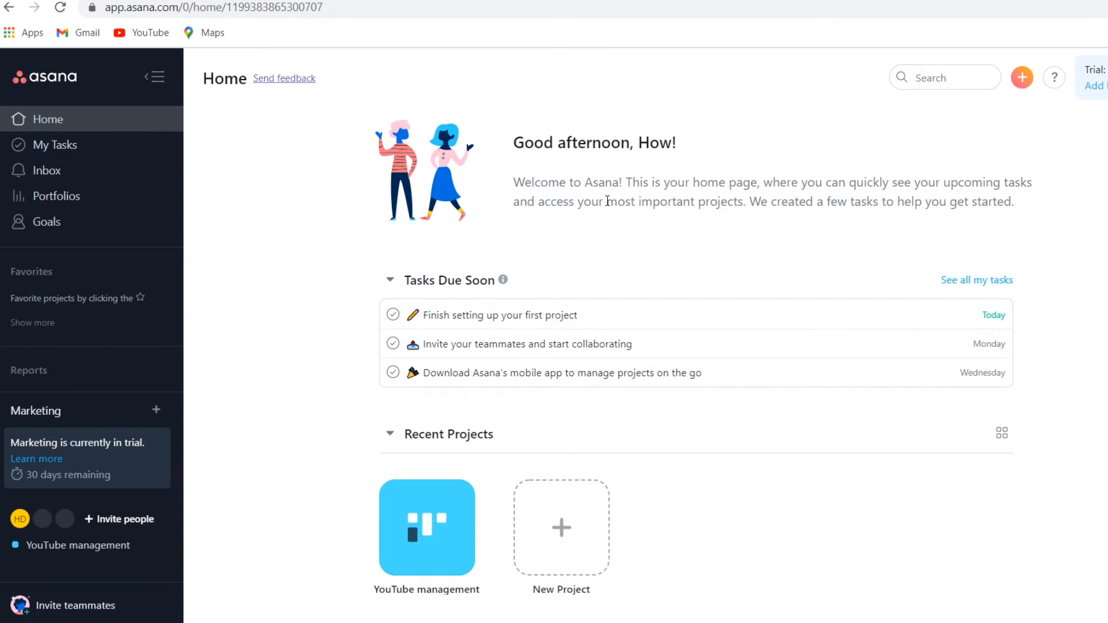
mouse_move(104, 132)
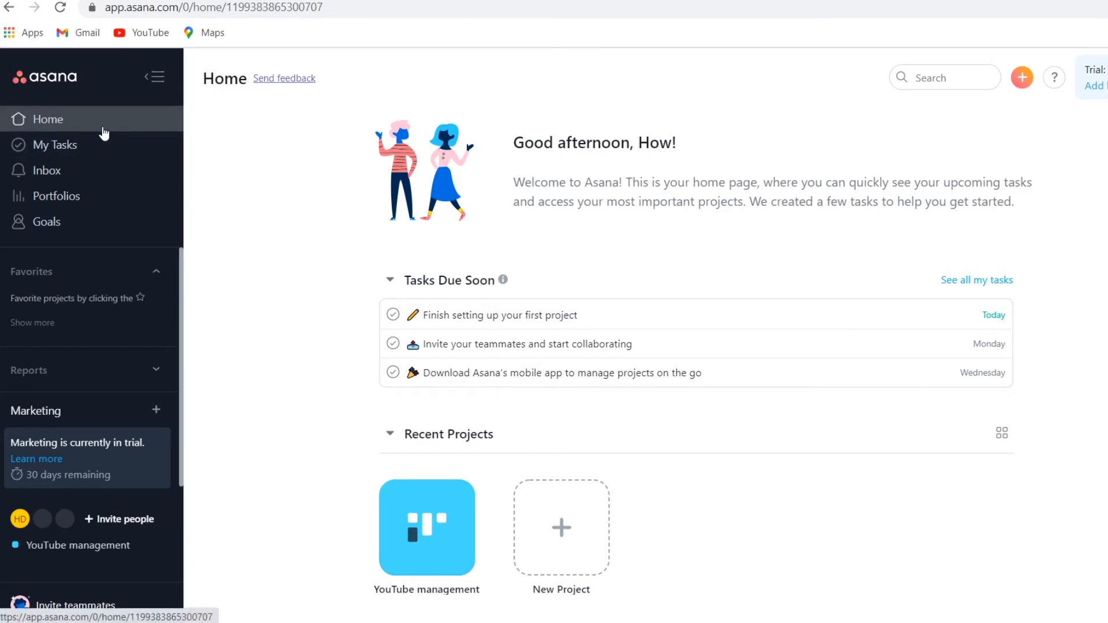
Open the YouTube management project from Recent Projects on Asana's Home page
scroll("down", 3)
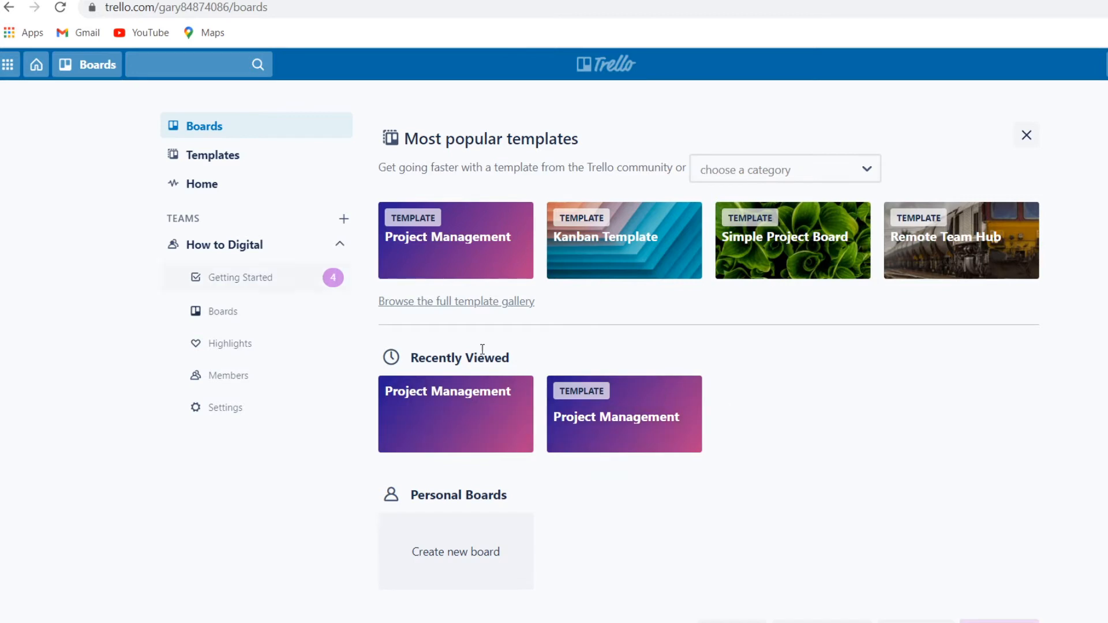
left_click(456, 414)
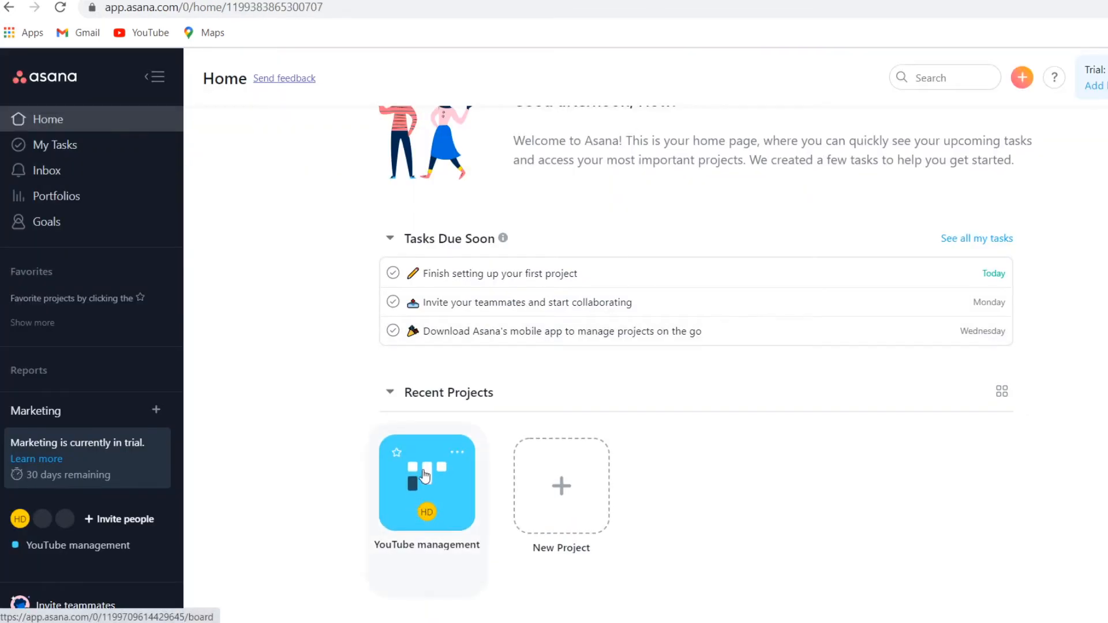
left_click(427, 483)
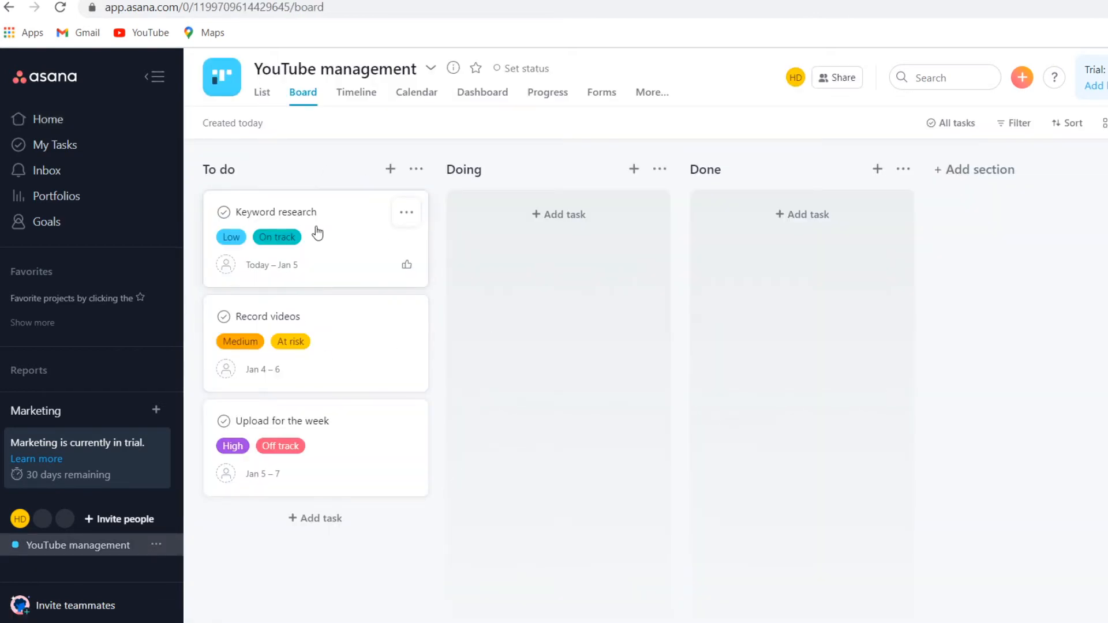
mouse_move(351, 273)
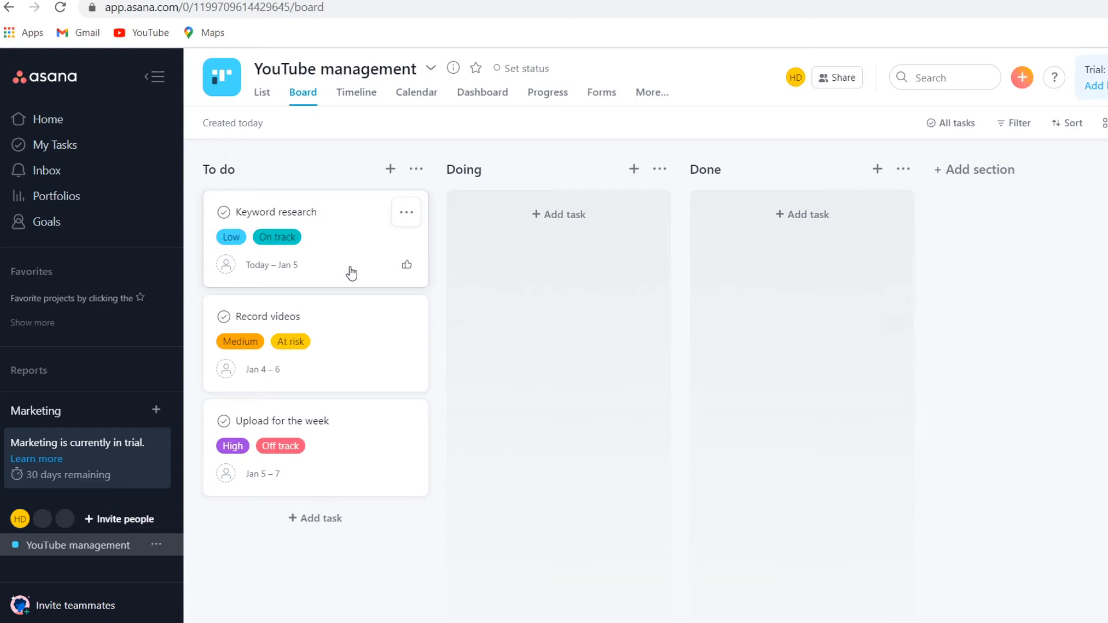
mouse_move(565, 343)
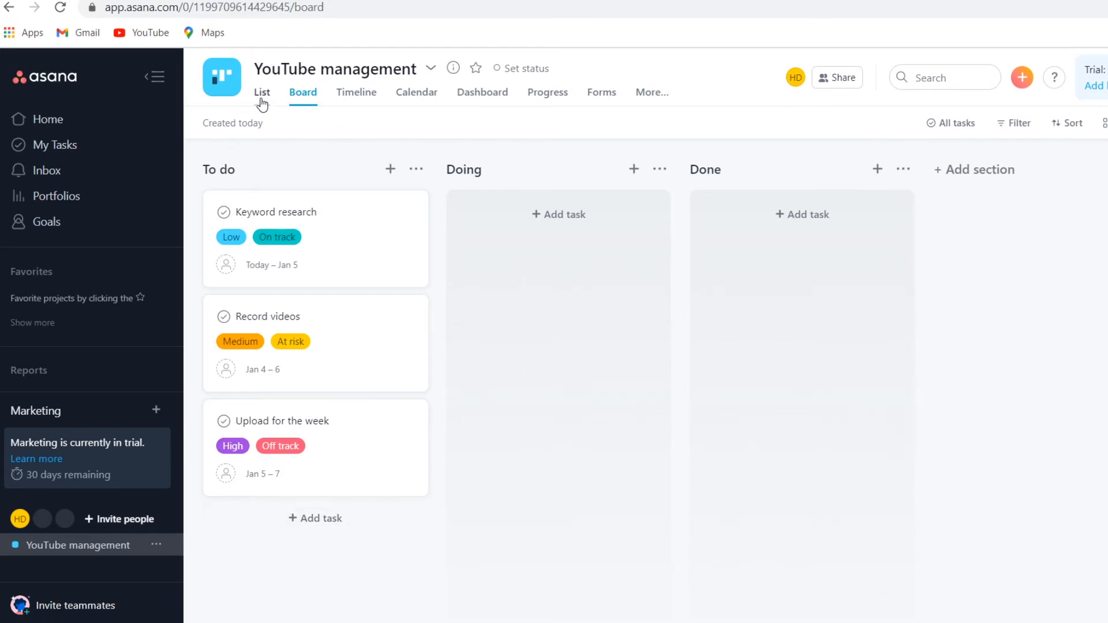
left_click(261, 93)
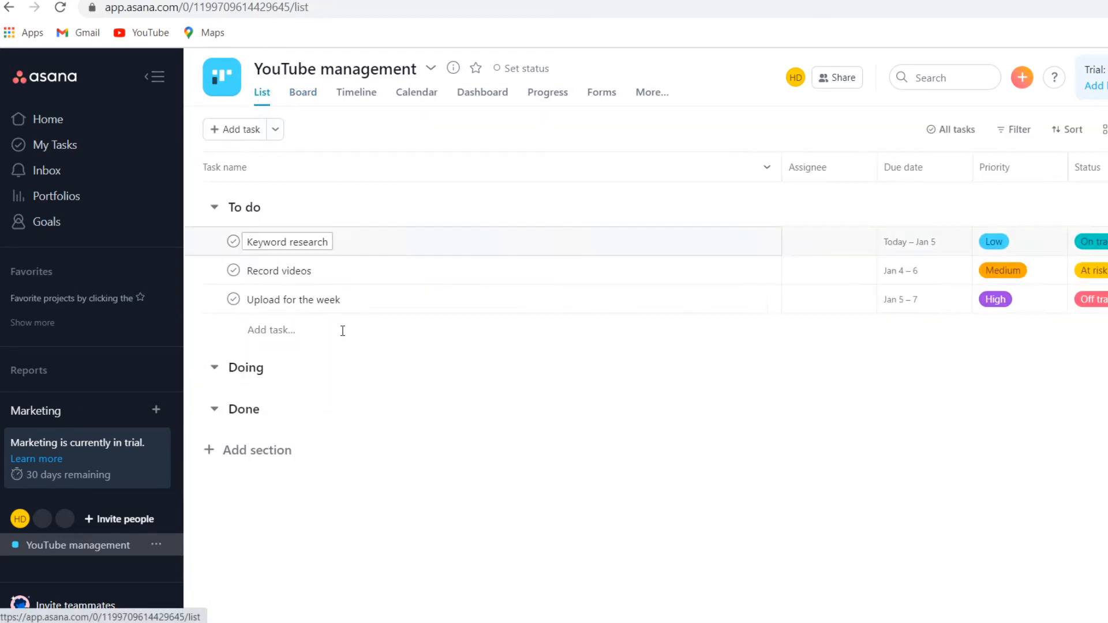
left_click(303, 92)
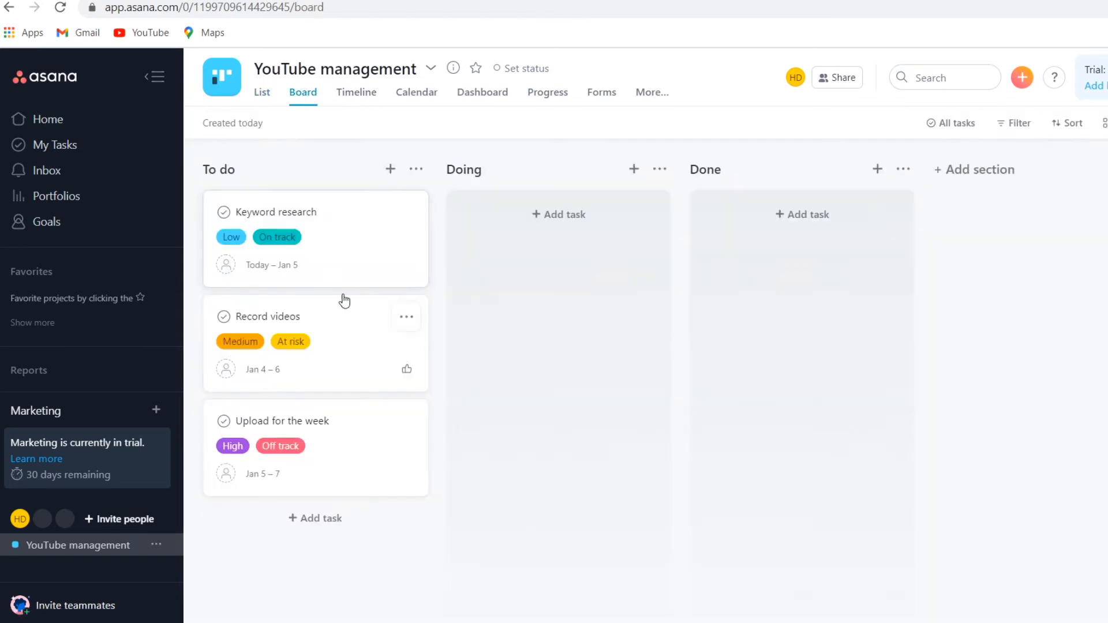
left_click(356, 92)
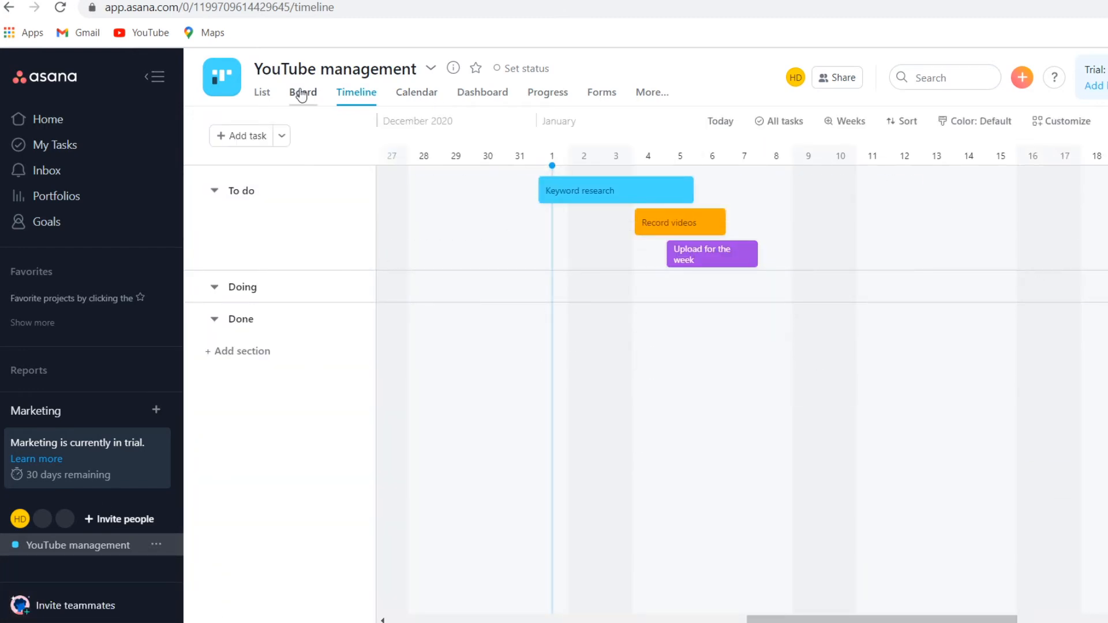
left_click(303, 93)
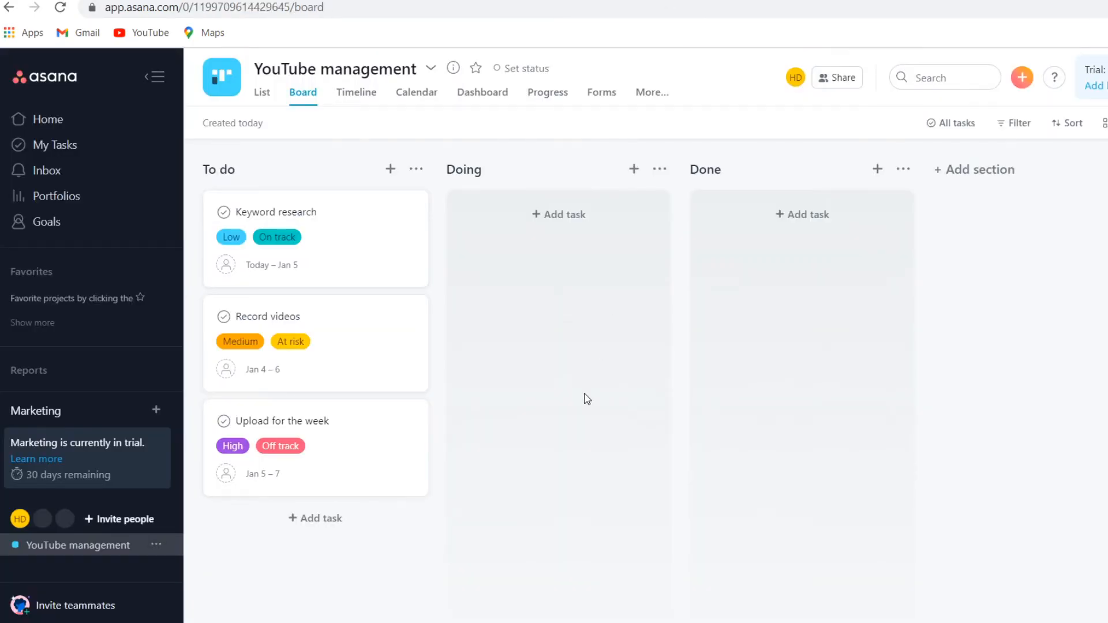
mouse_move(364, 249)
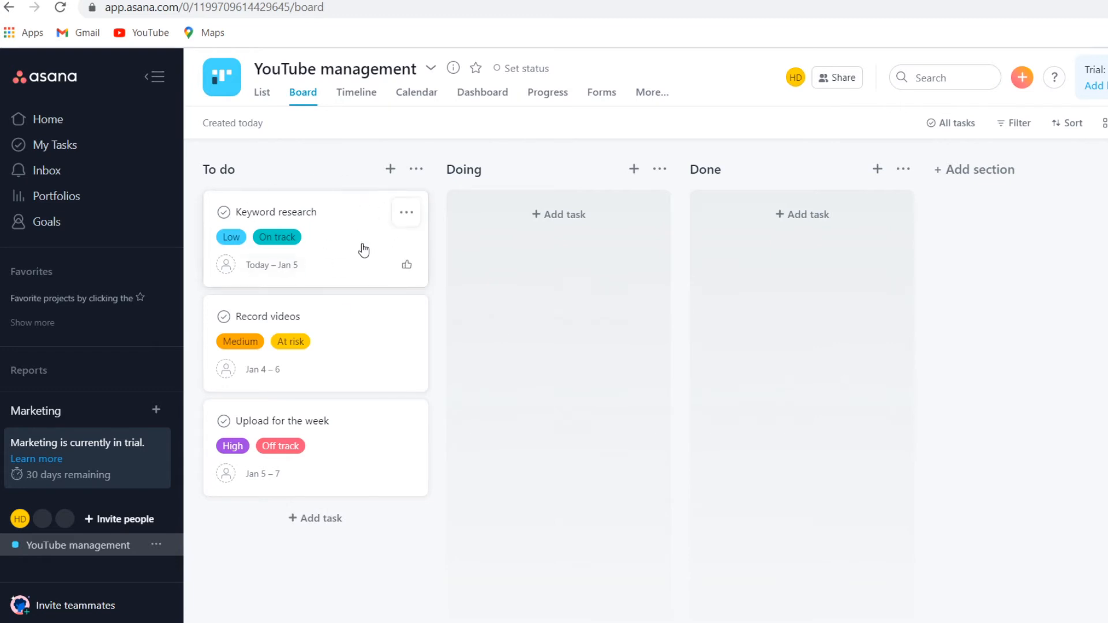
mouse_move(152, 244)
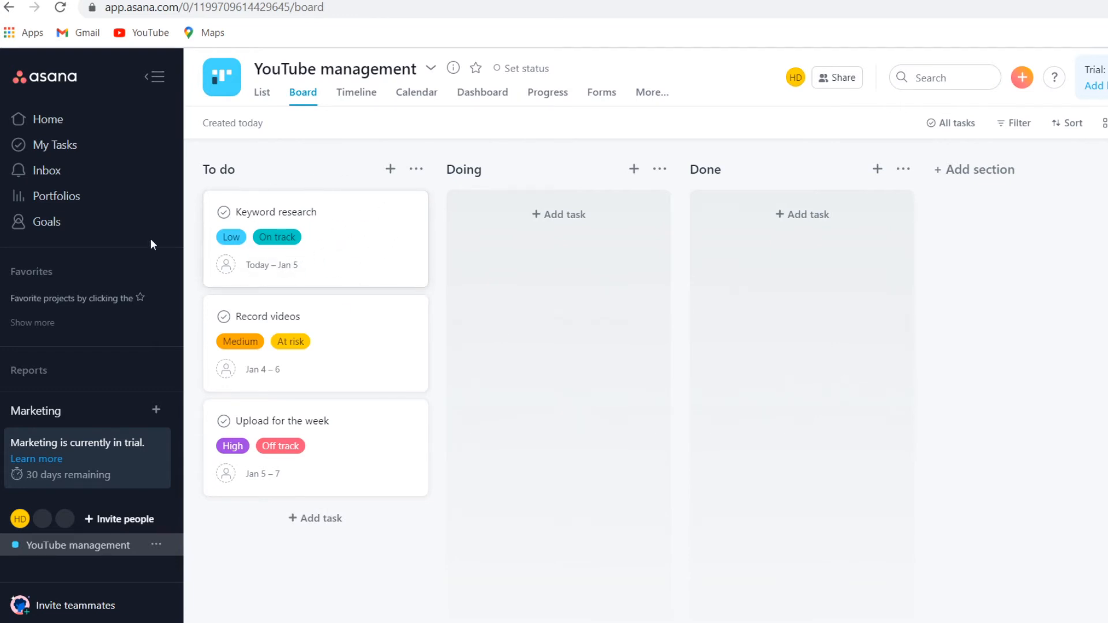
mouse_move(298, 226)
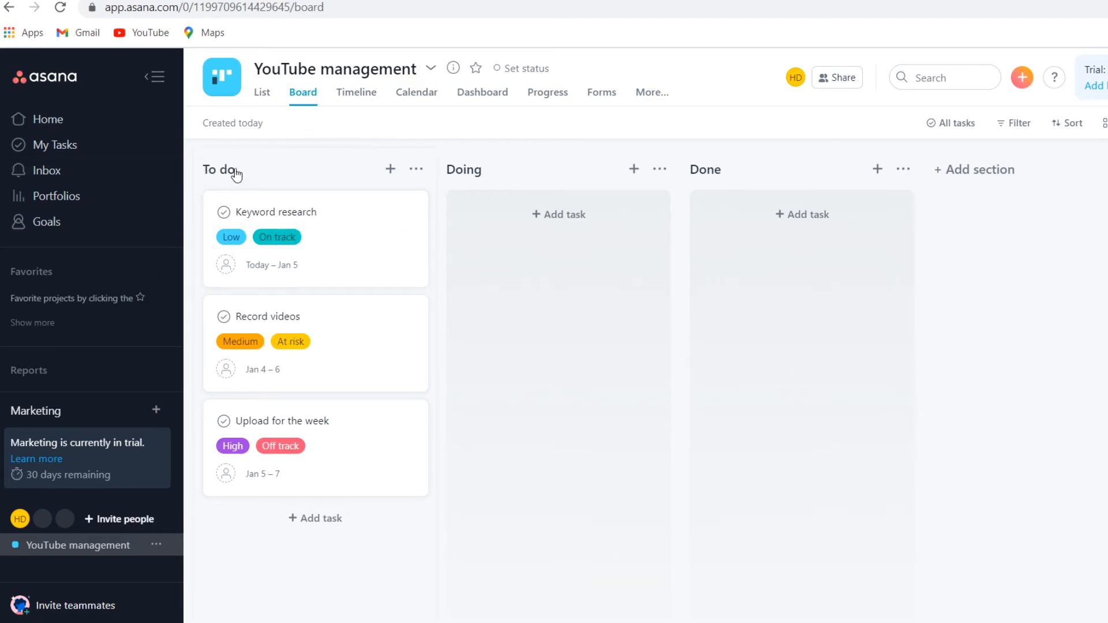
double_click(218, 169)
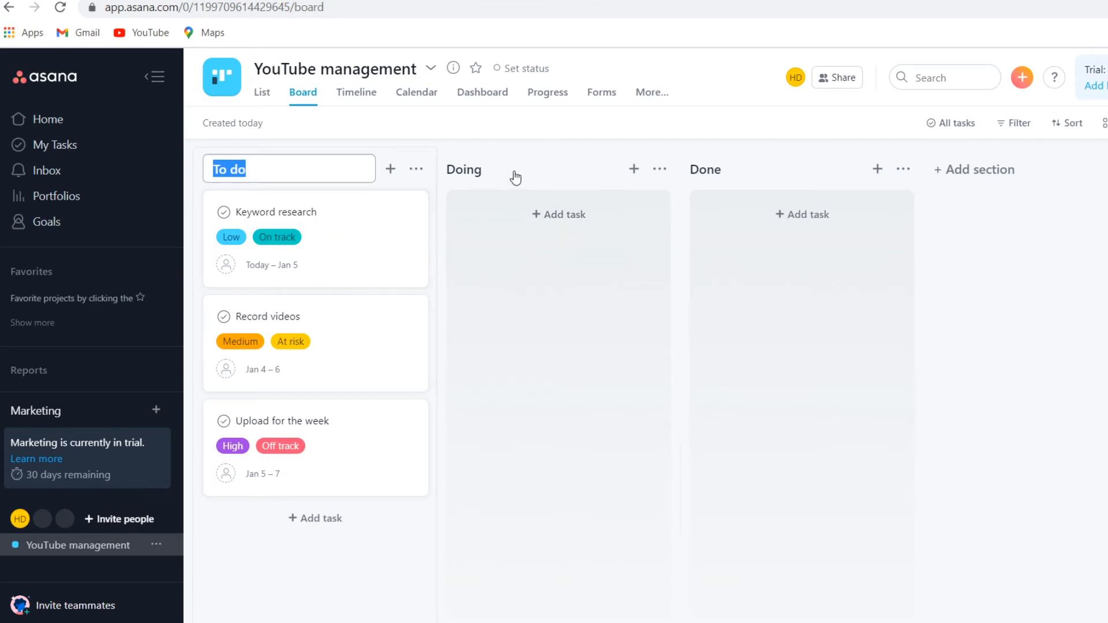
Rename the Doing section to 'Working on it' and add a blank task under To do
left_click(463, 169)
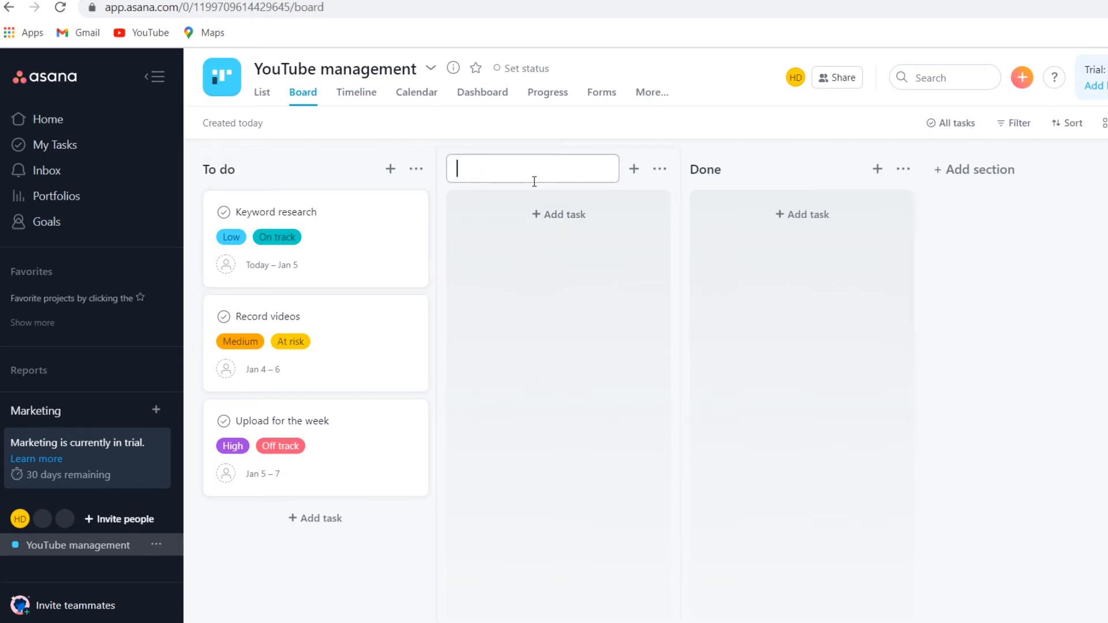
type("Wh")
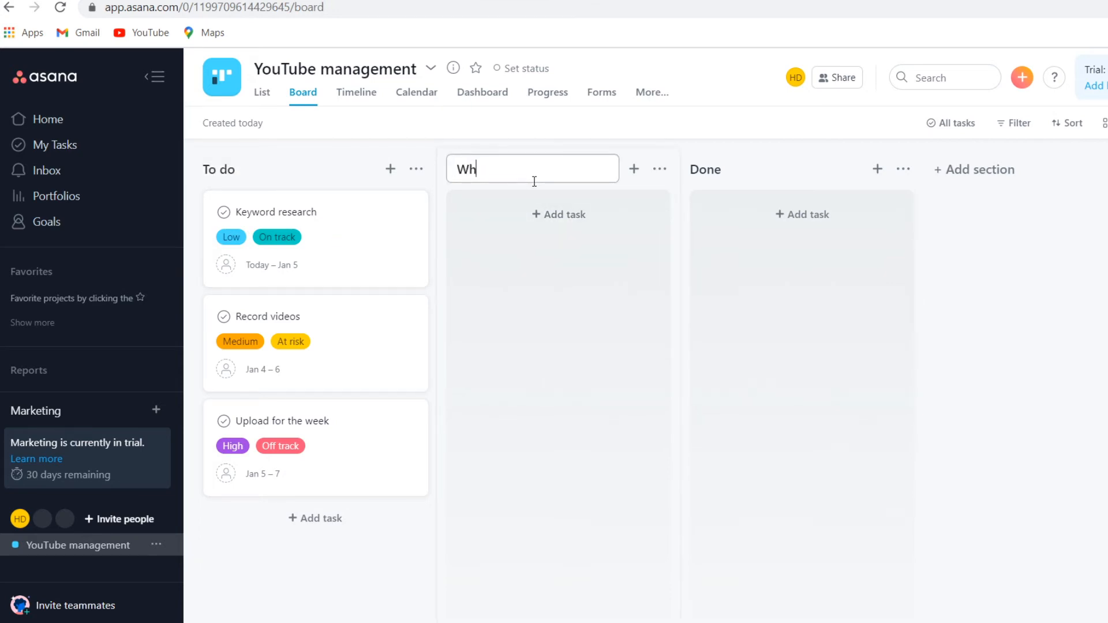
type("orking")
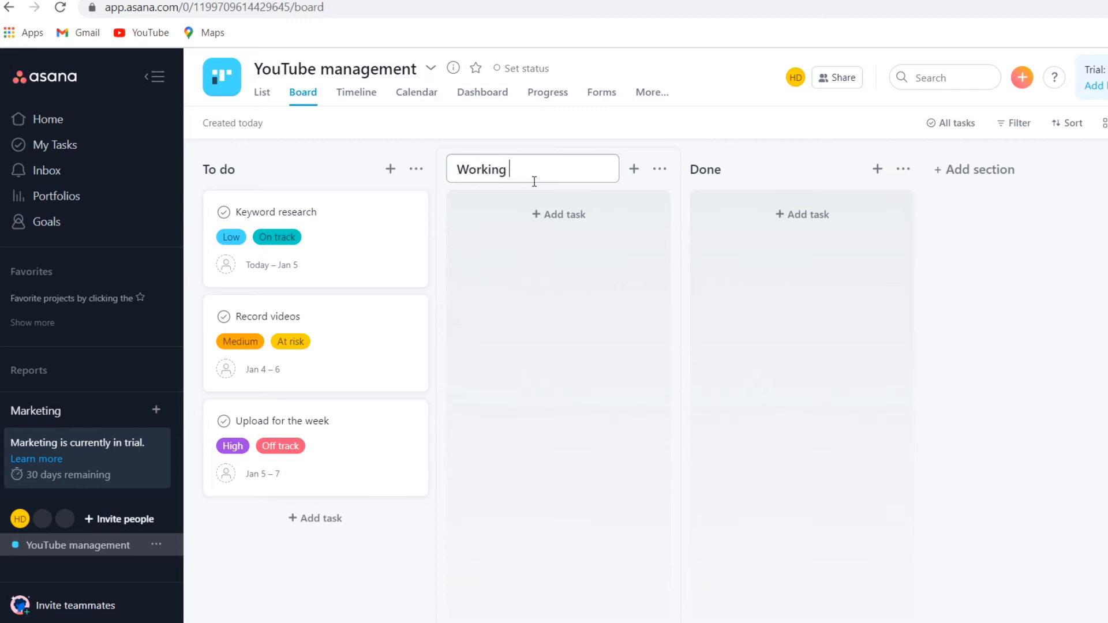
type("on it")
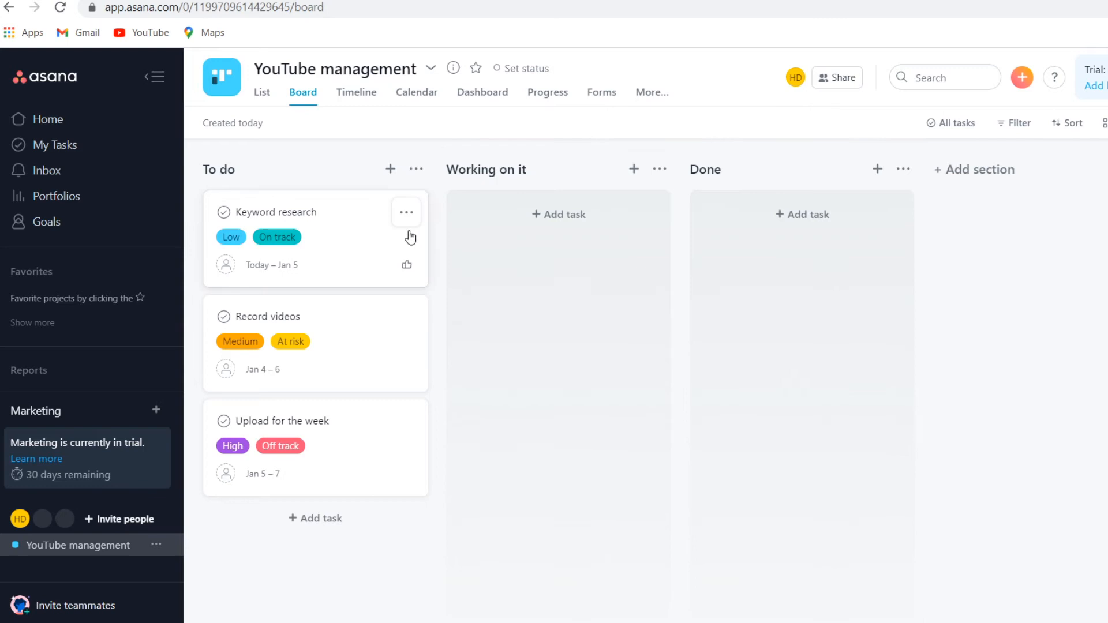
mouse_move(383, 169)
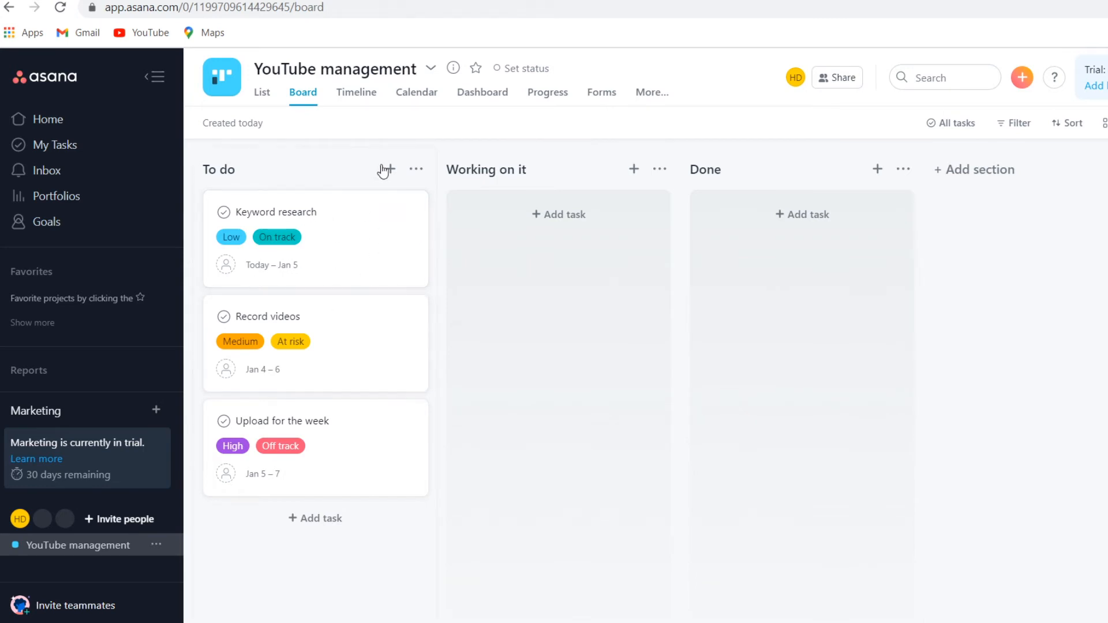
mouse_move(391, 170)
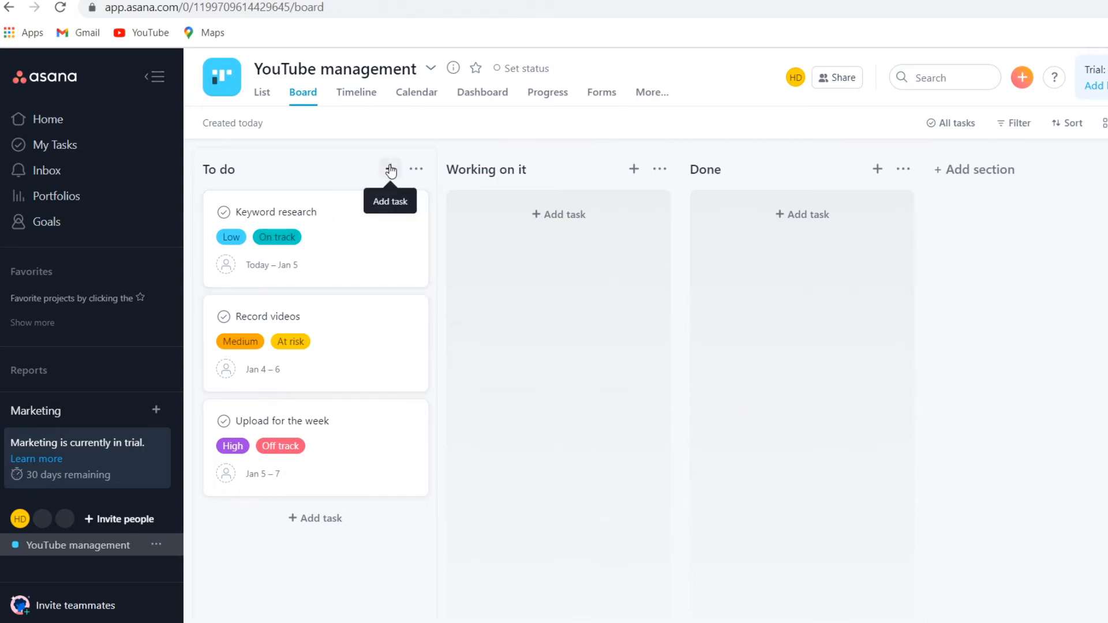
left_click(390, 169)
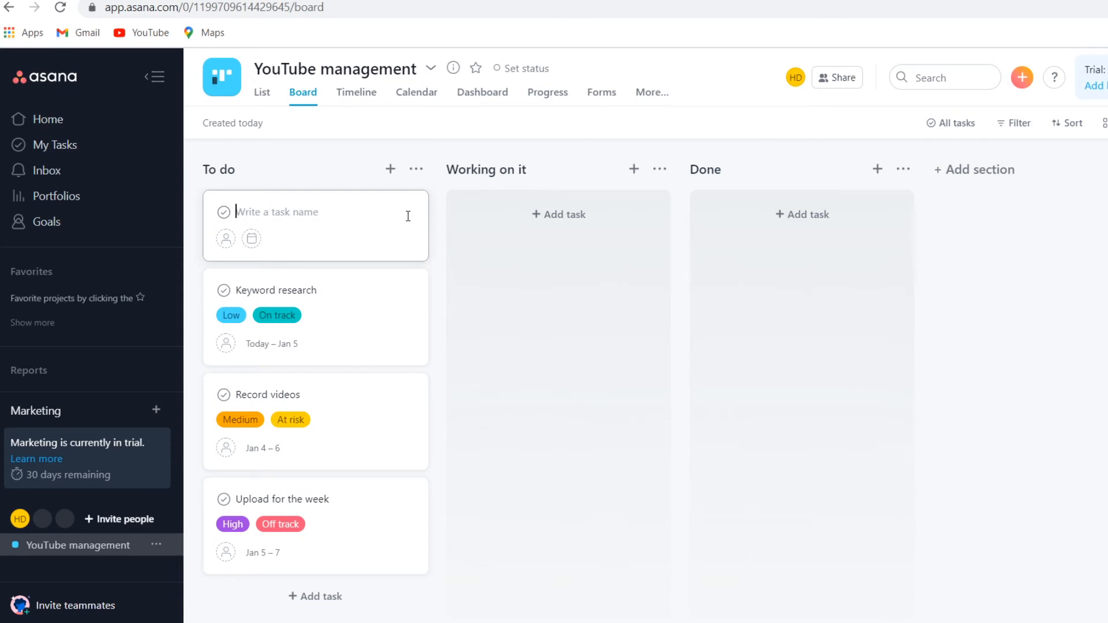
Name the new task 'record trello vs asana video', save it, and open its details
type("record")
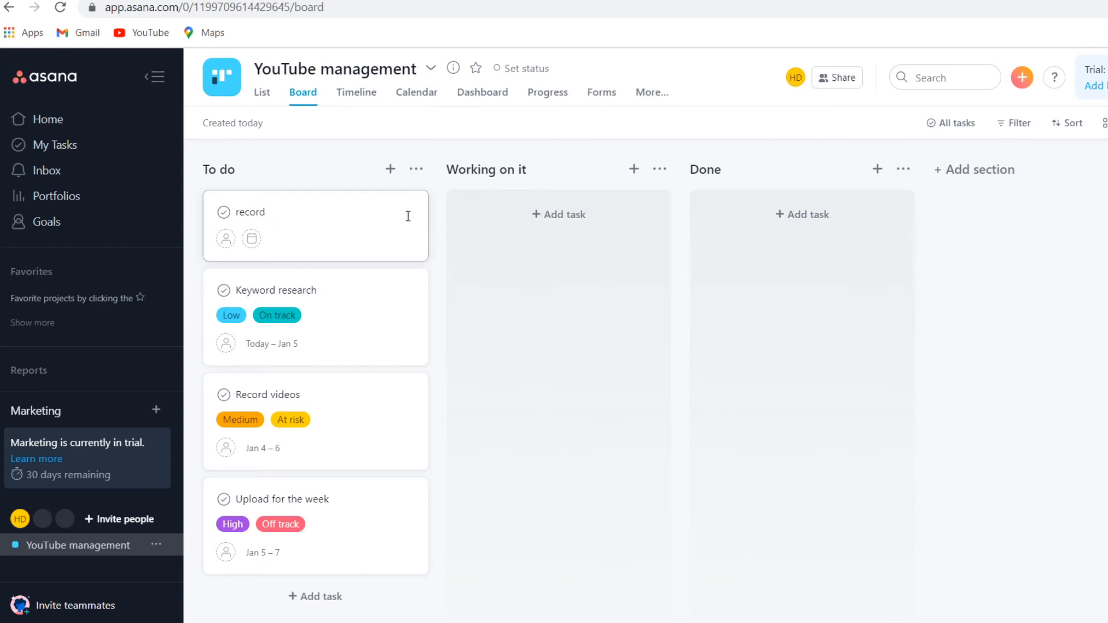
type("trello vs asana")
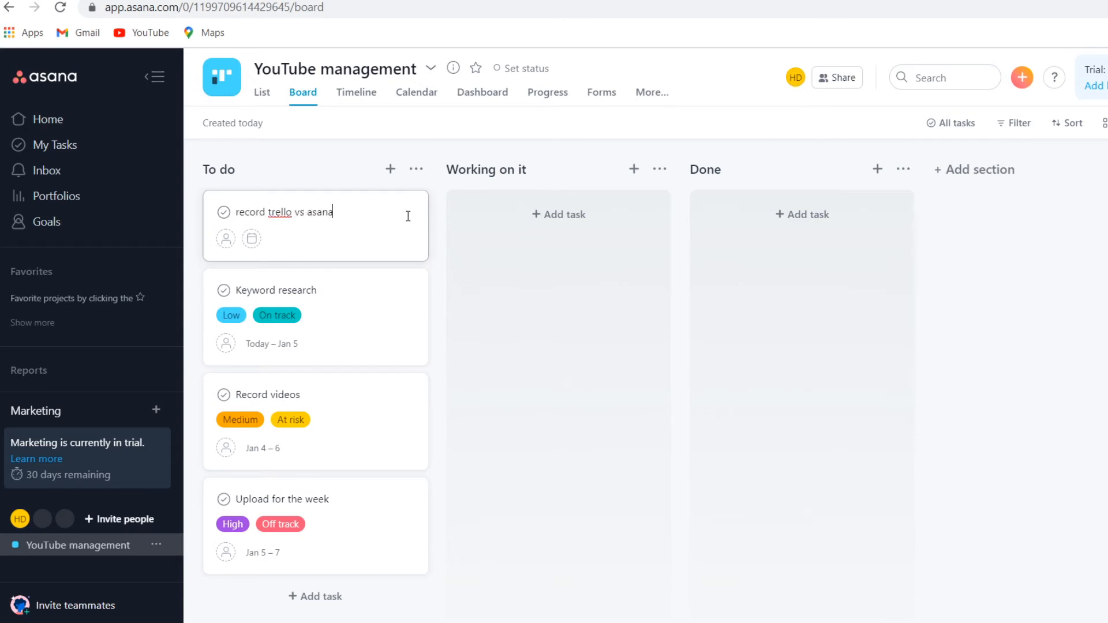
type("video")
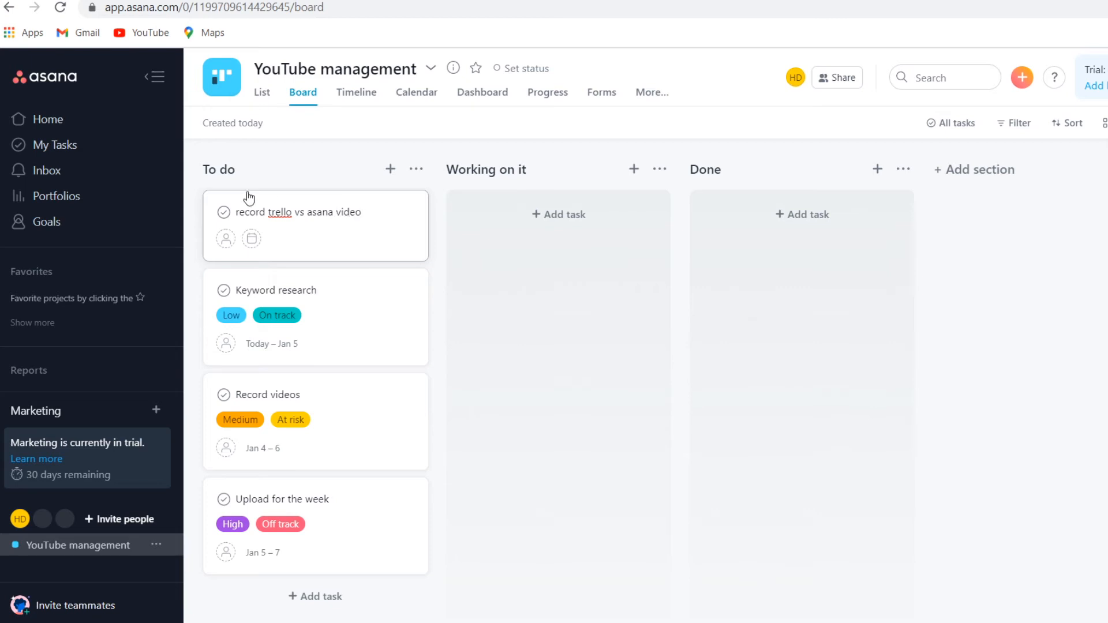
left_click(390, 169)
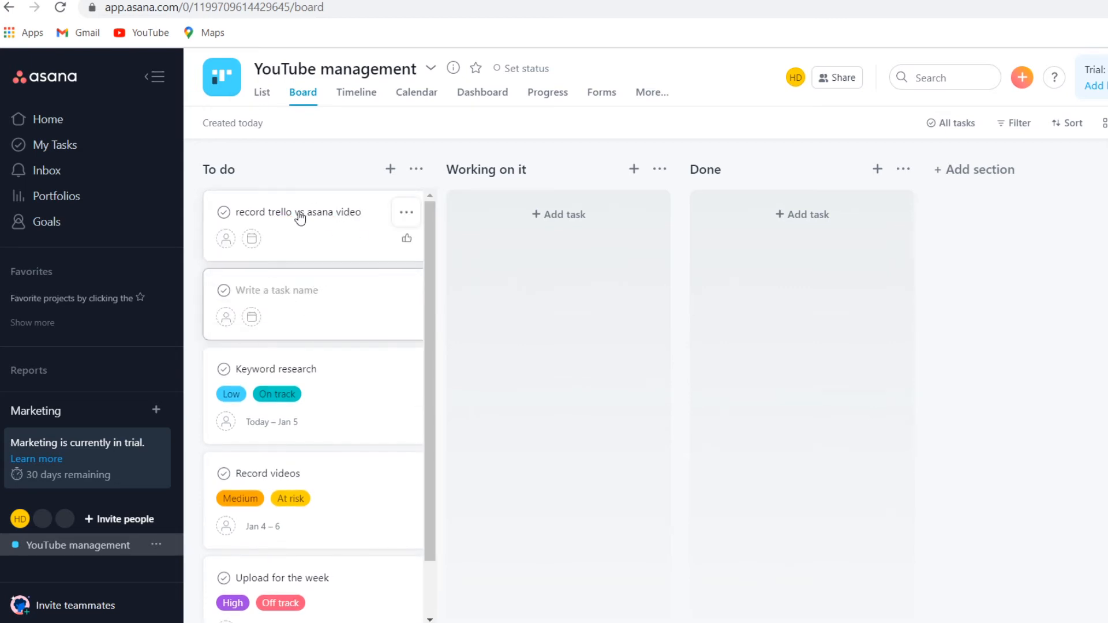
left_click(308, 212)
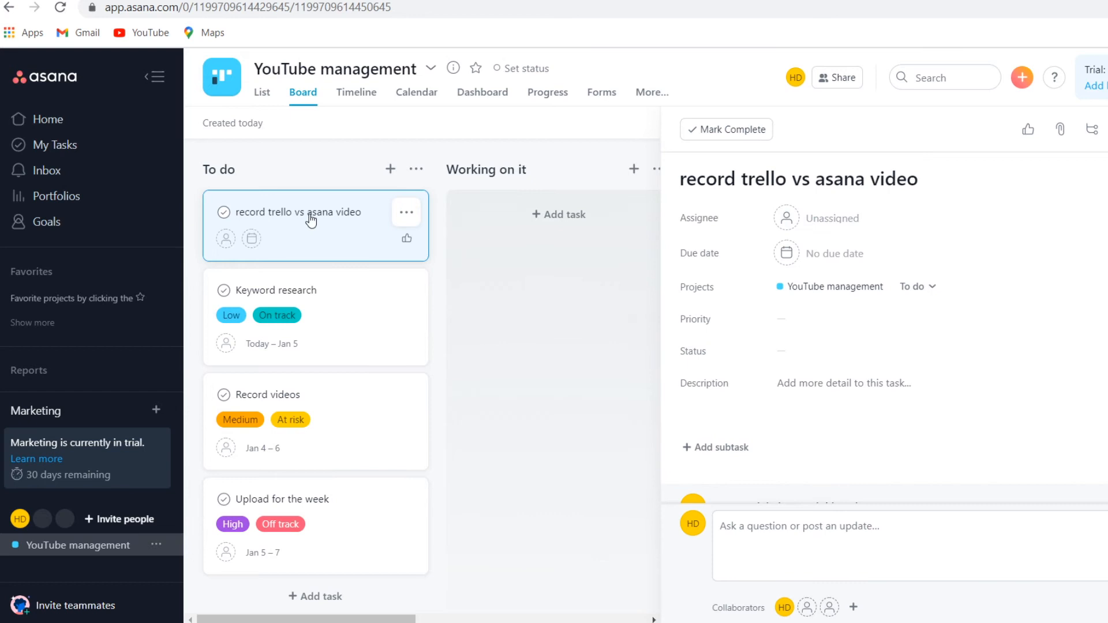
Drag the video task into Working on it, mark it complete, then move it to Done
left_click_drag(314, 211, 492, 225)
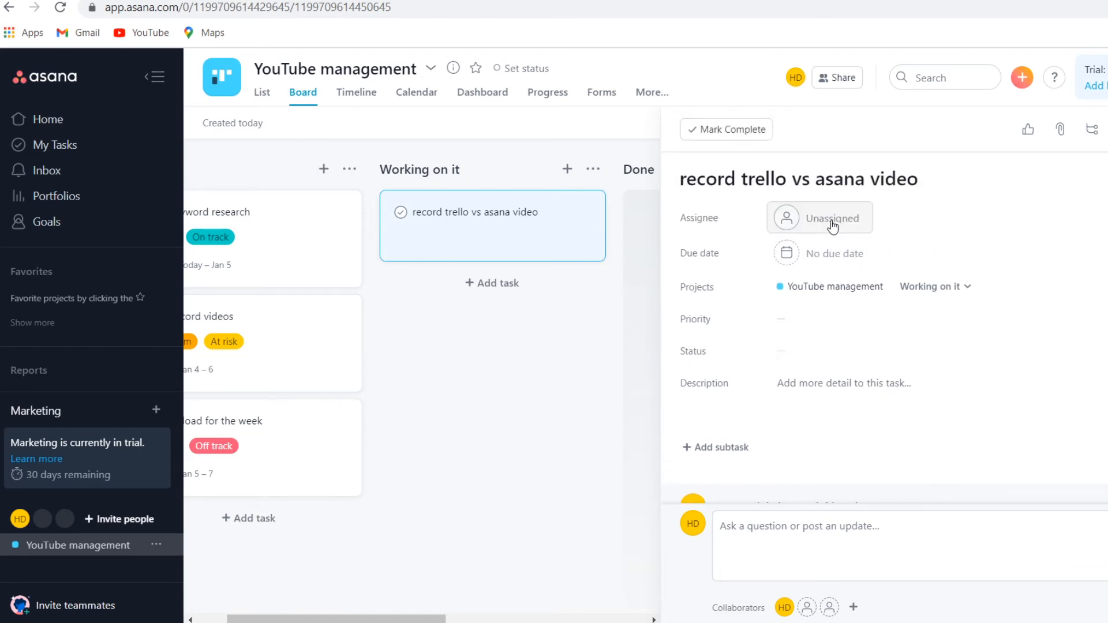
mouse_move(832, 225)
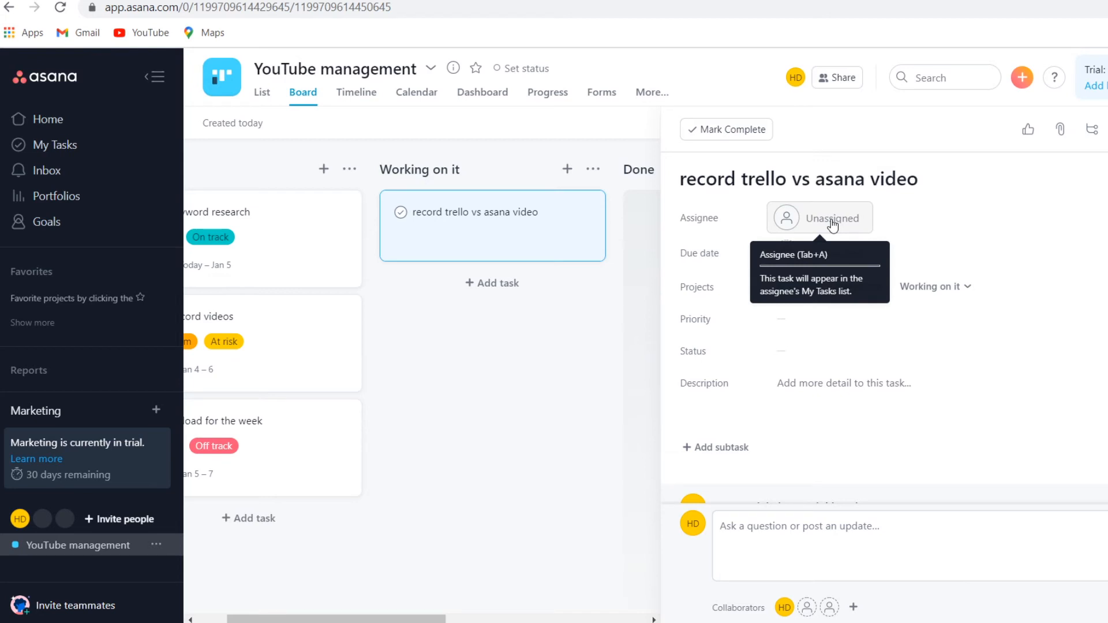
mouse_move(657, 333)
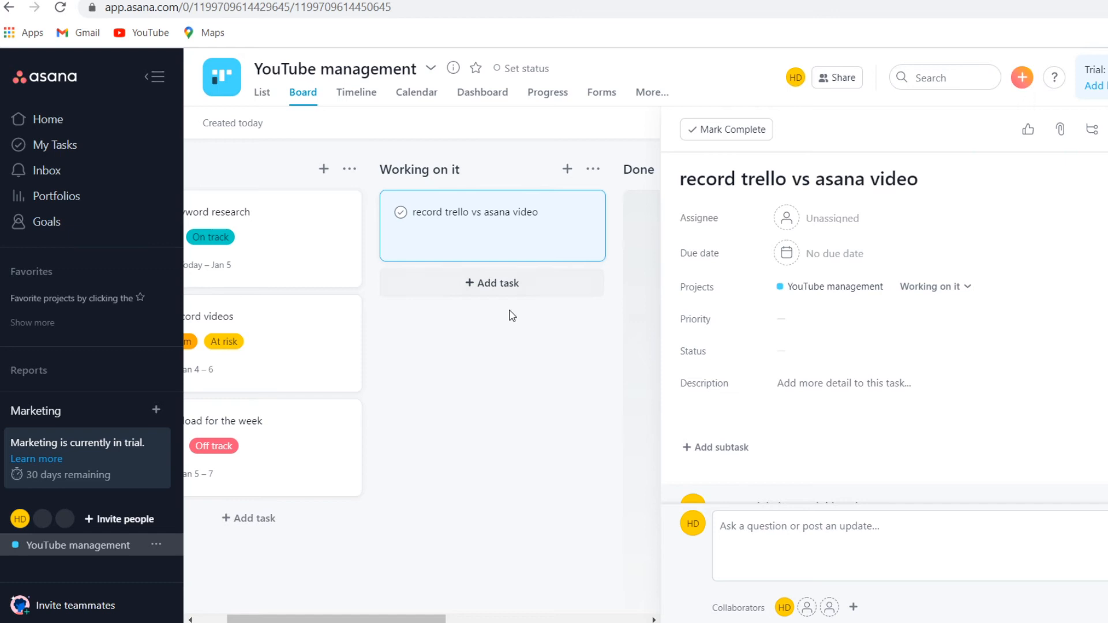
mouse_move(773, 213)
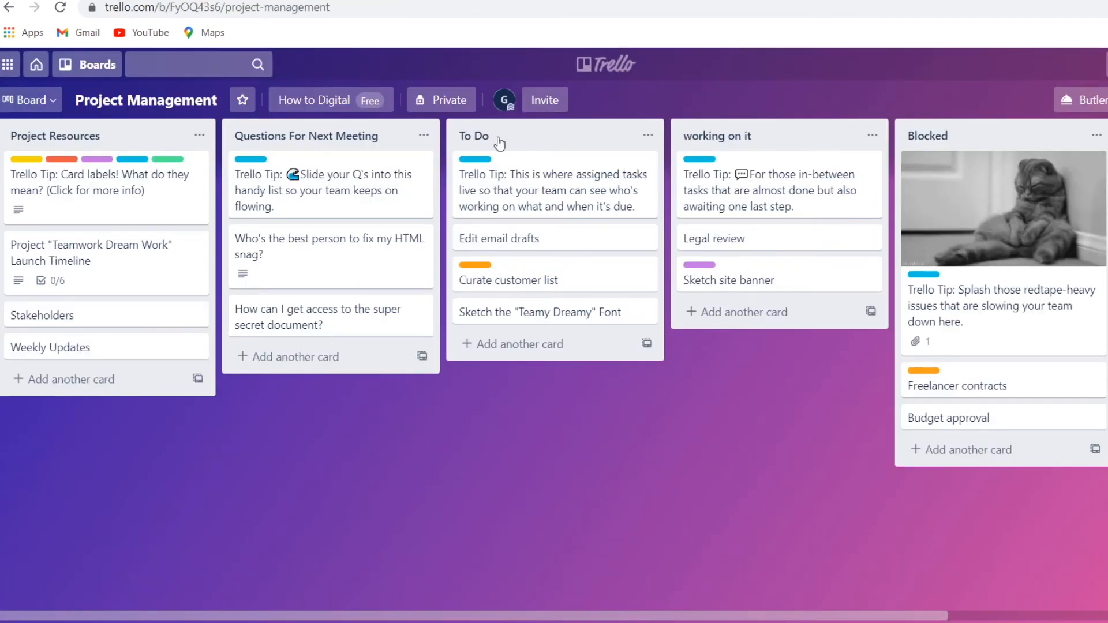
mouse_move(610, 317)
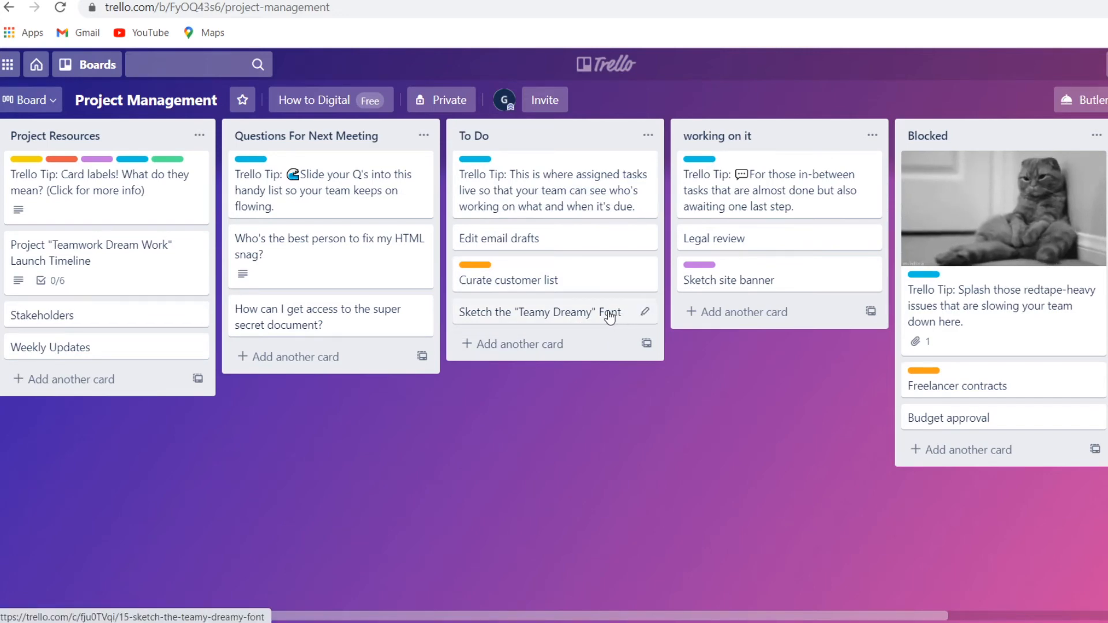
left_click(542, 312)
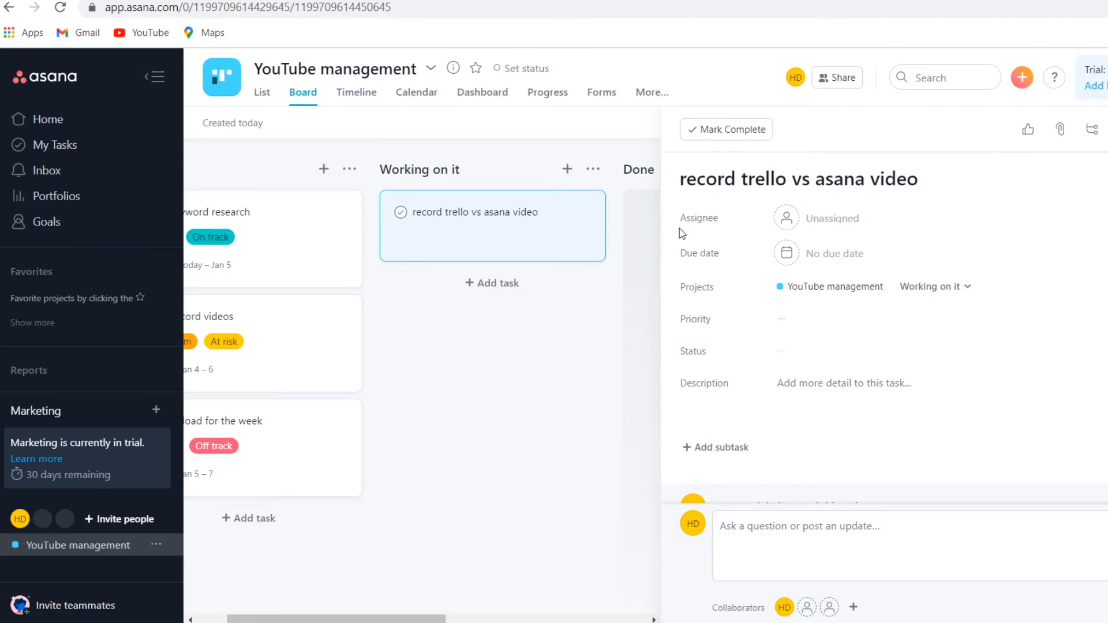
mouse_move(365, 327)
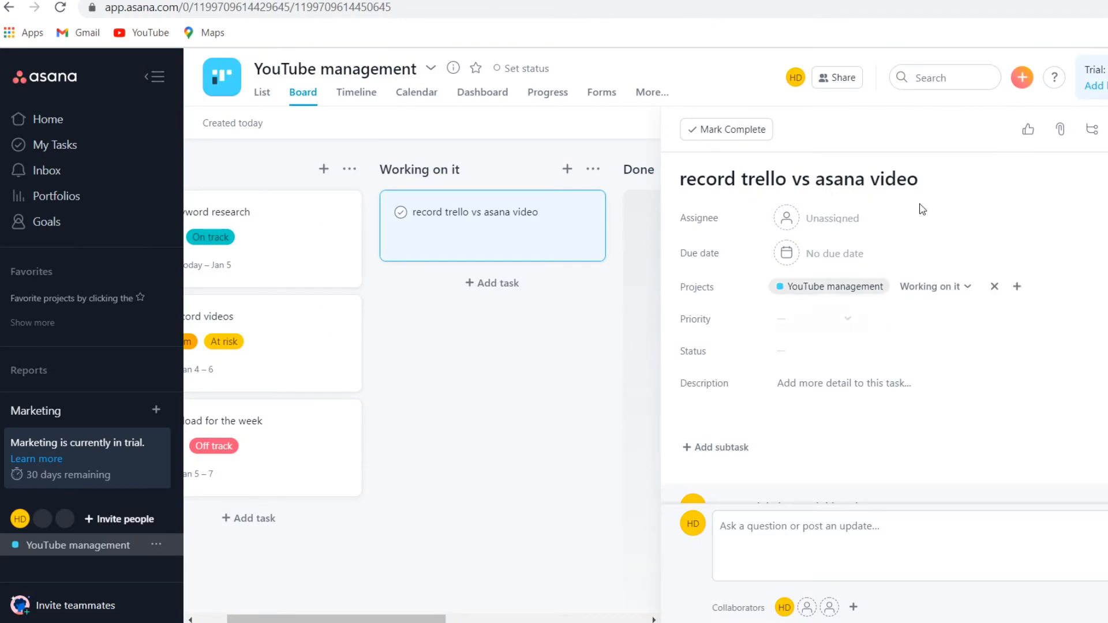
left_click(726, 130)
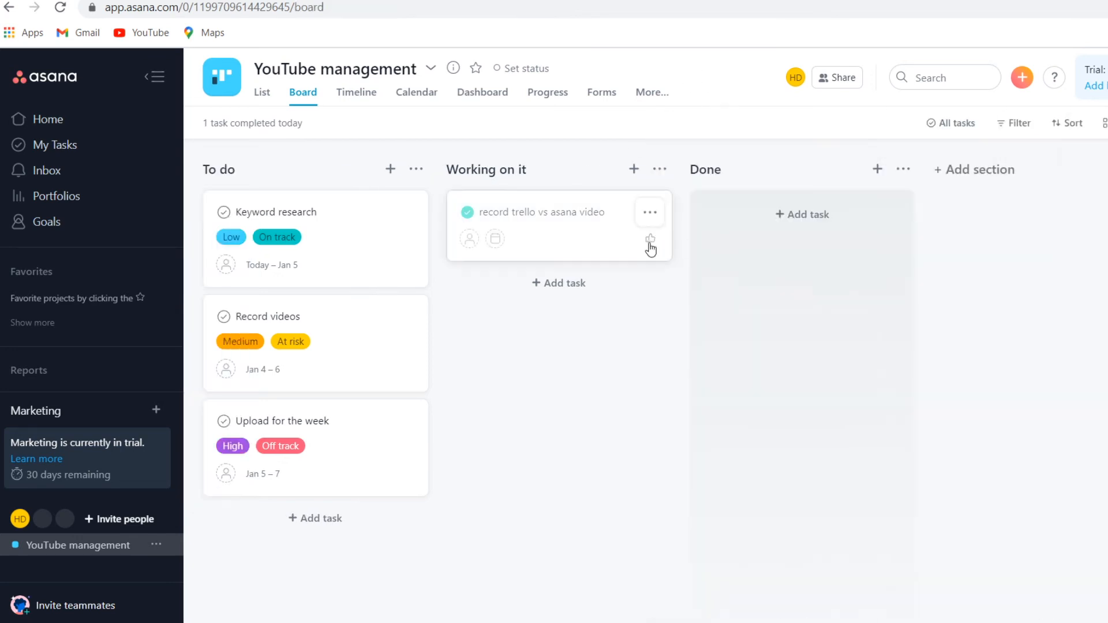
left_click_drag(558, 212, 802, 226)
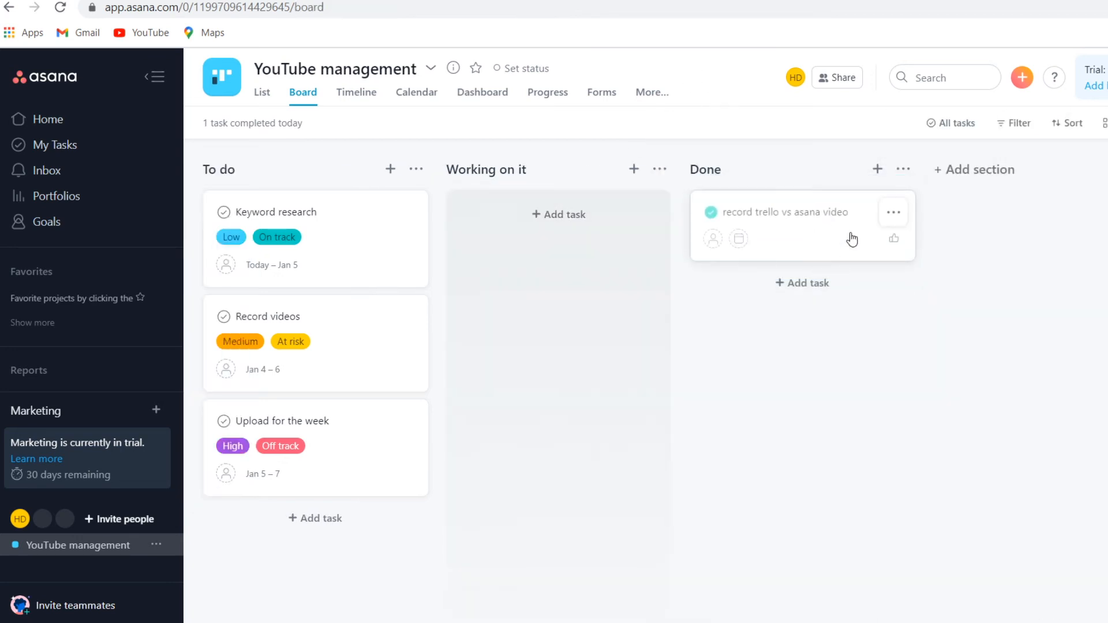
mouse_move(792, 232)
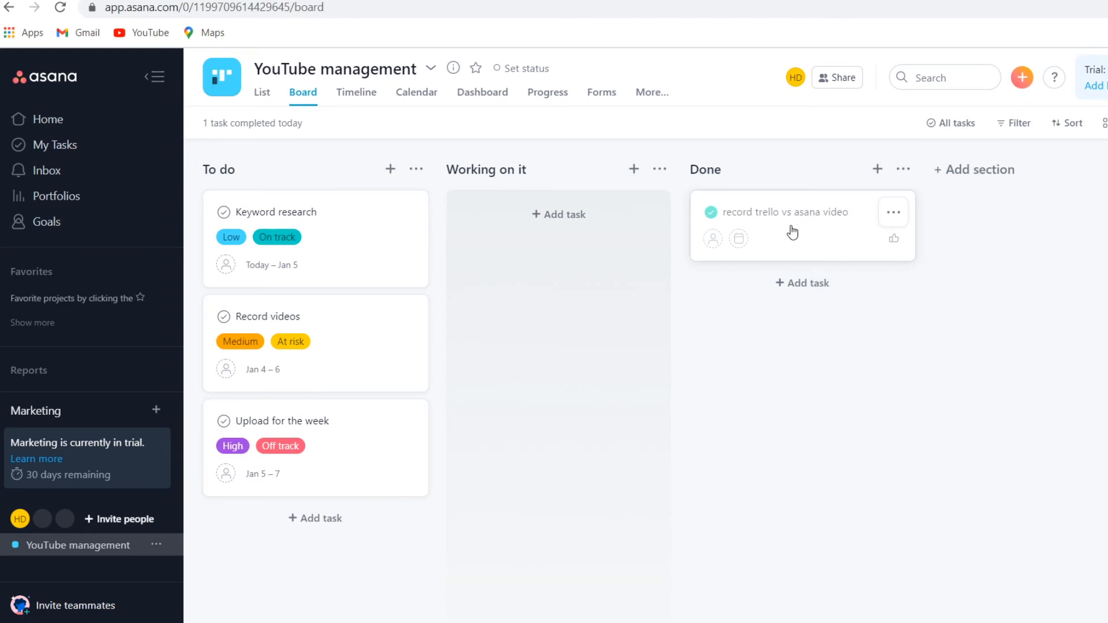
mouse_move(811, 237)
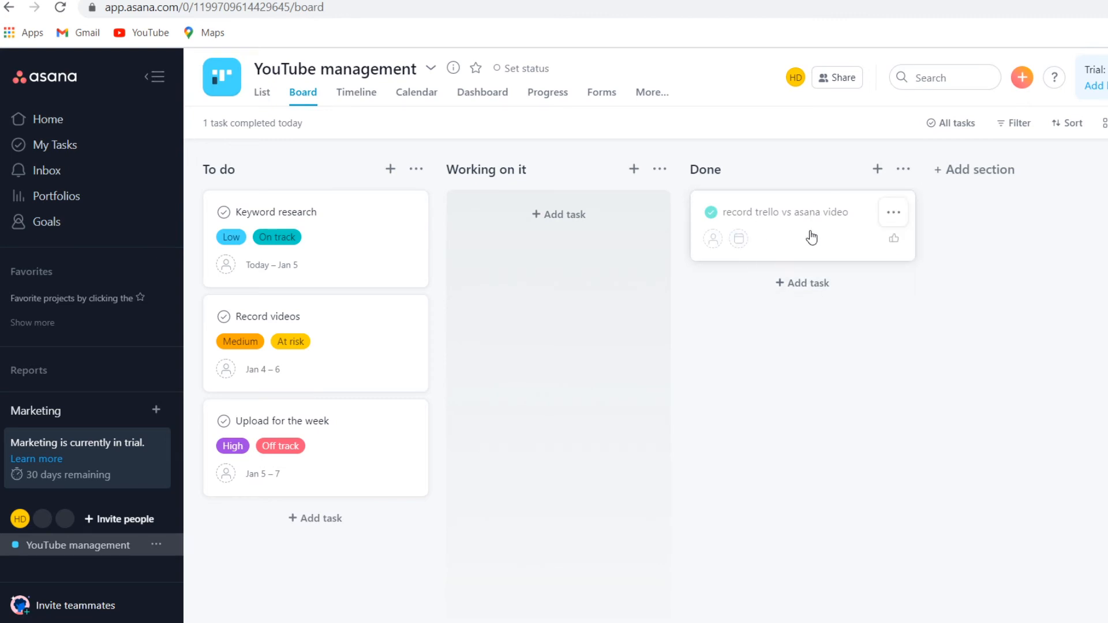
mouse_move(775, 344)
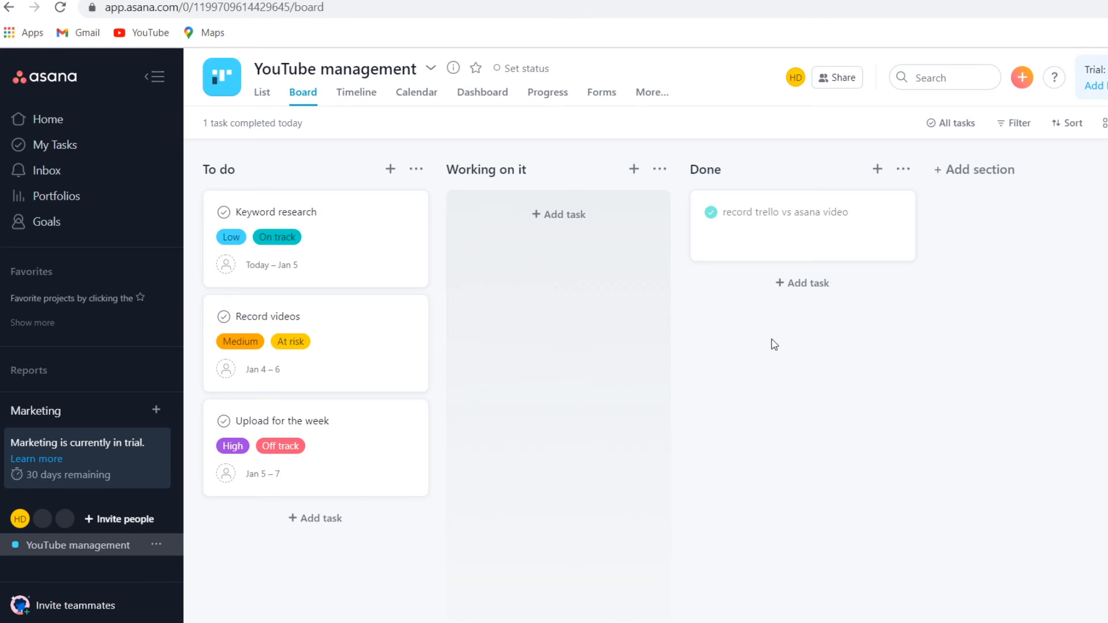
mouse_move(662, 359)
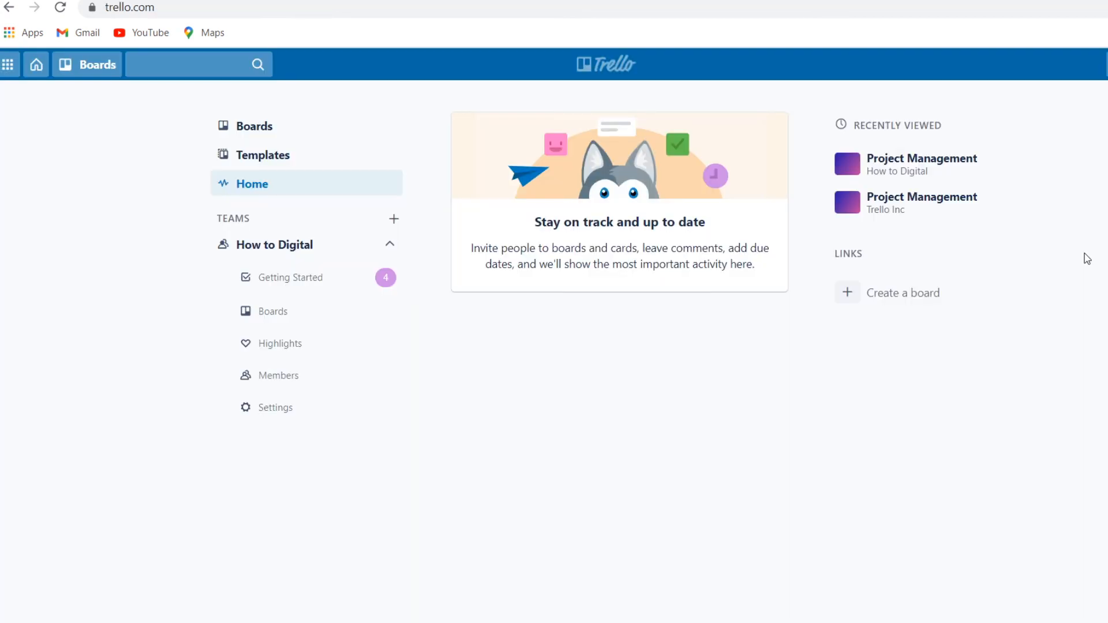
mouse_move(438, 415)
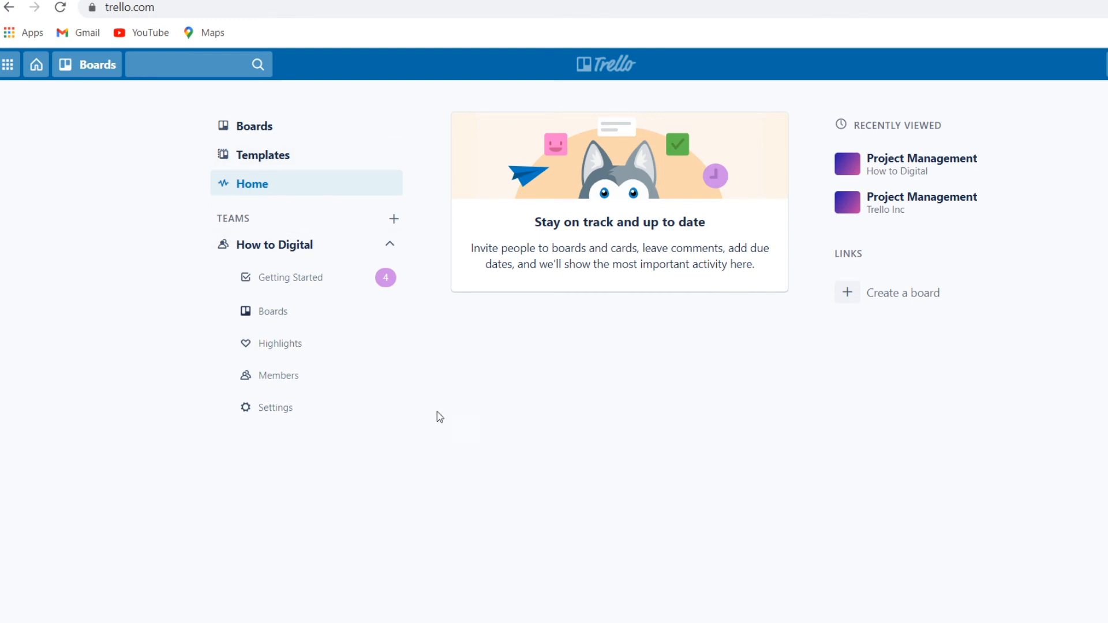
mouse_move(546, 404)
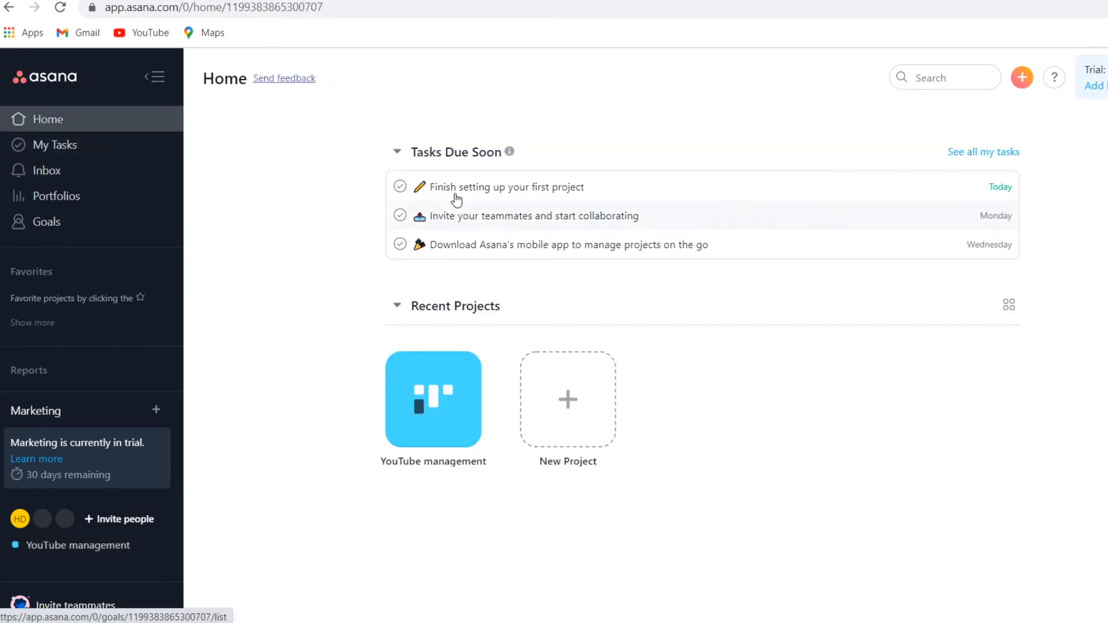
Collapse Tasks Due Soon, then visit My Tasks, Inbox and the Marketing Goals page
left_click(397, 152)
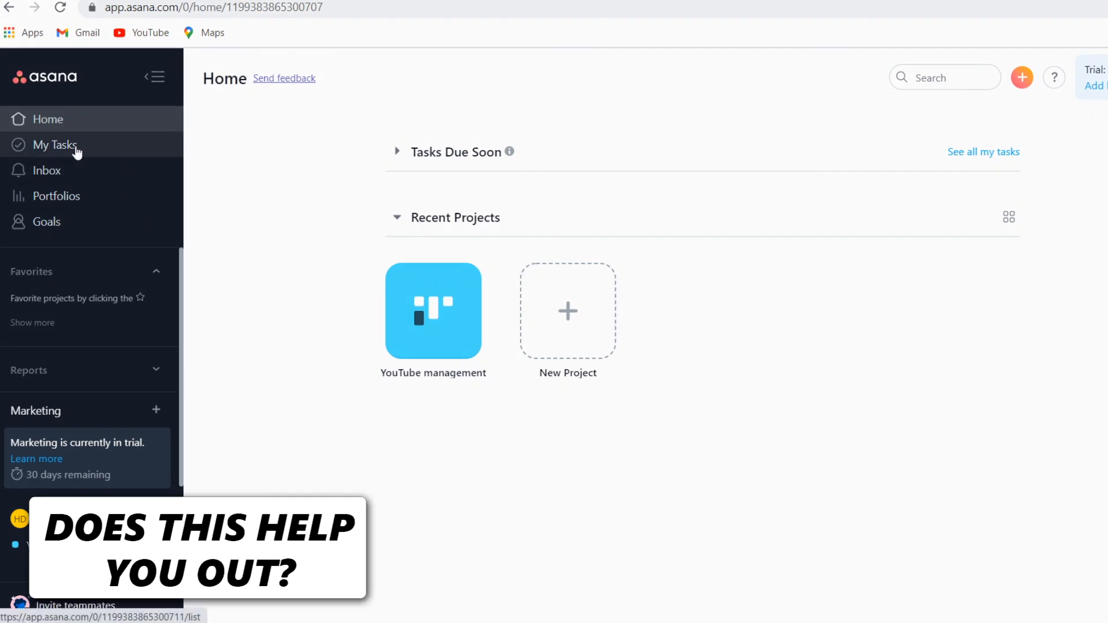
left_click(54, 145)
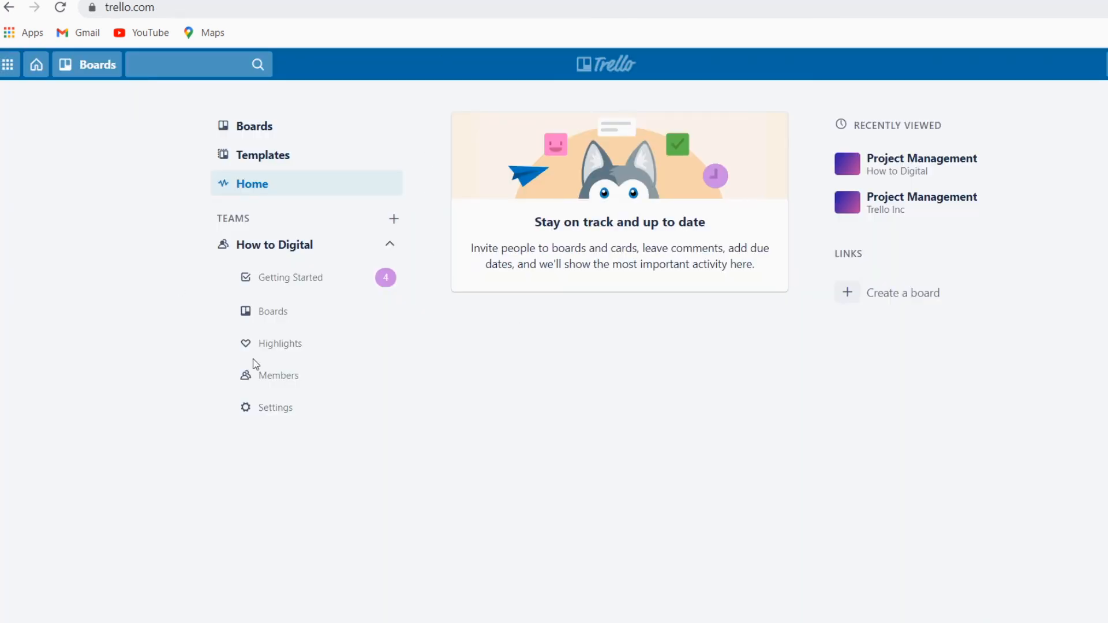
mouse_move(598, 513)
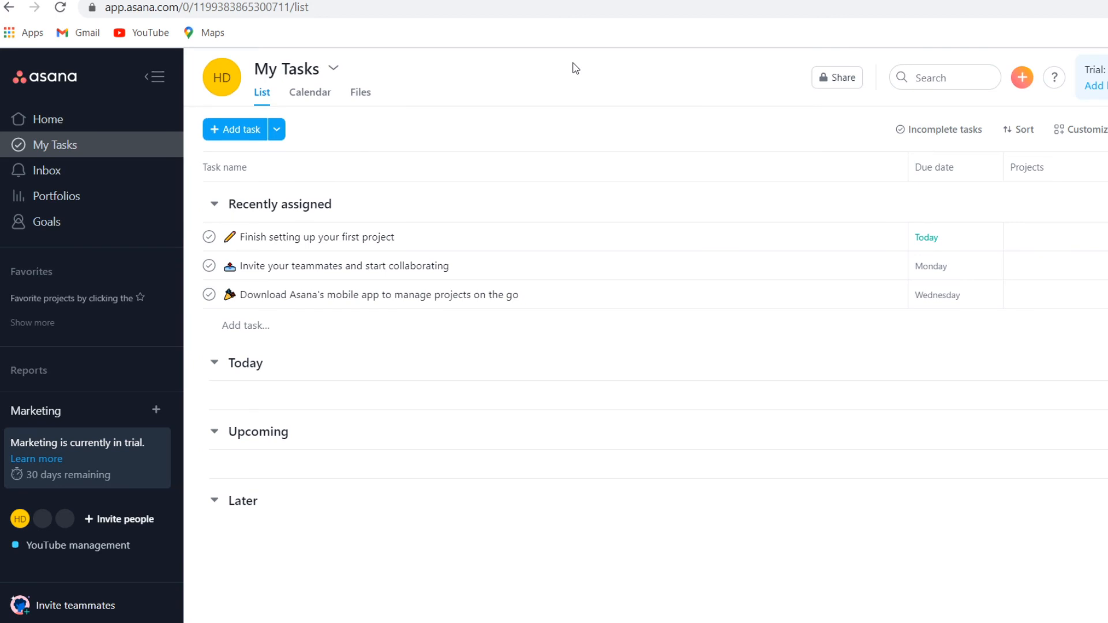
left_click(48, 170)
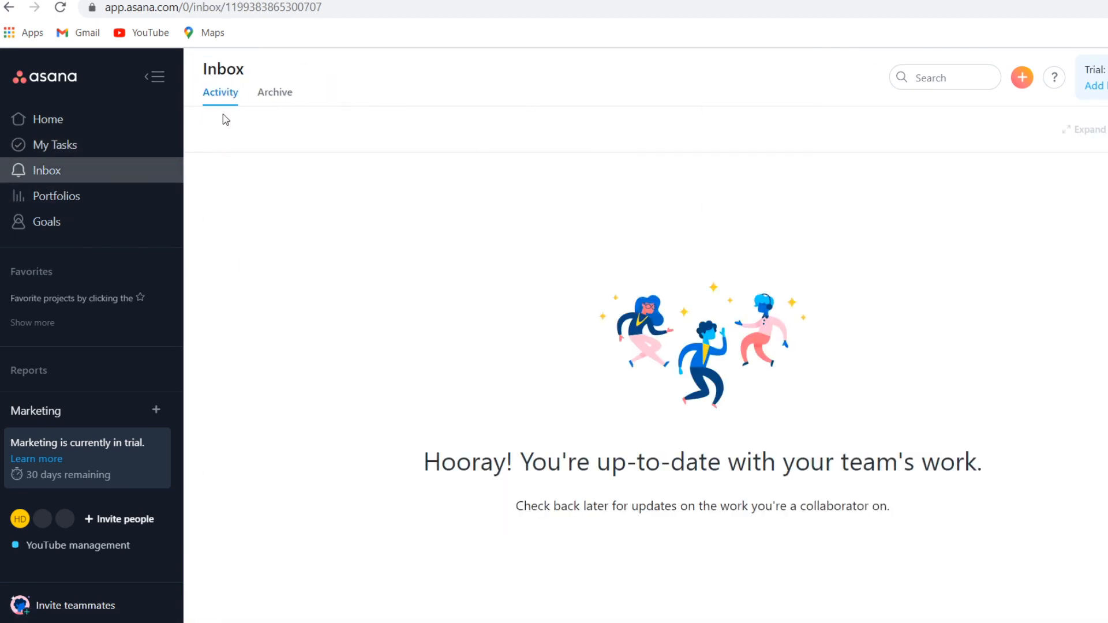
left_click(46, 222)
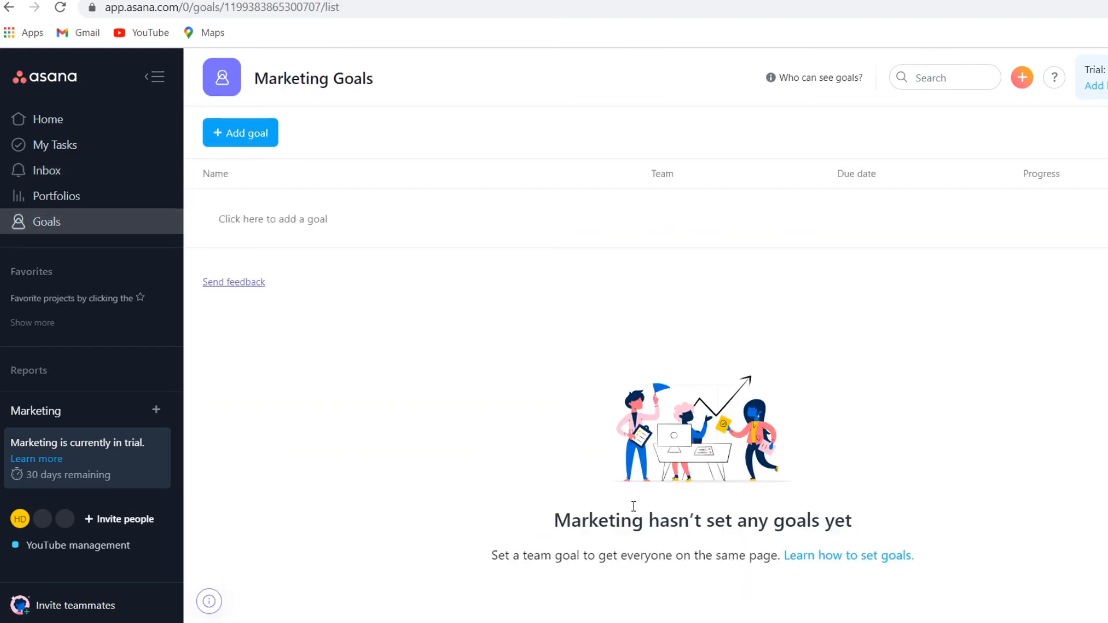
Create a new Marketing goal named 'hit 200k subscribers' and save it
left_click(241, 132)
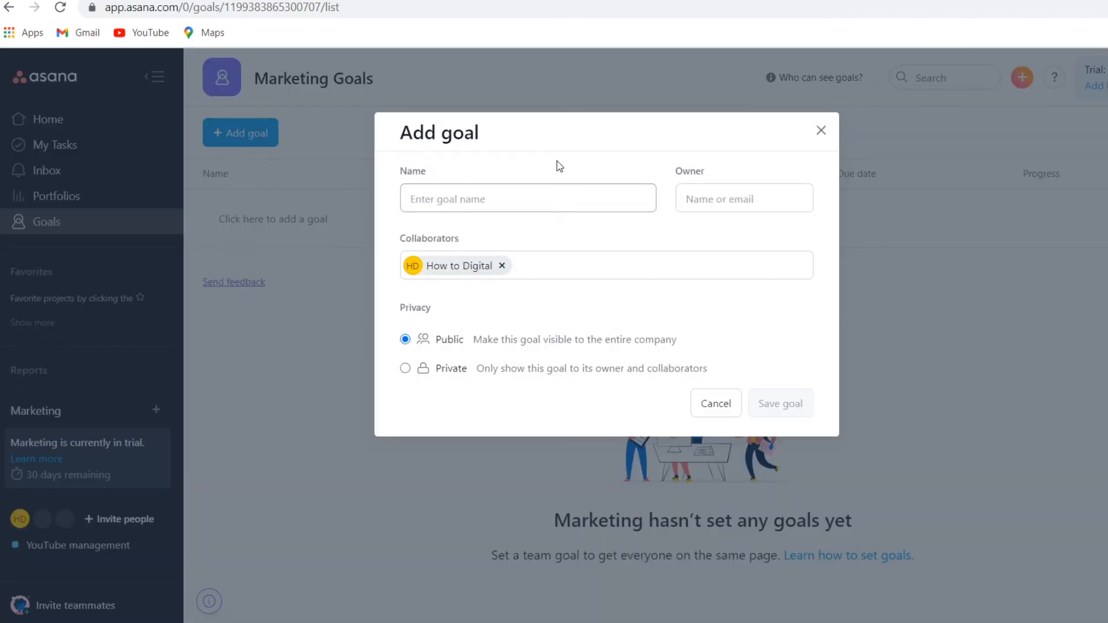
type("hit")
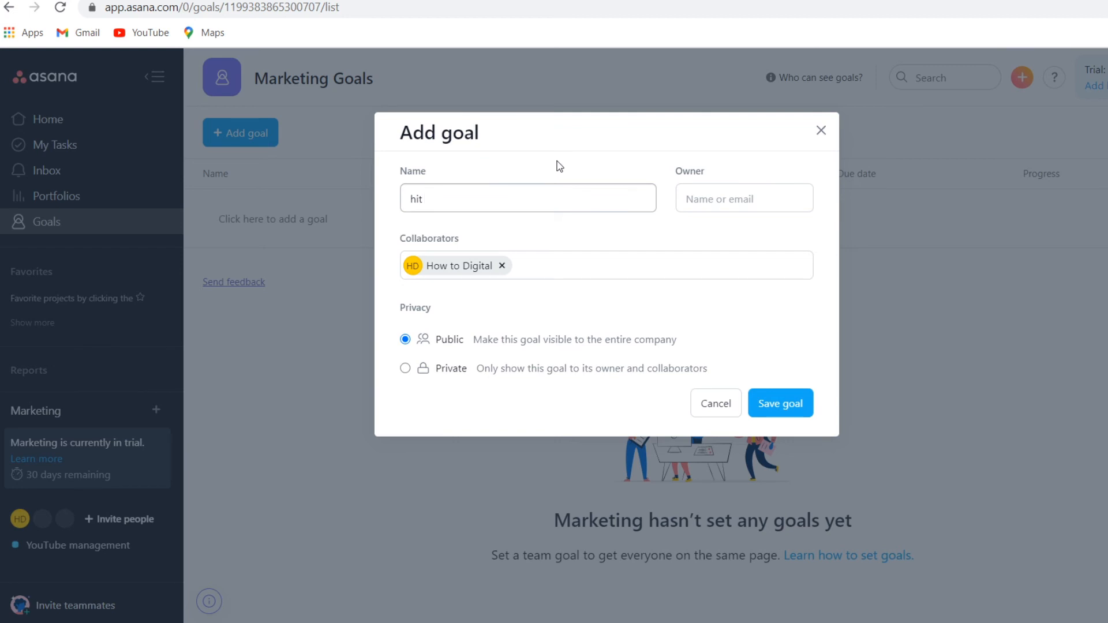
type("200k subscribers")
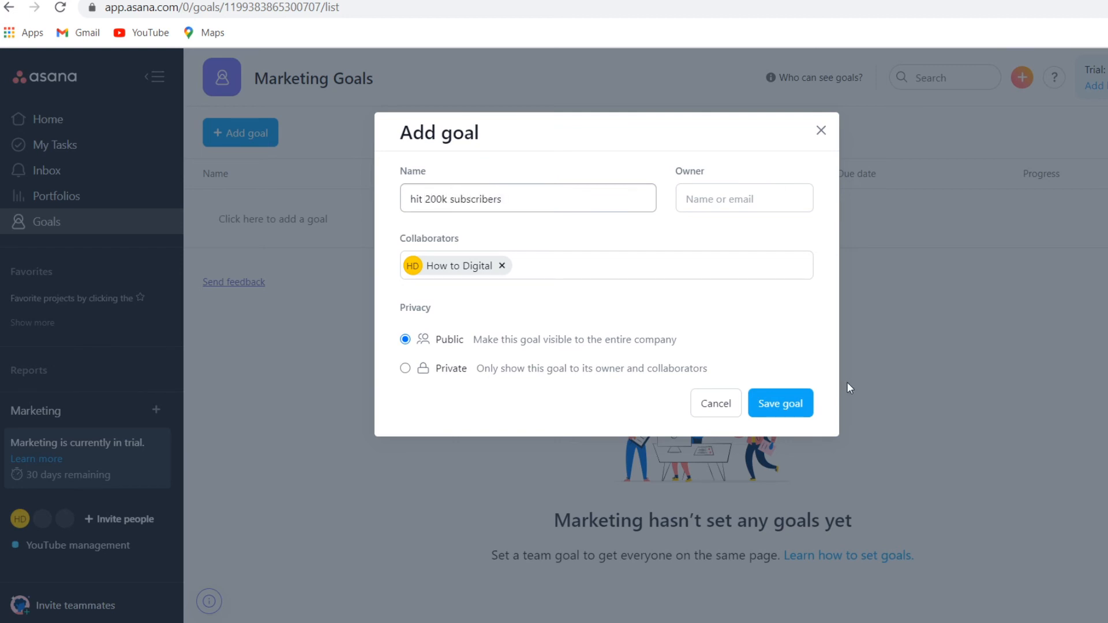
left_click(781, 403)
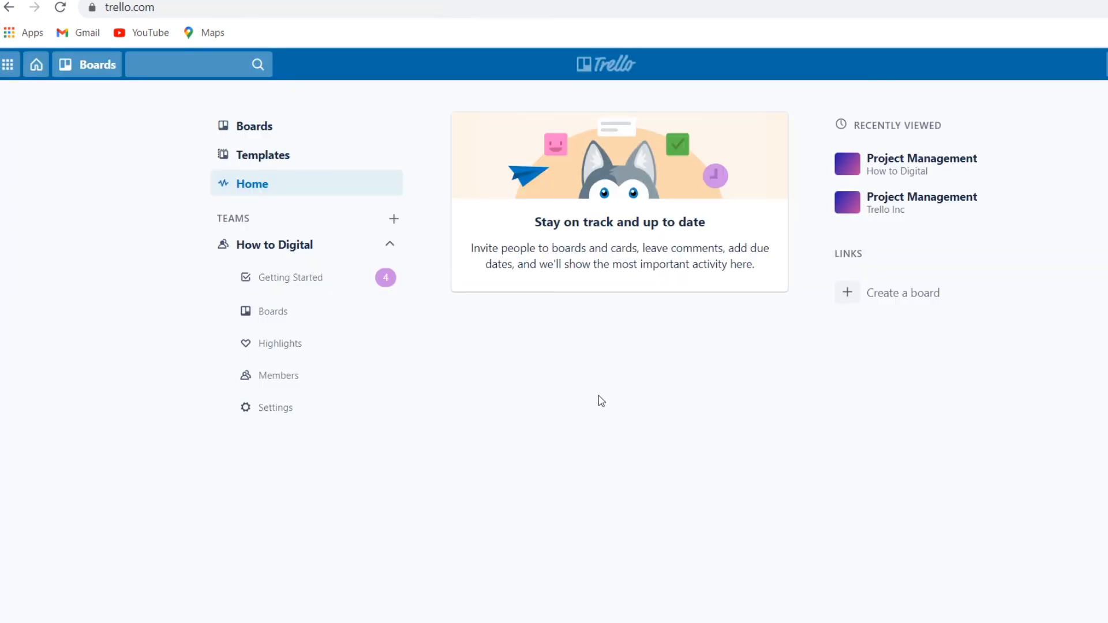
Browse Trello's boards, return Home, and create a new board titled 'Goa'
left_click(86, 64)
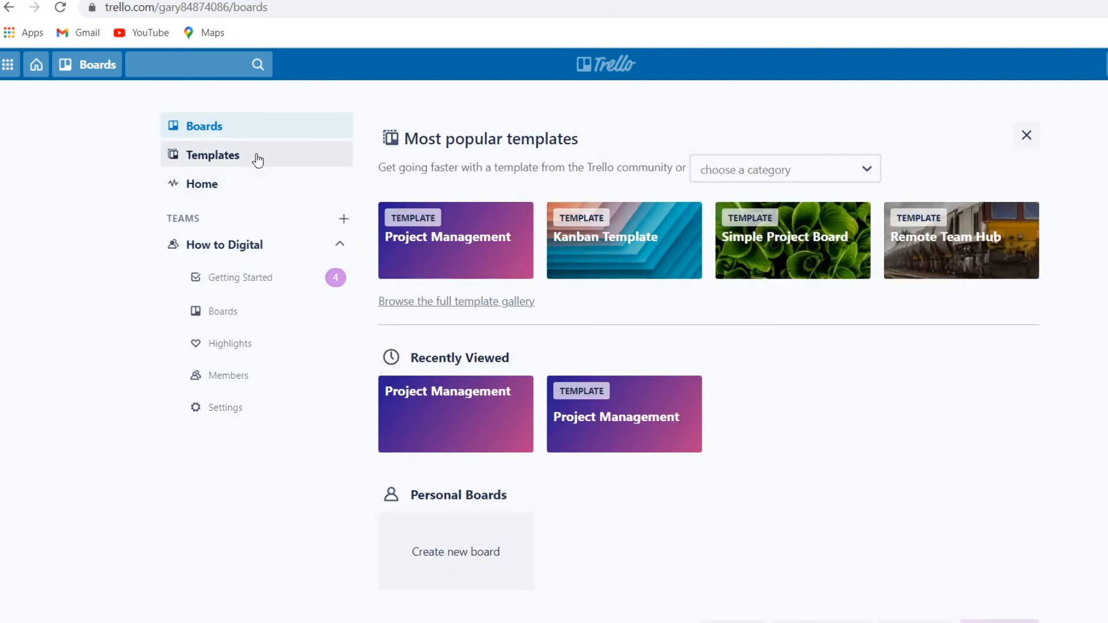
left_click(201, 184)
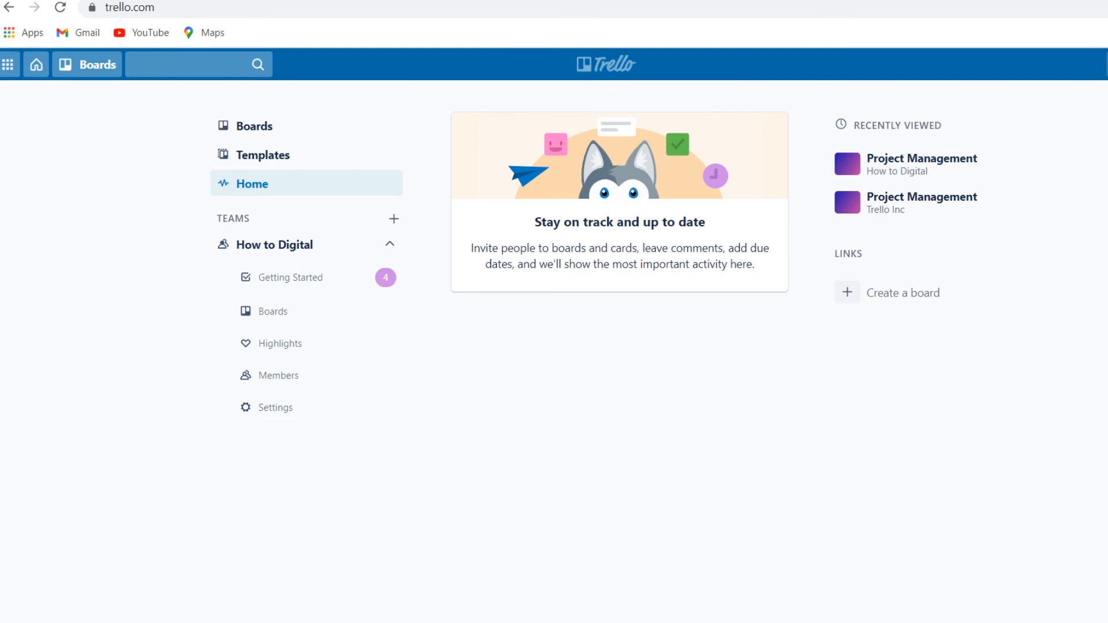
left_click(903, 293)
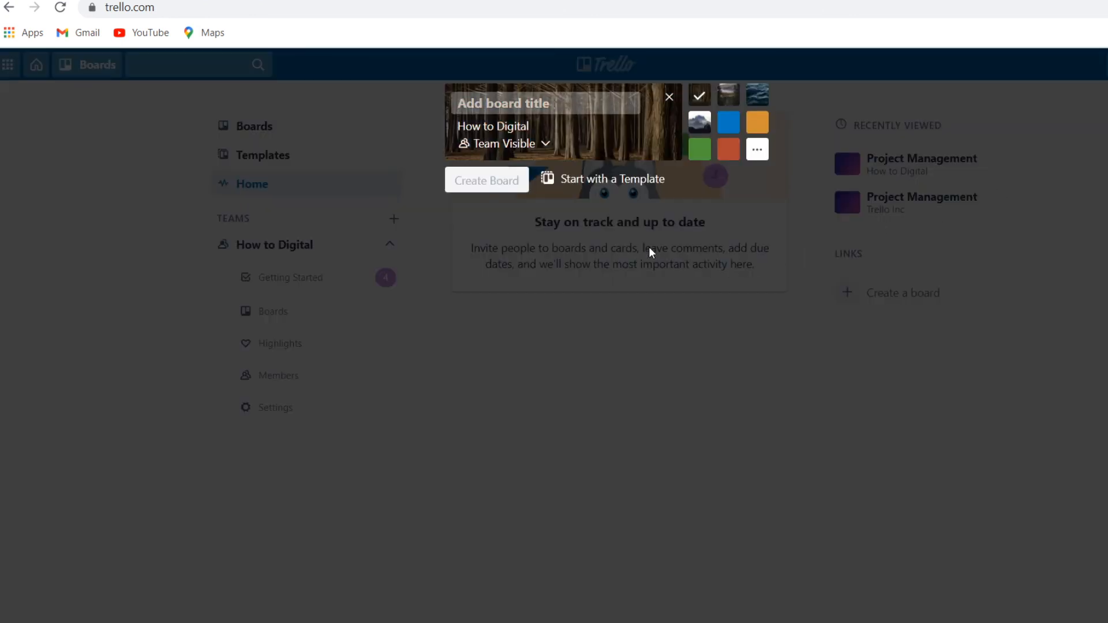
type("Goa")
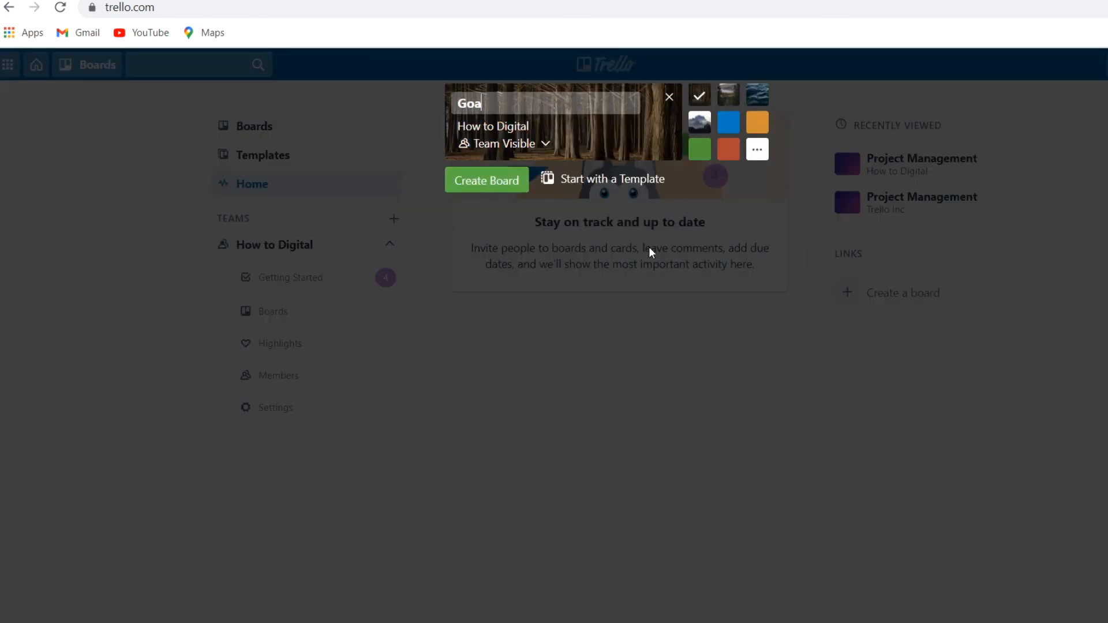
left_click(486, 180)
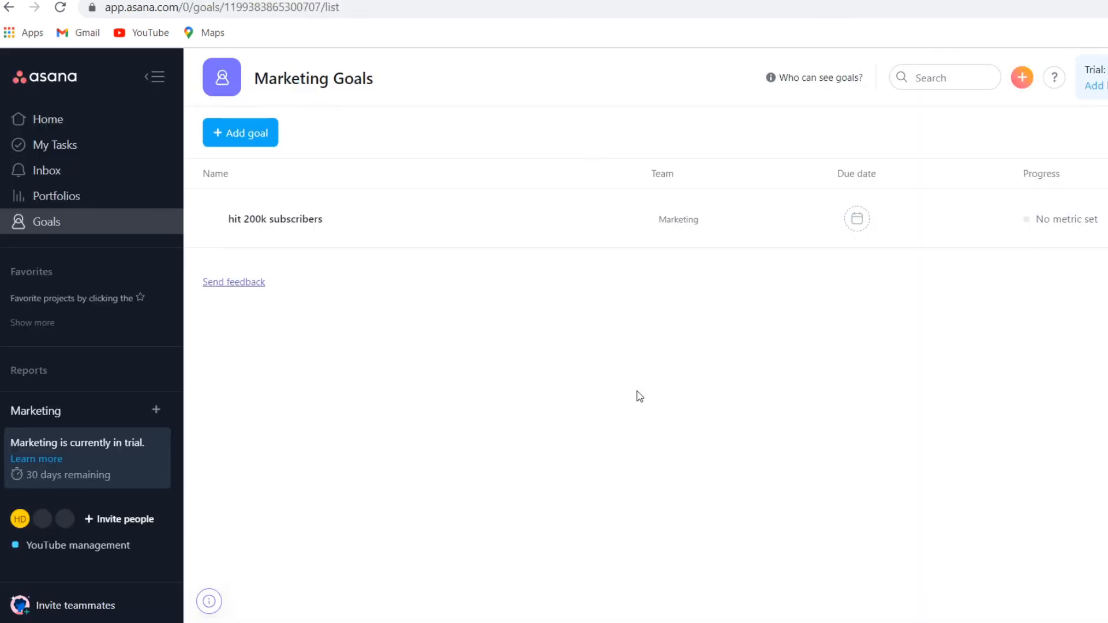
mouse_move(643, 399)
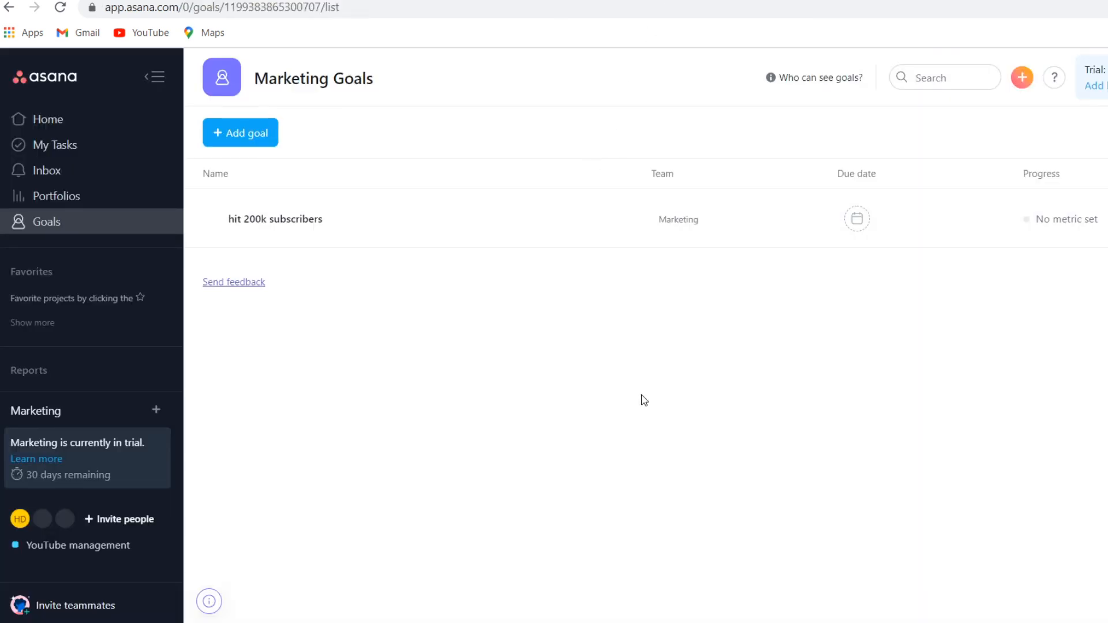
mouse_move(607, 378)
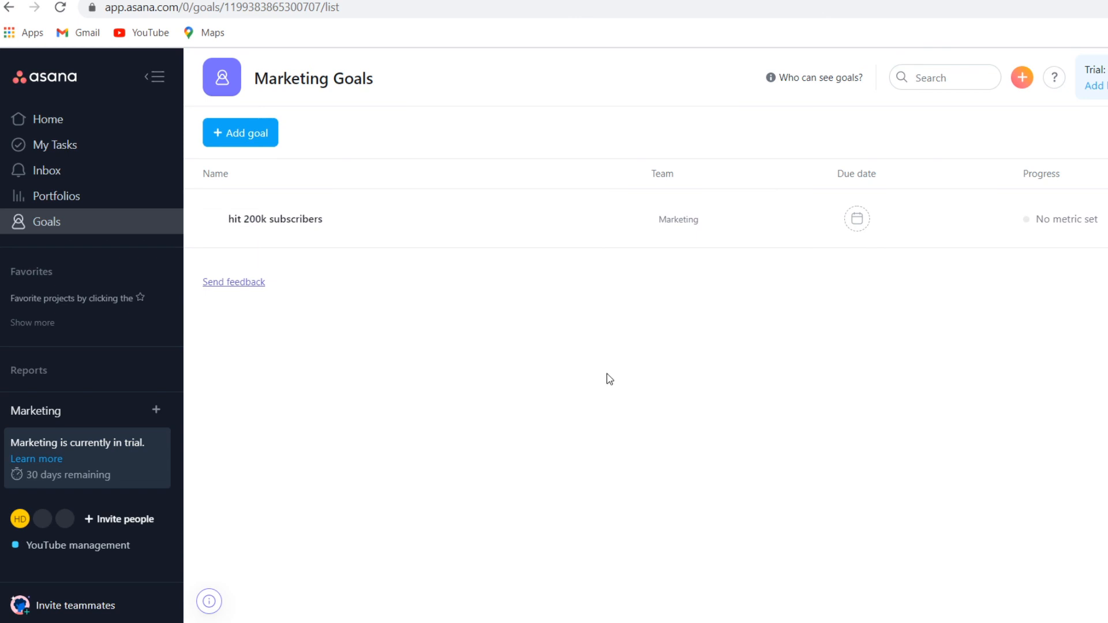
mouse_move(596, 353)
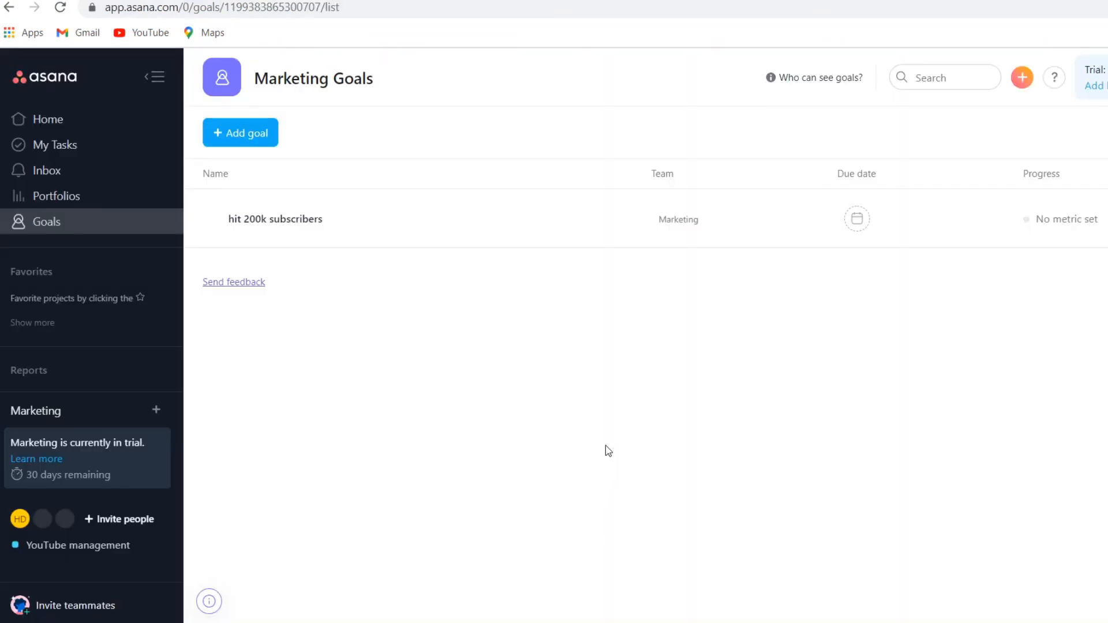
mouse_move(601, 443)
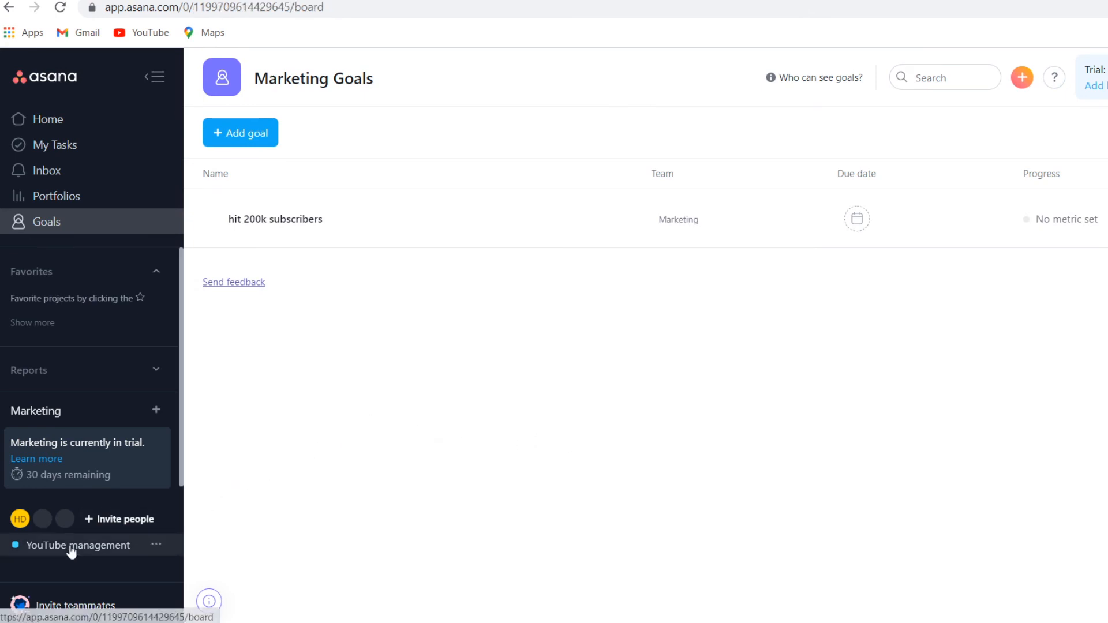
Open the YouTube management project board in Asana from the team sidebar
left_click(73, 545)
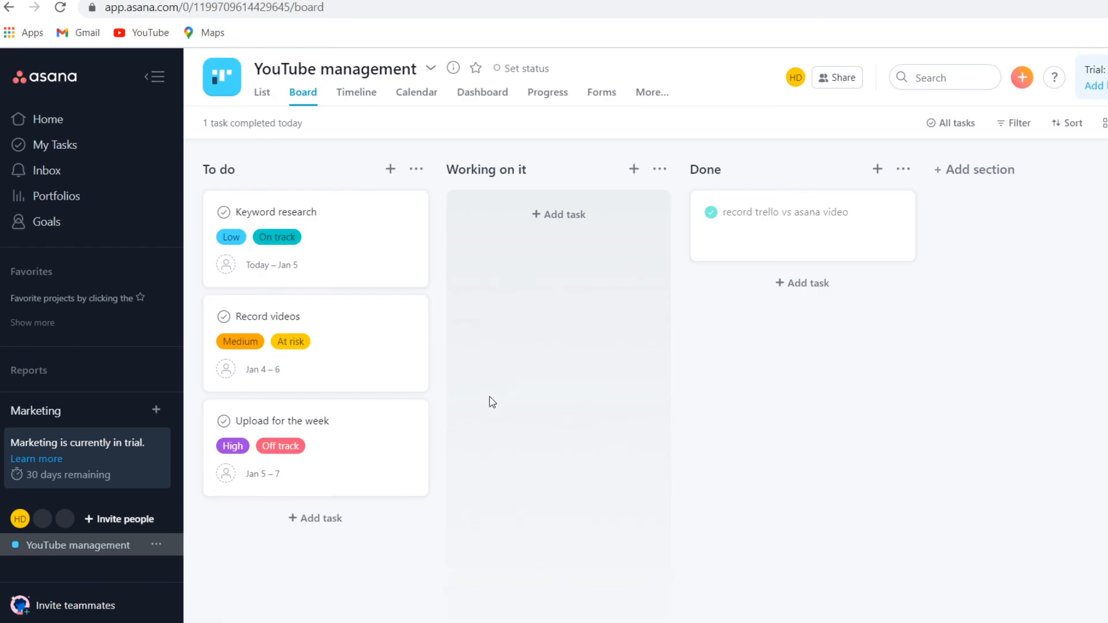
mouse_move(494, 401)
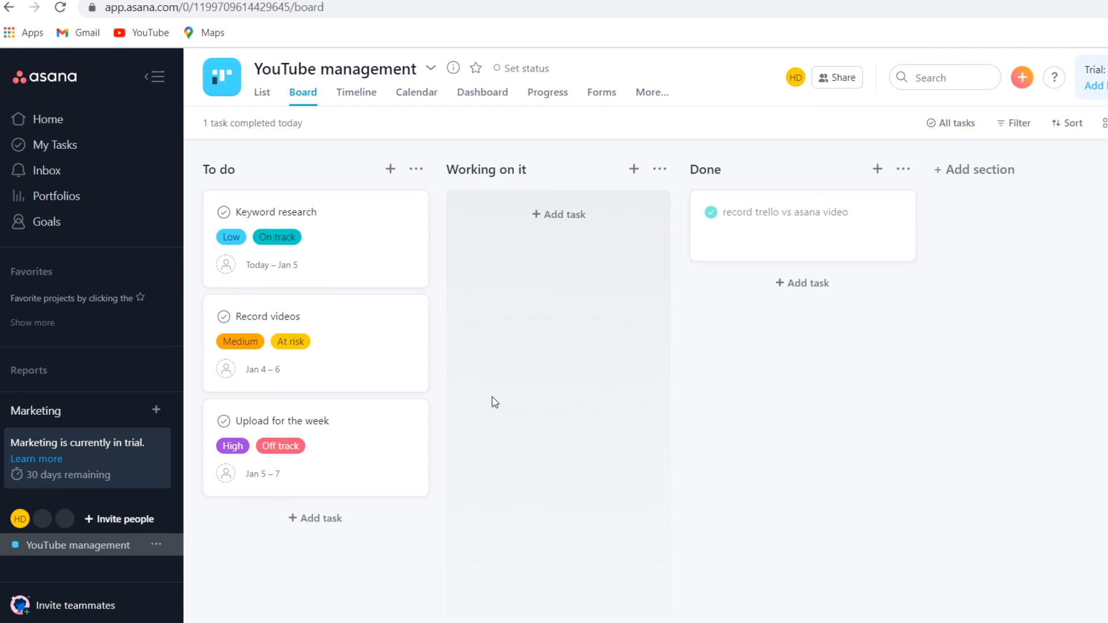
mouse_move(602, 473)
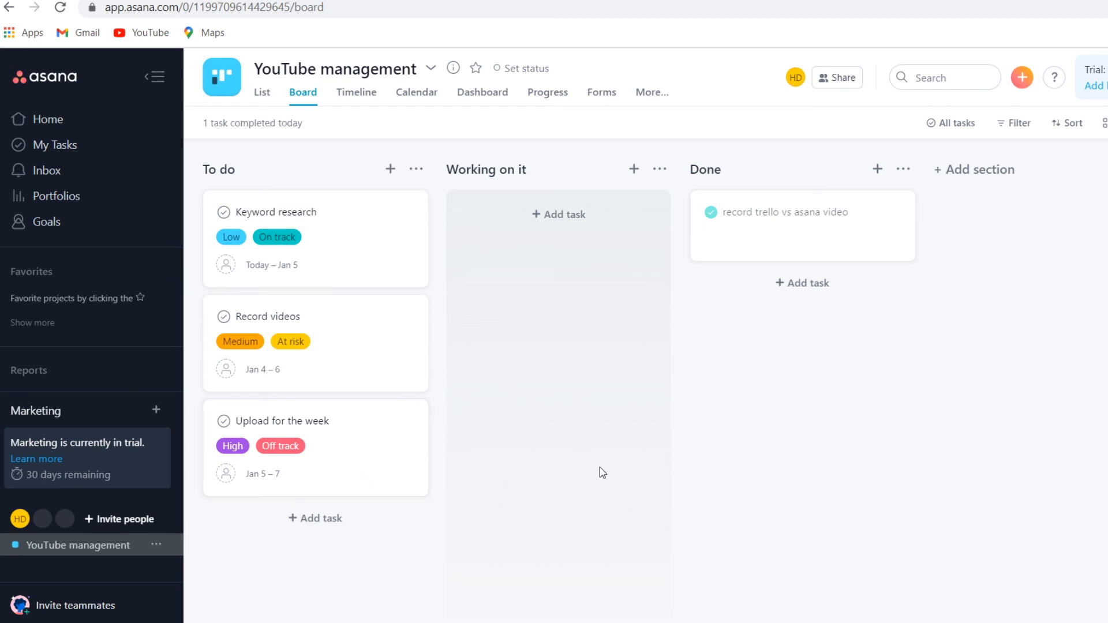
mouse_move(622, 467)
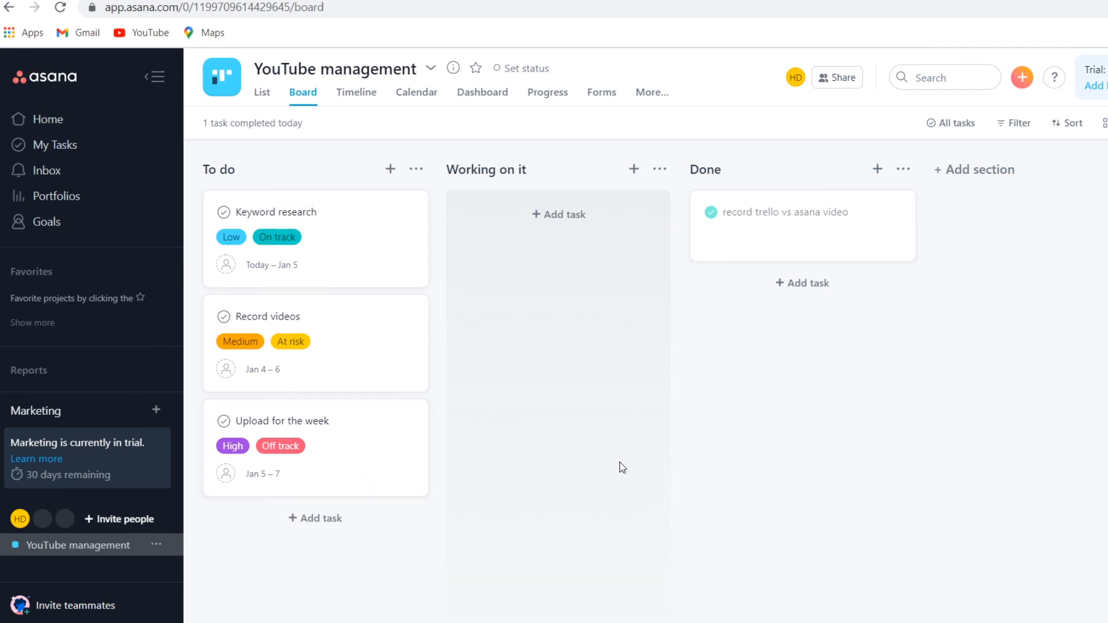
mouse_move(627, 467)
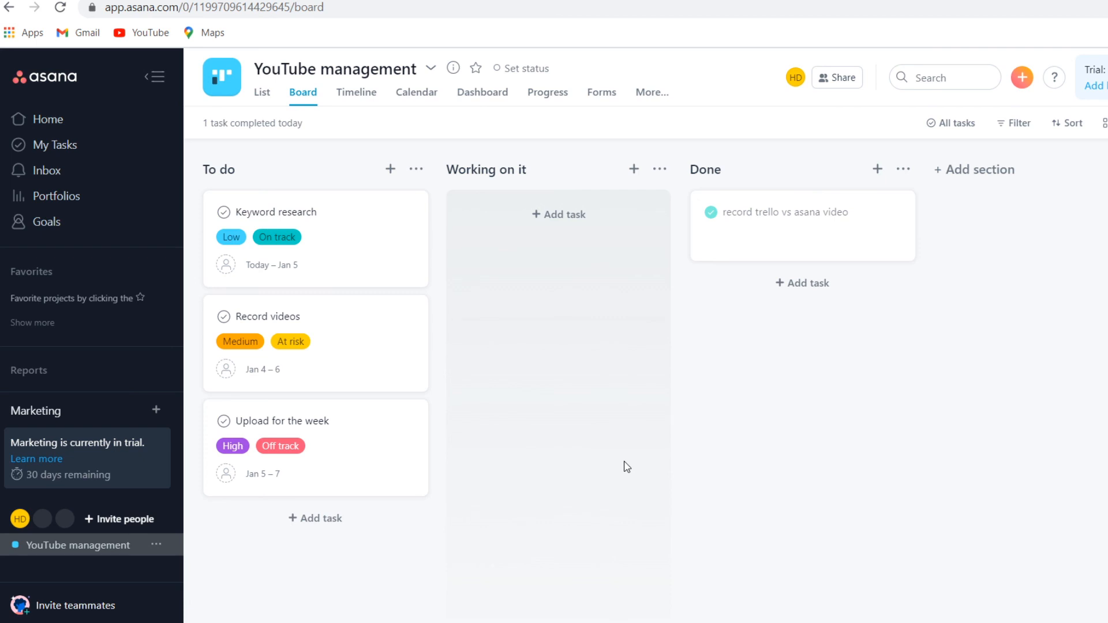